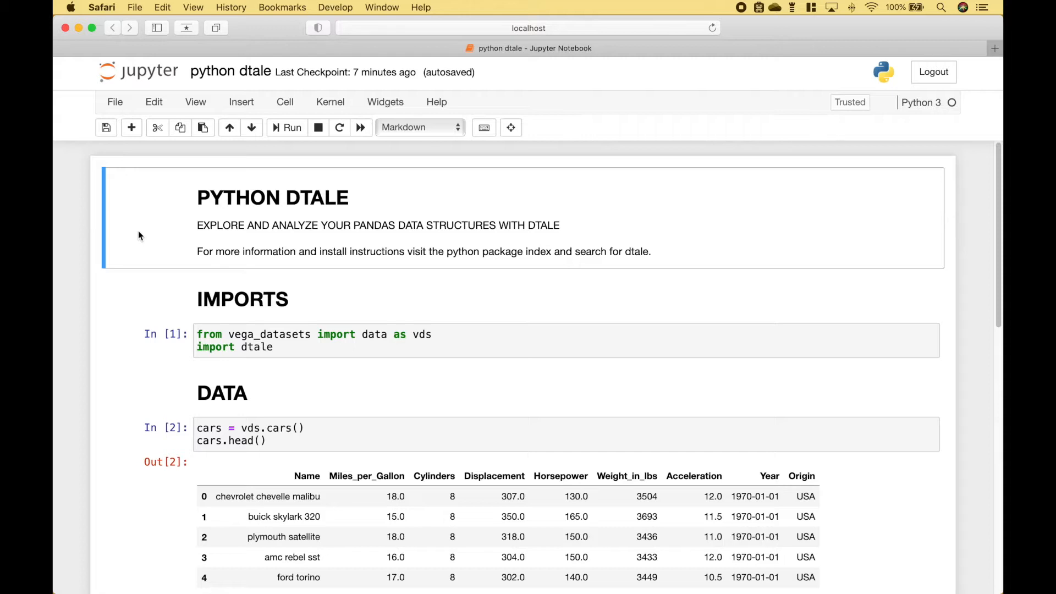
Highlight 'dtale' in the intro and scroll to the dtale.show(cars) cell with its 406-row grid
double_click(637, 251)
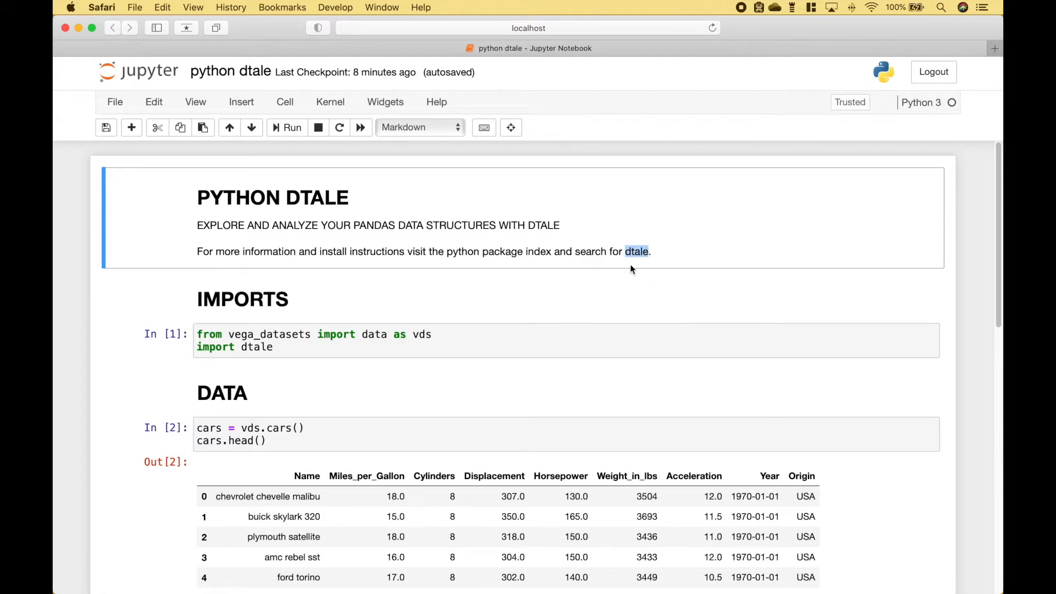
mouse_move(138, 348)
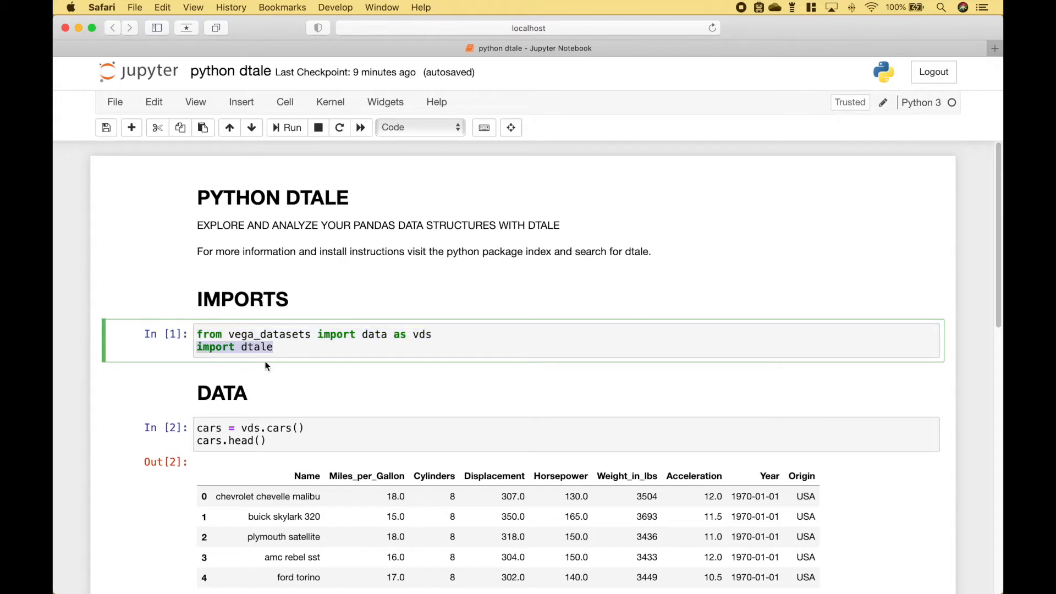
scroll(down, 3)
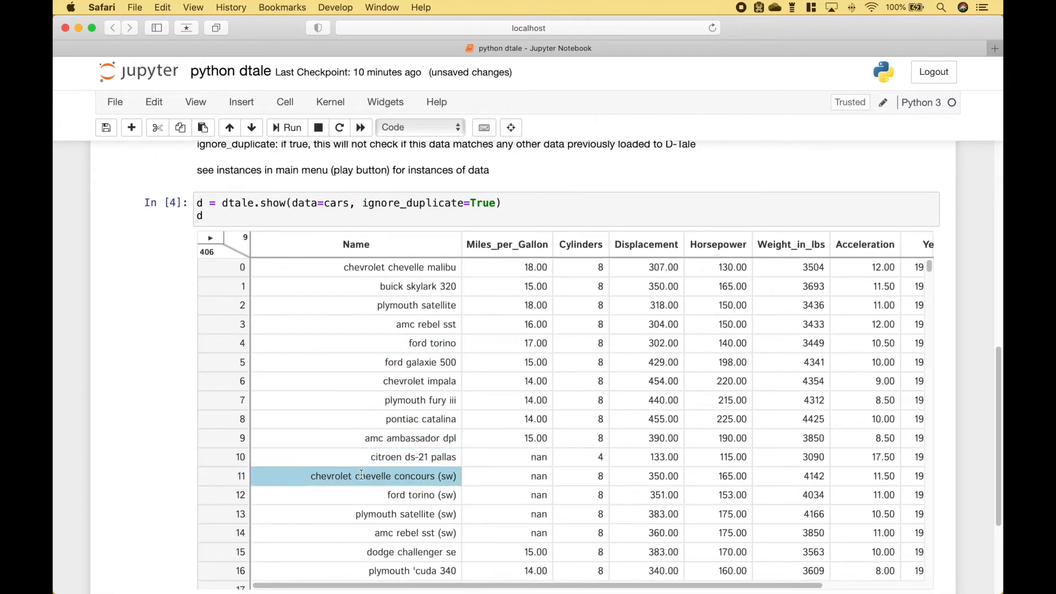
click(223, 266)
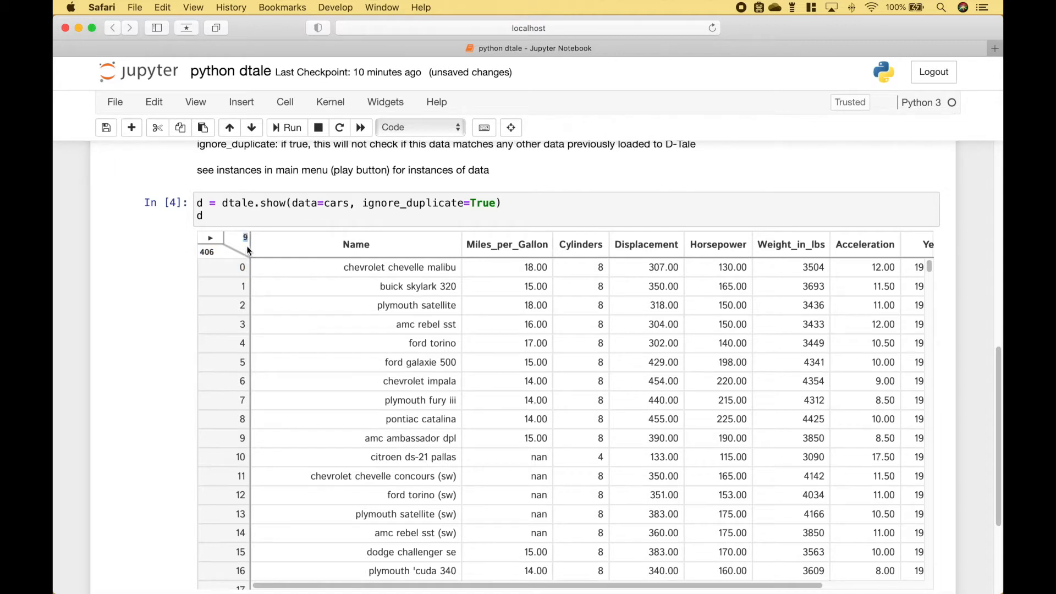
click(242, 266)
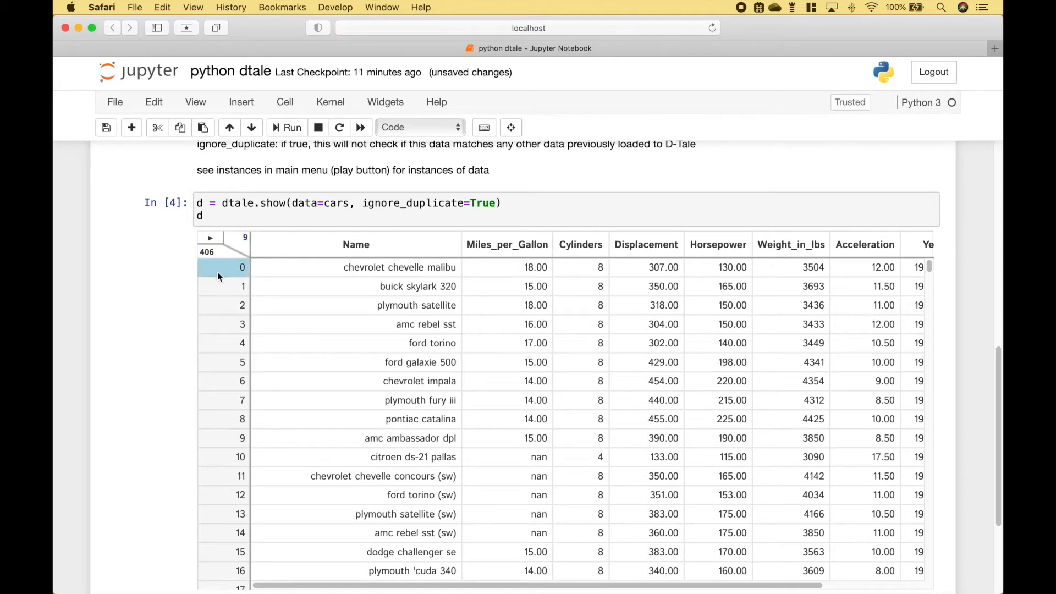
mouse_move(222, 276)
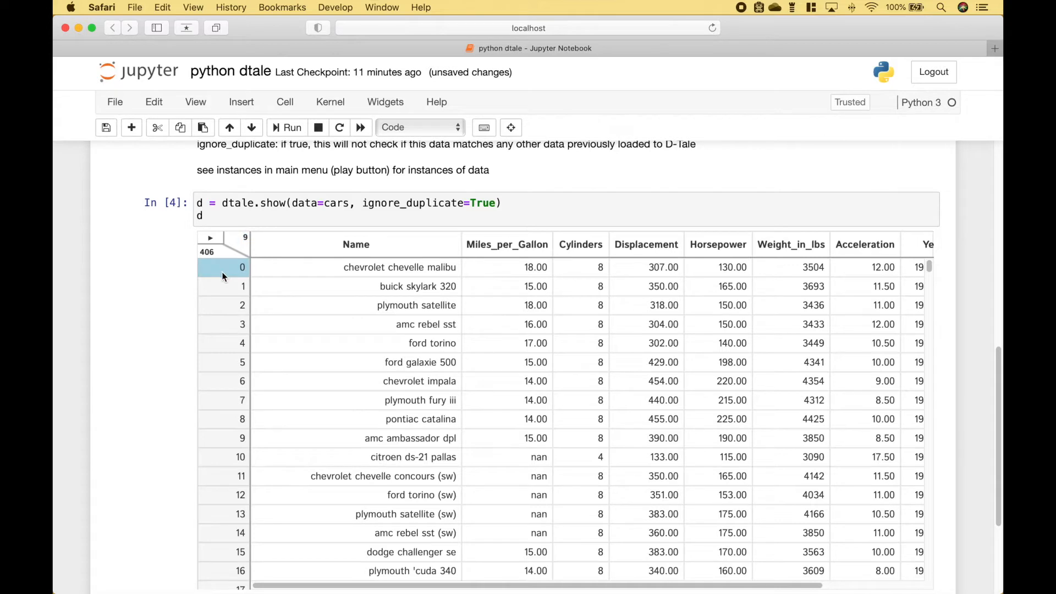
scroll(down, 3)
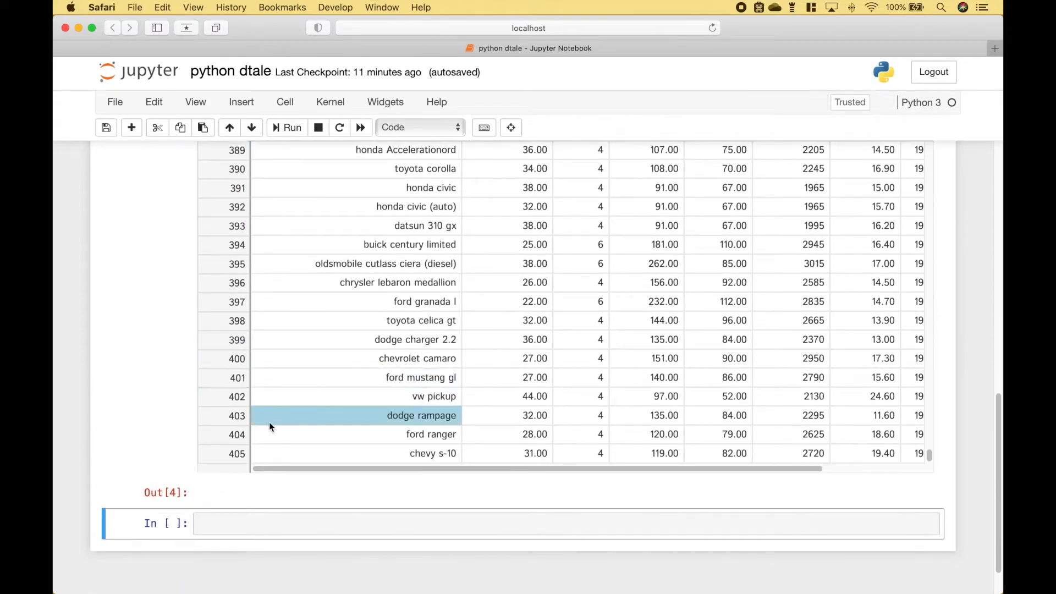
click(235, 453)
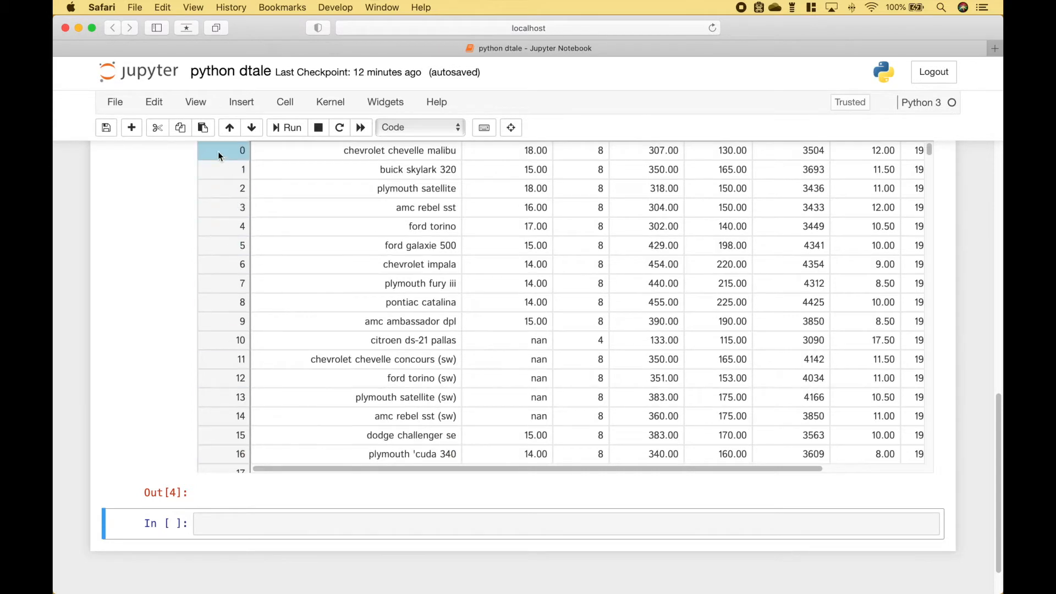
mouse_move(224, 155)
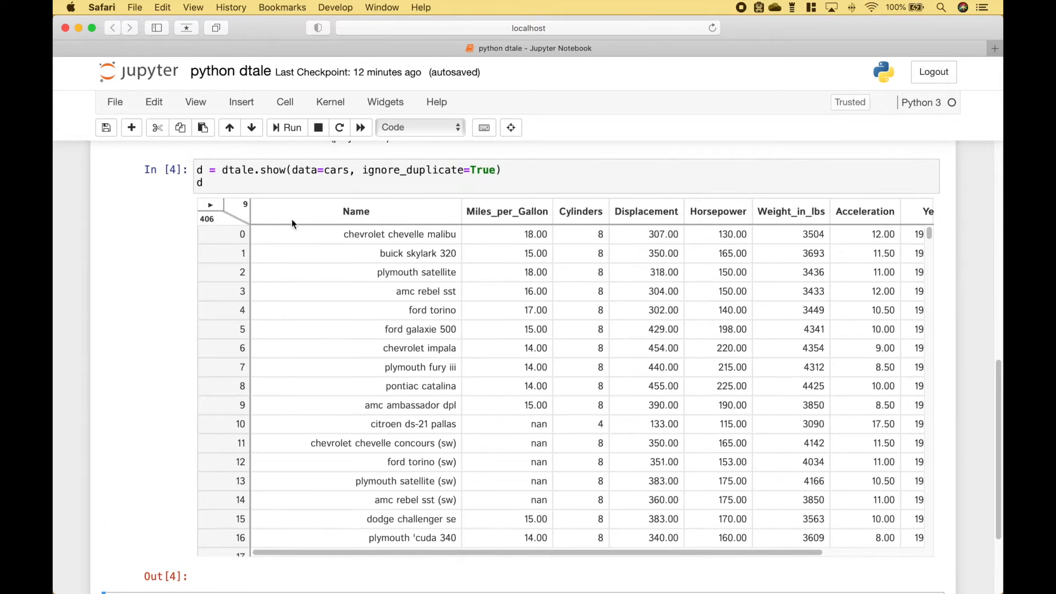
click(355, 211)
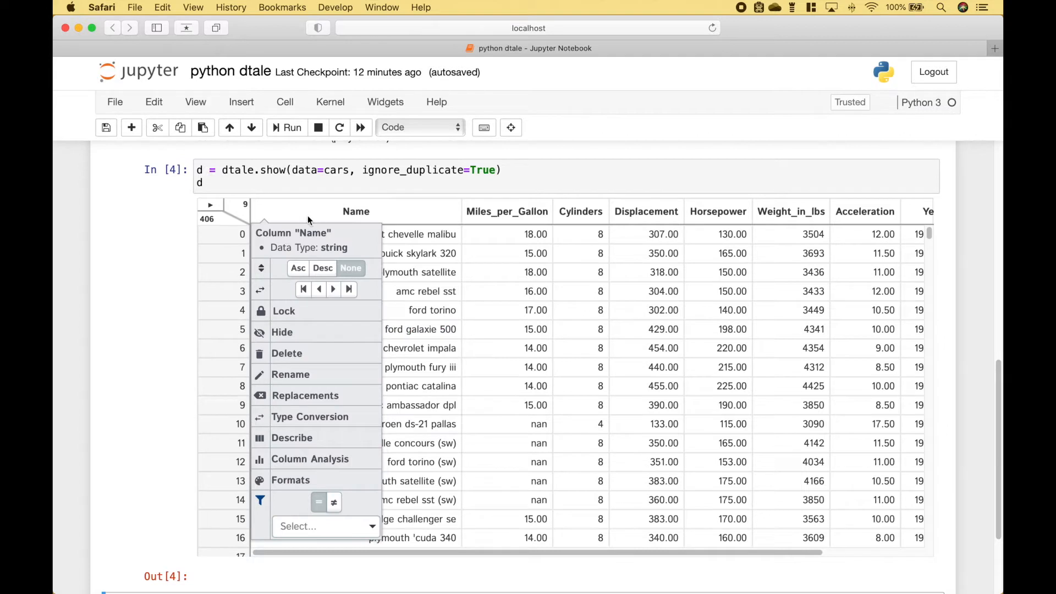
mouse_move(305, 395)
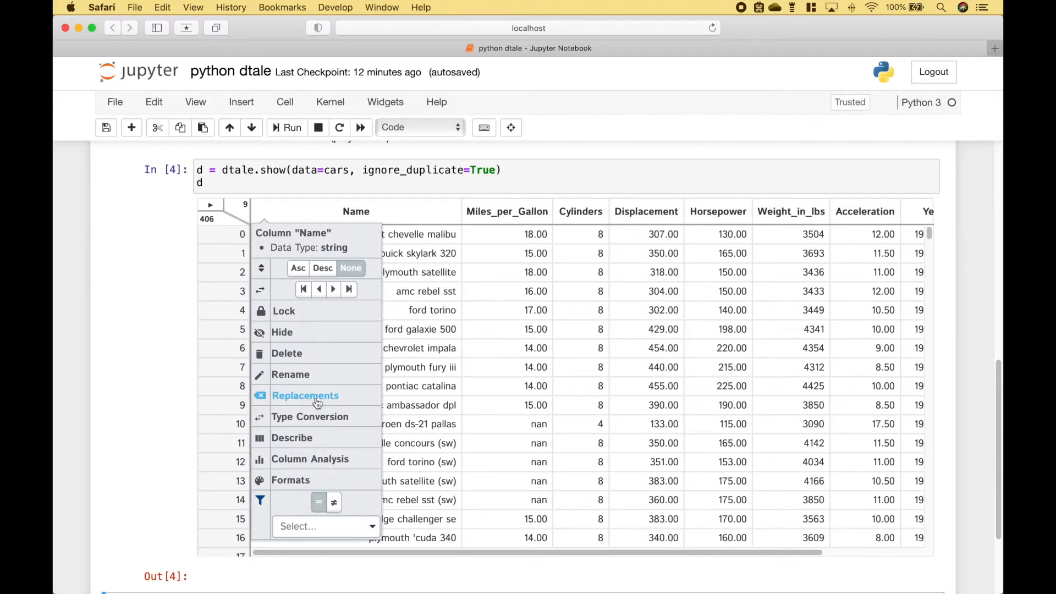
mouse_move(211, 209)
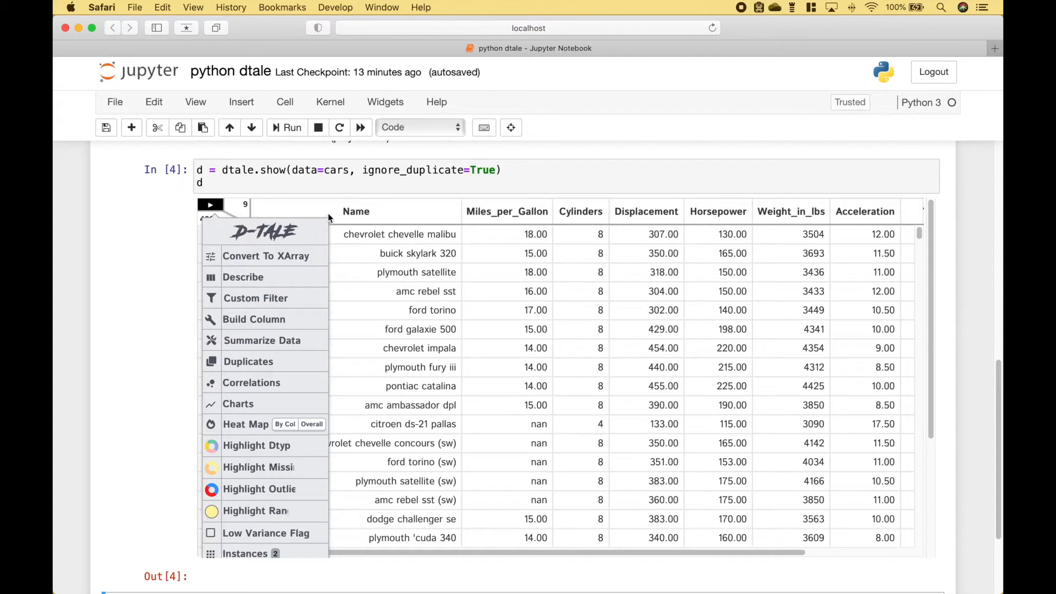
click(355, 211)
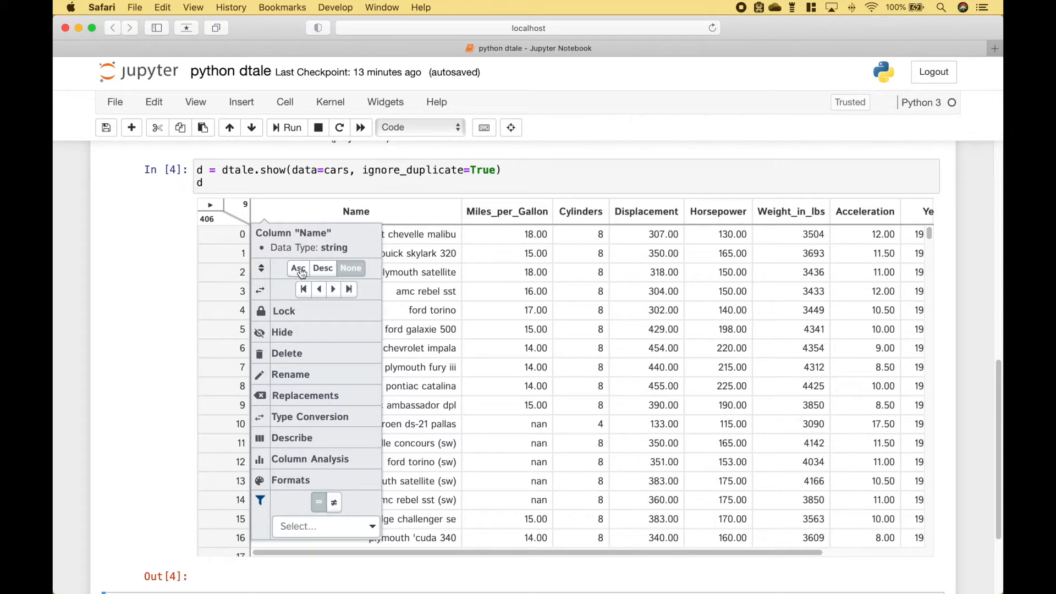
click(298, 269)
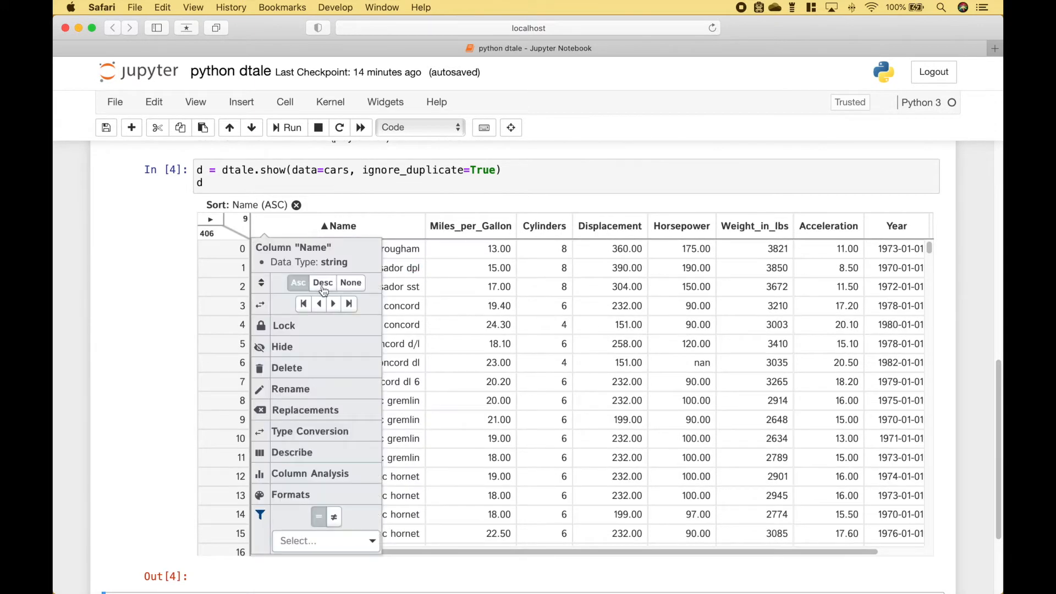
click(322, 283)
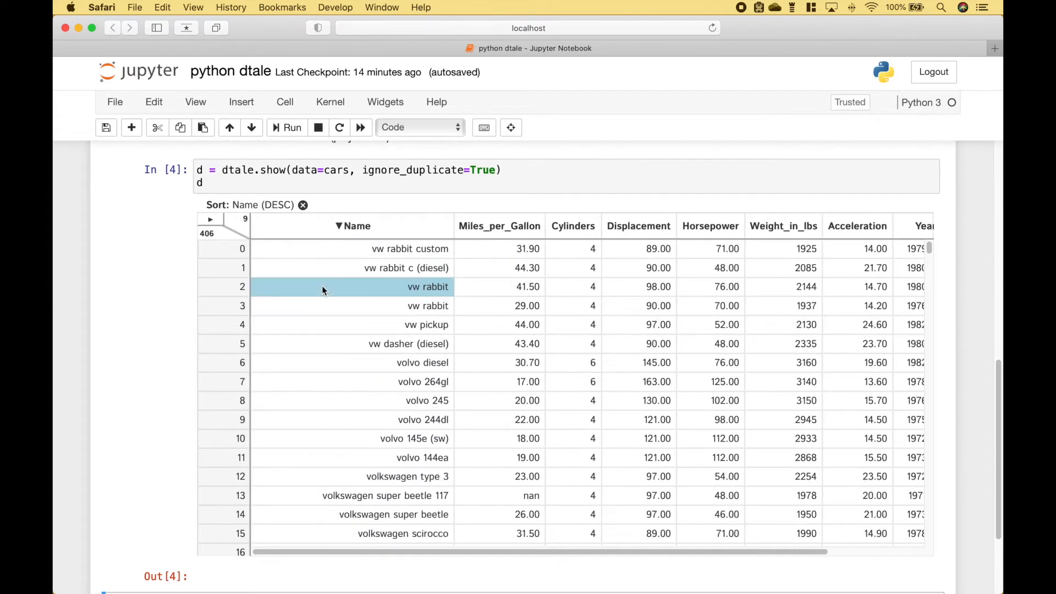
click(355, 226)
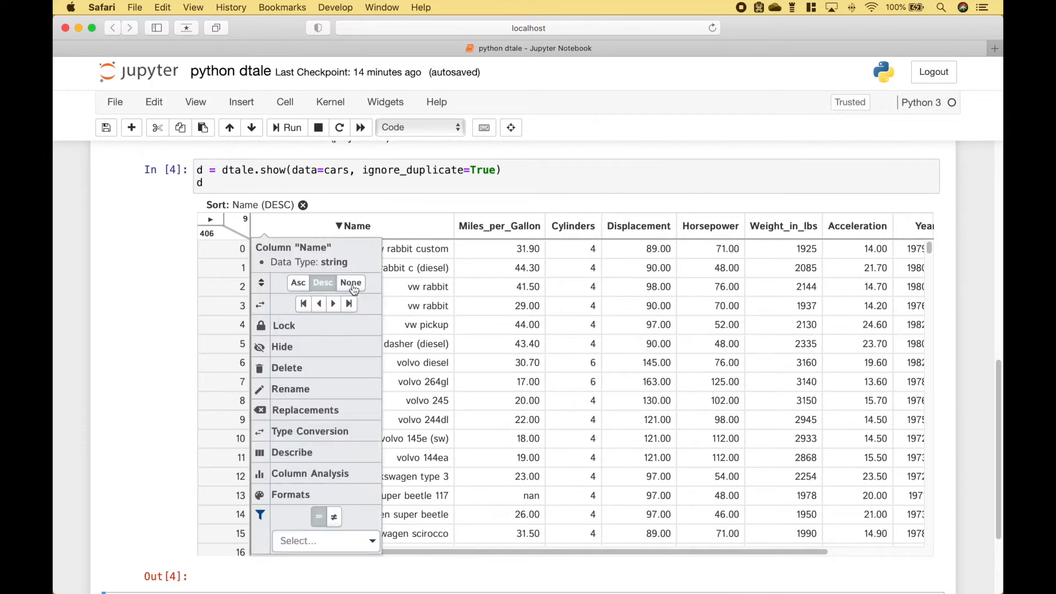
click(349, 282)
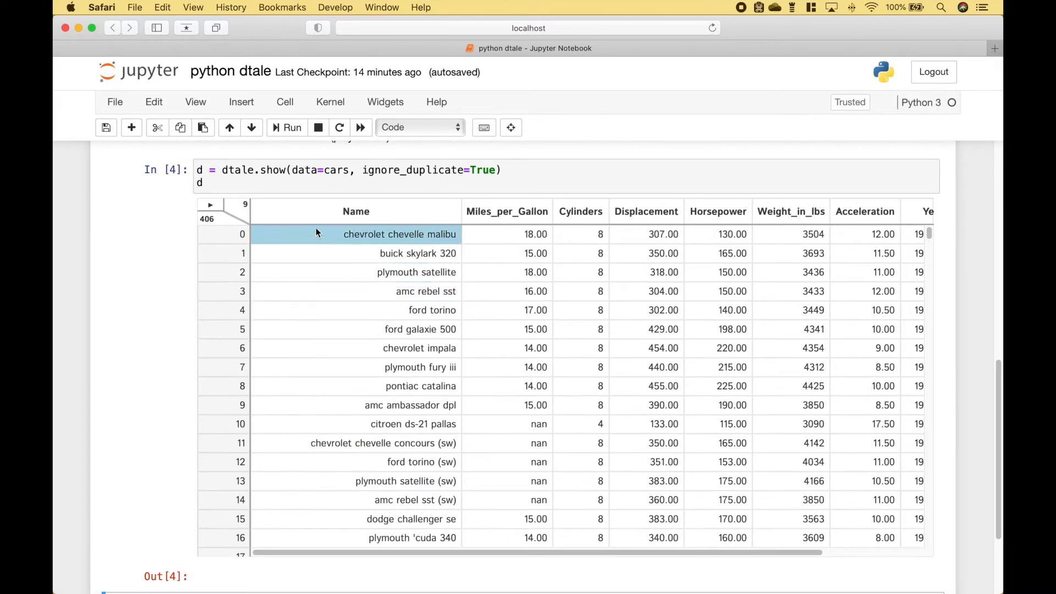
Use the Name column's header menu to hide it from the cars grid
click(355, 212)
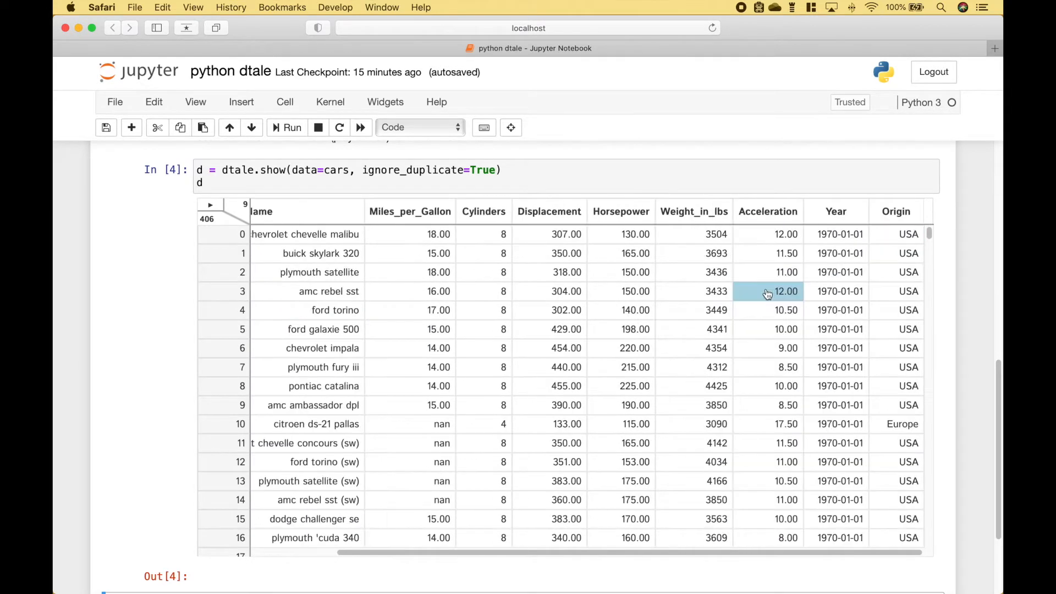
click(261, 211)
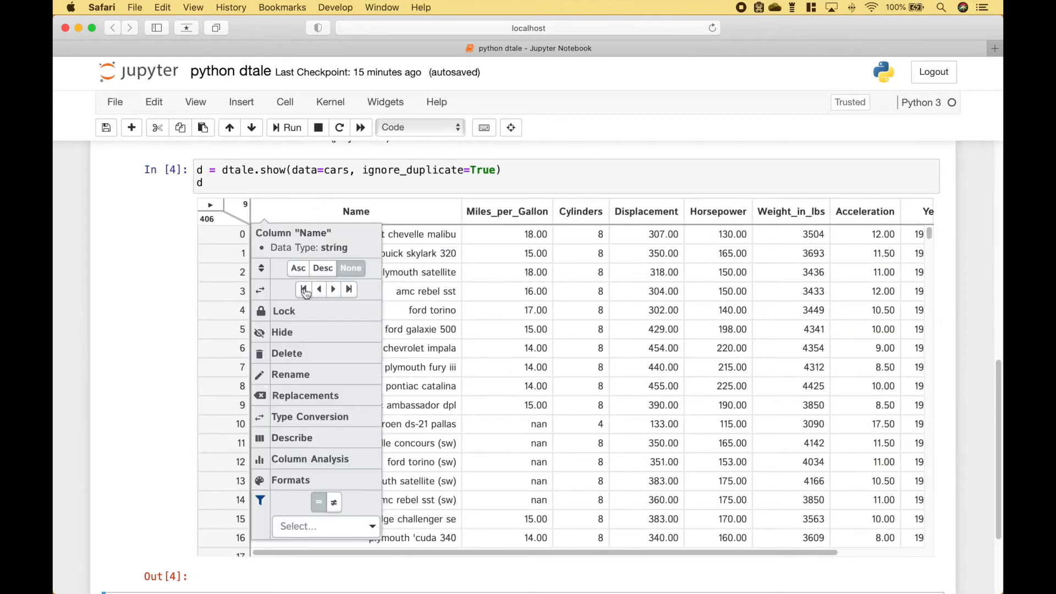
mouse_move(319, 289)
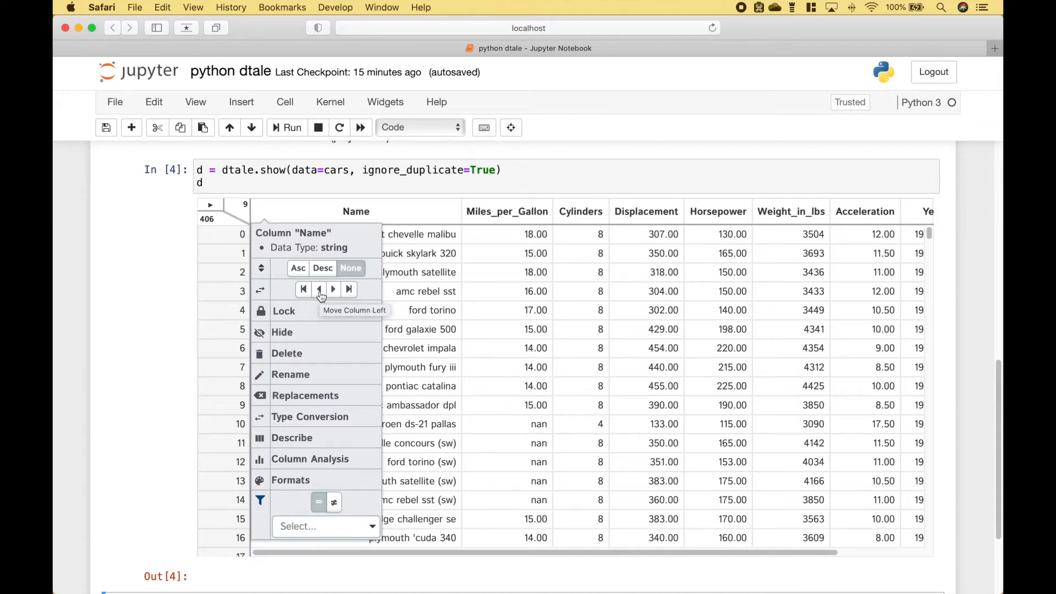
mouse_move(333, 289)
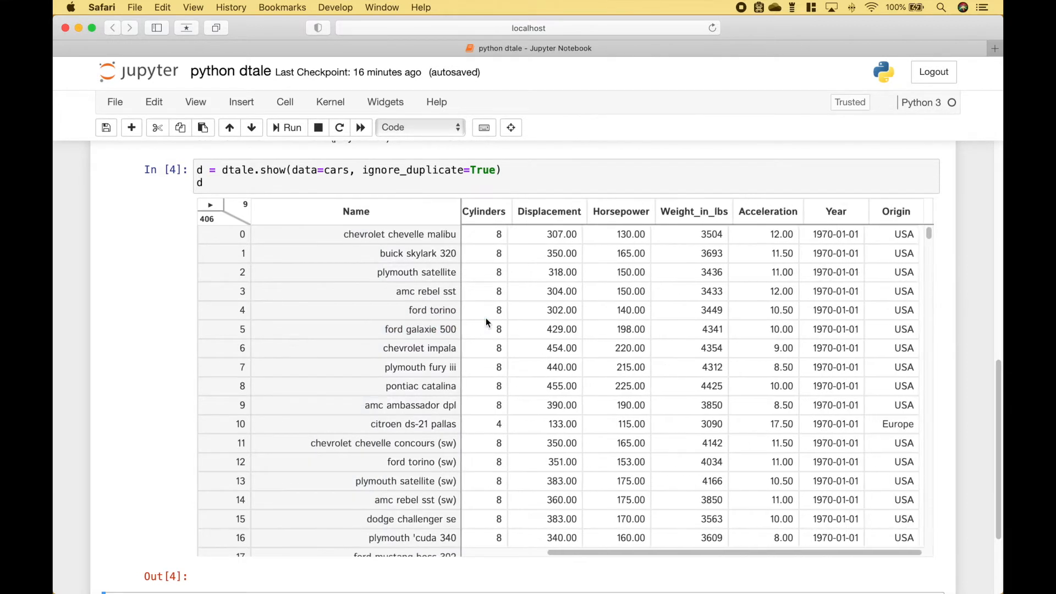
click(355, 211)
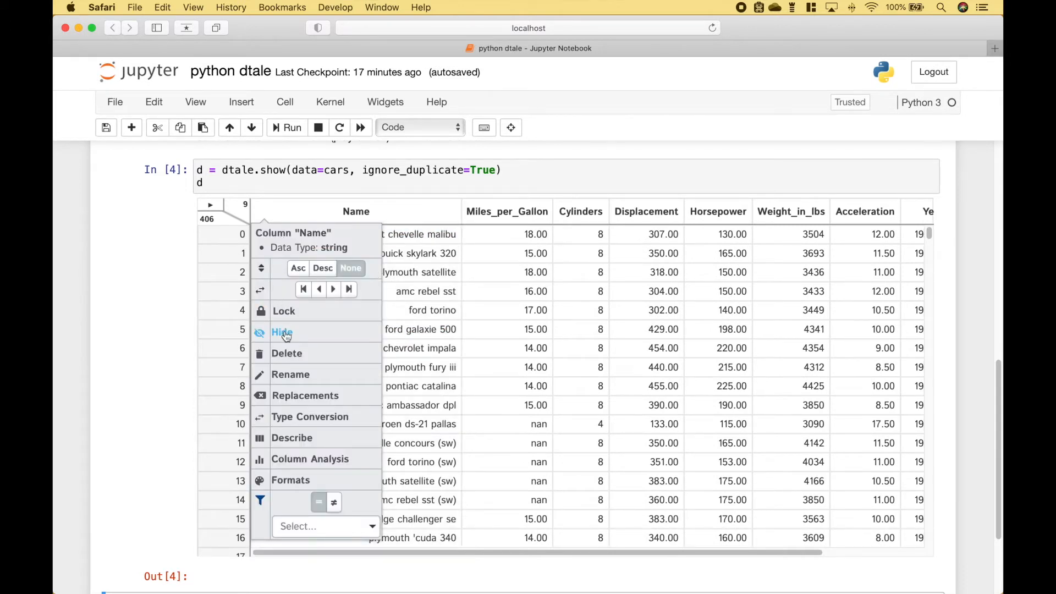
click(281, 332)
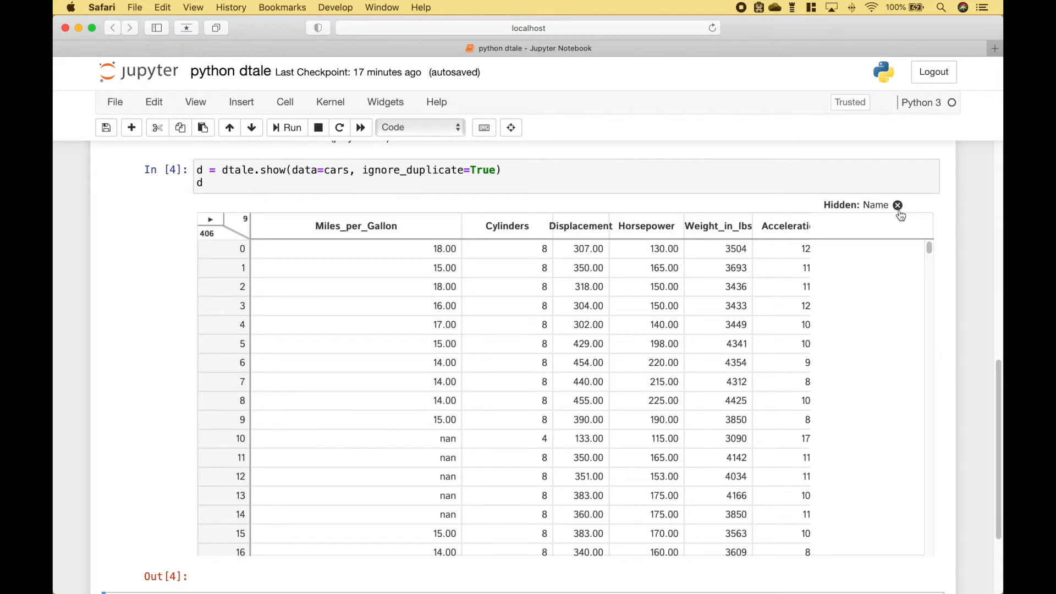
Unhide the Name column, convert Cylinders to float, and close the full-page grid view
click(897, 205)
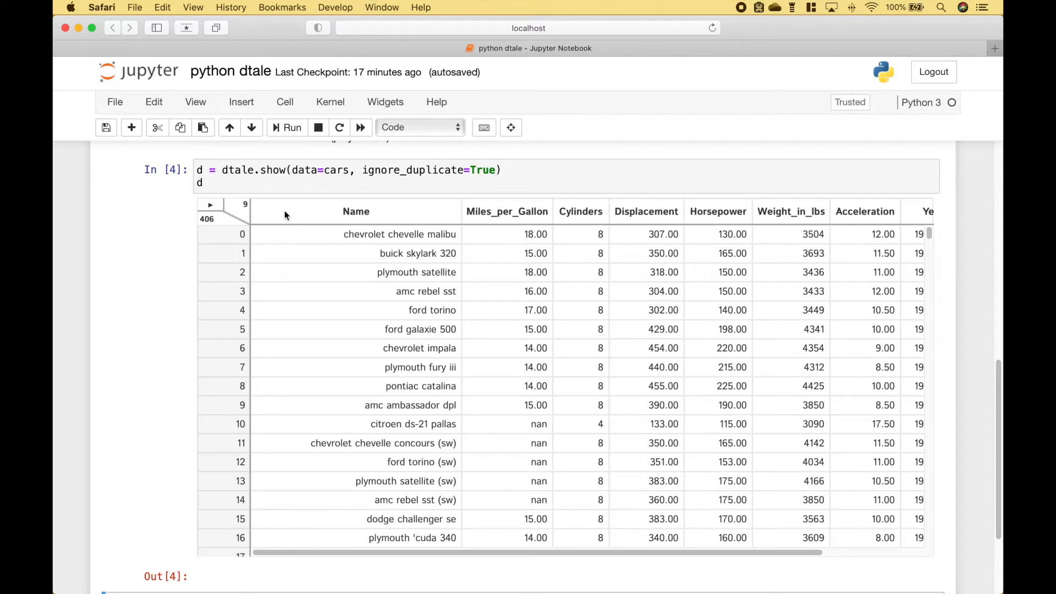
click(355, 212)
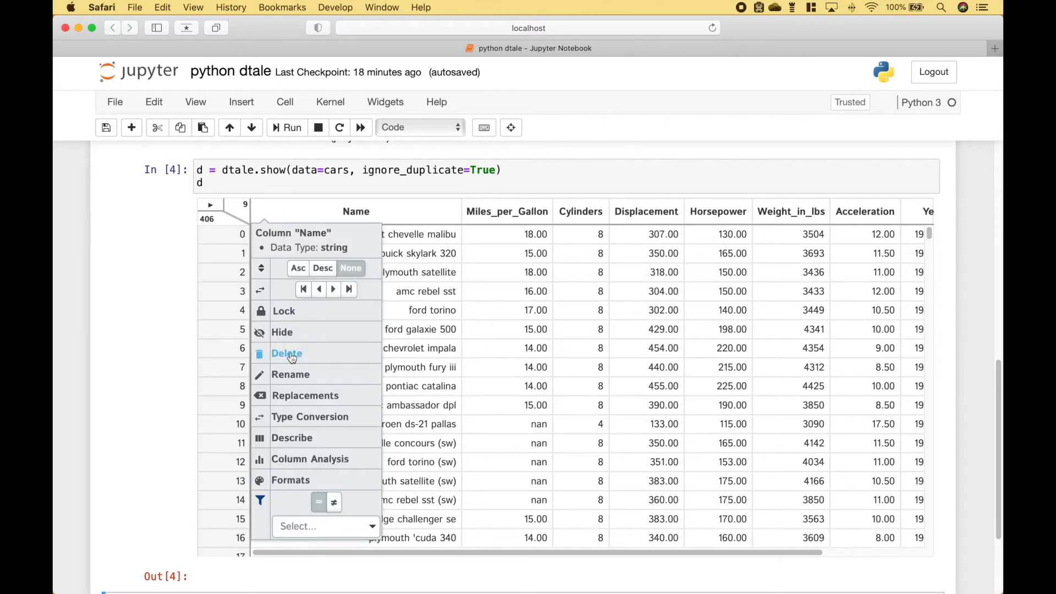
mouse_move(291, 374)
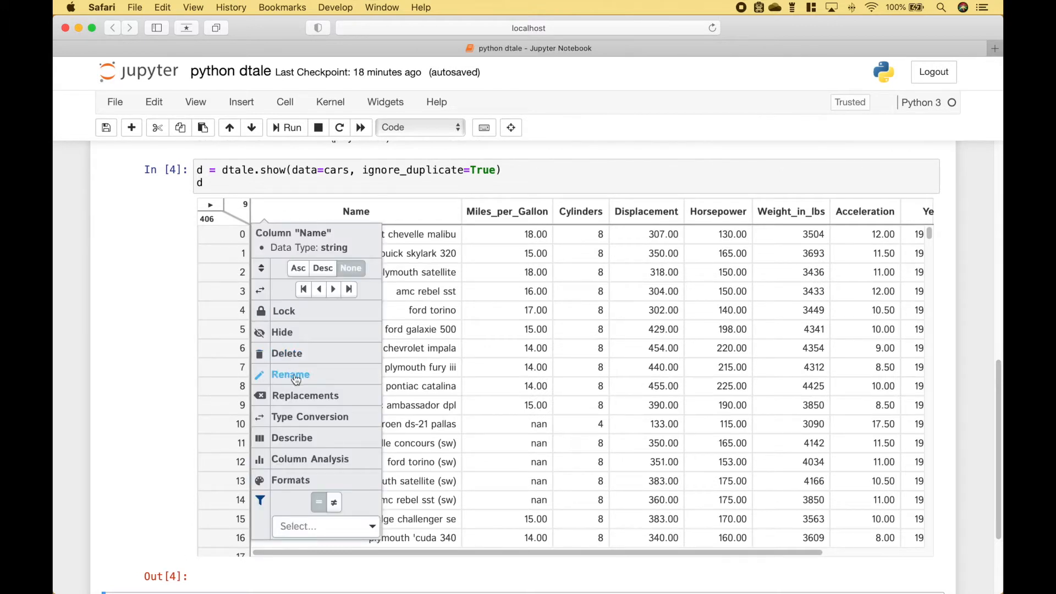
mouse_move(310, 400)
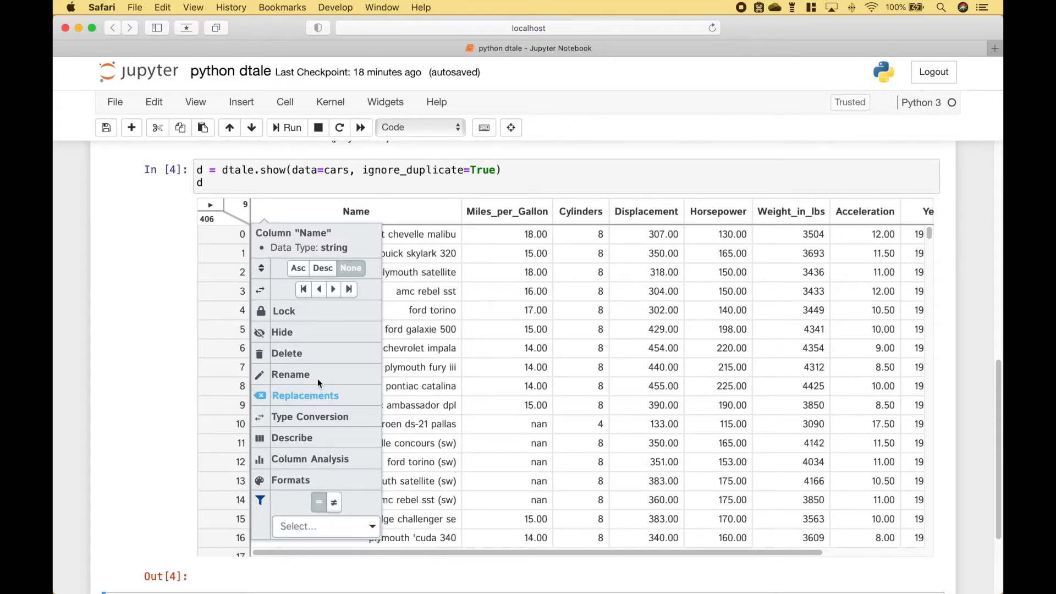
click(579, 212)
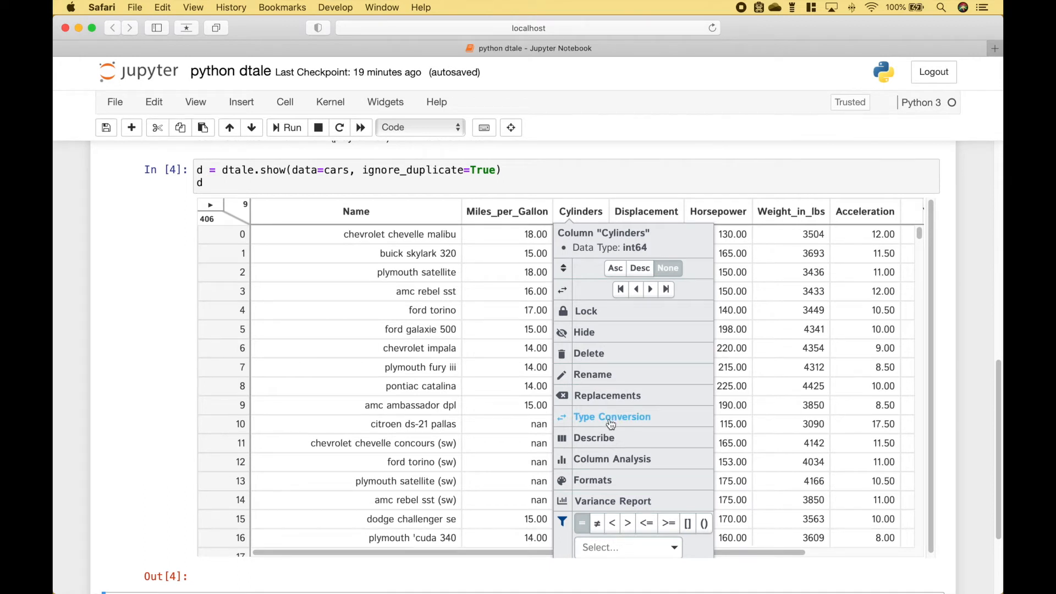
click(611, 416)
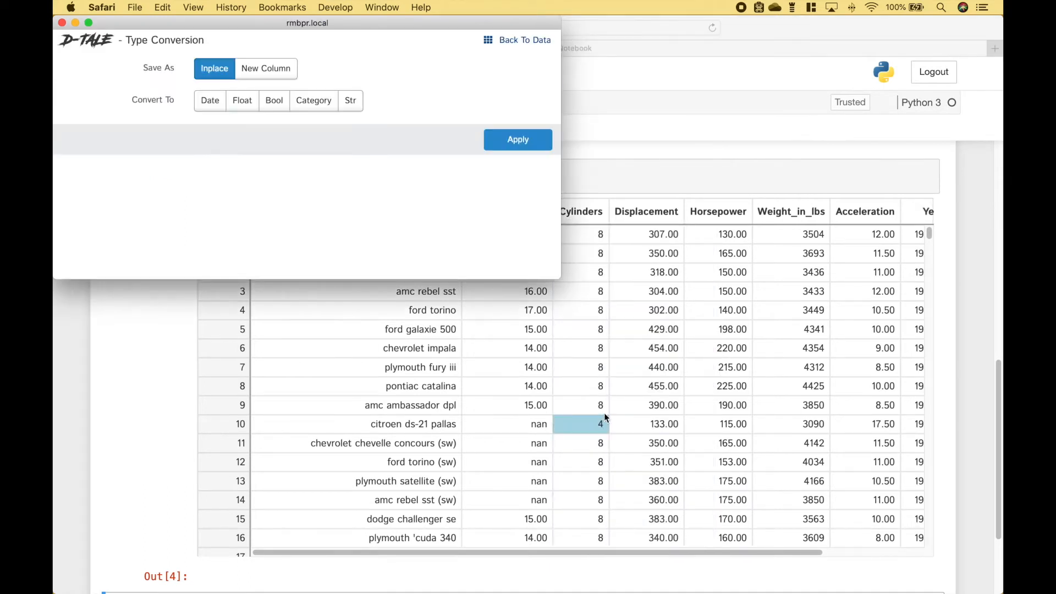
click(241, 100)
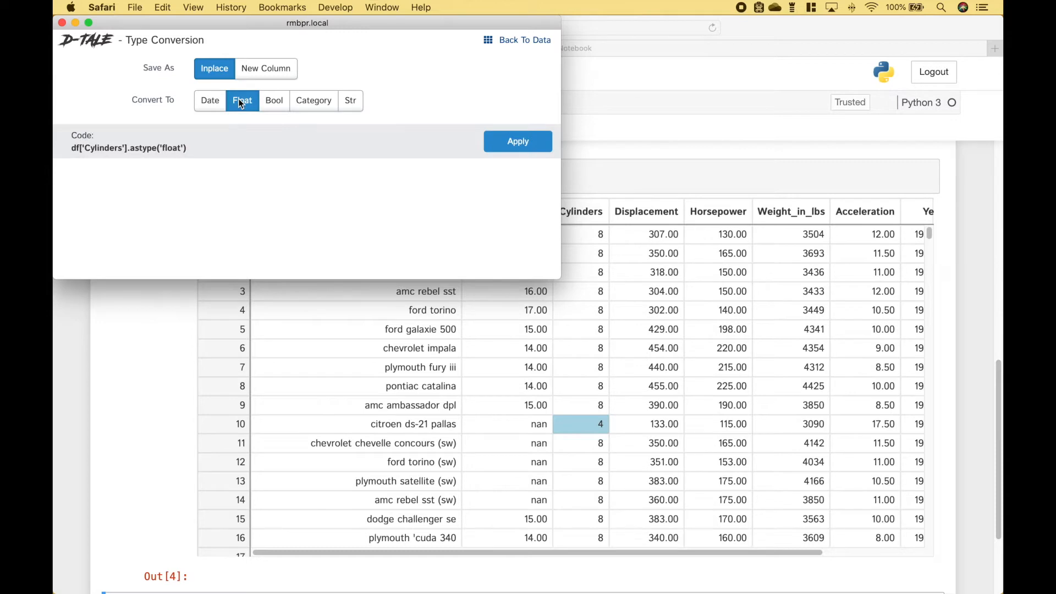
click(518, 141)
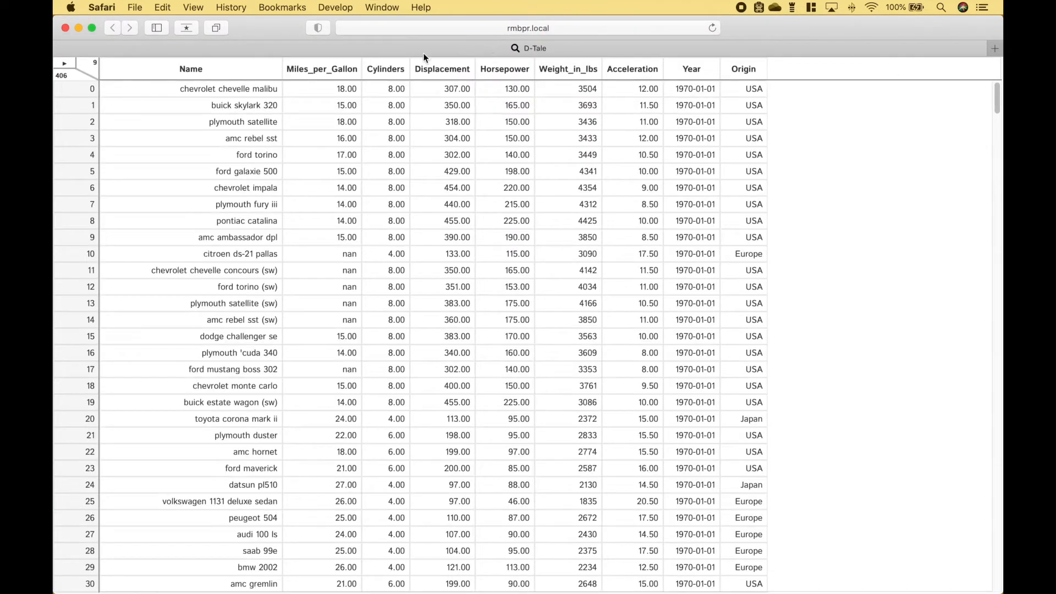
click(385, 303)
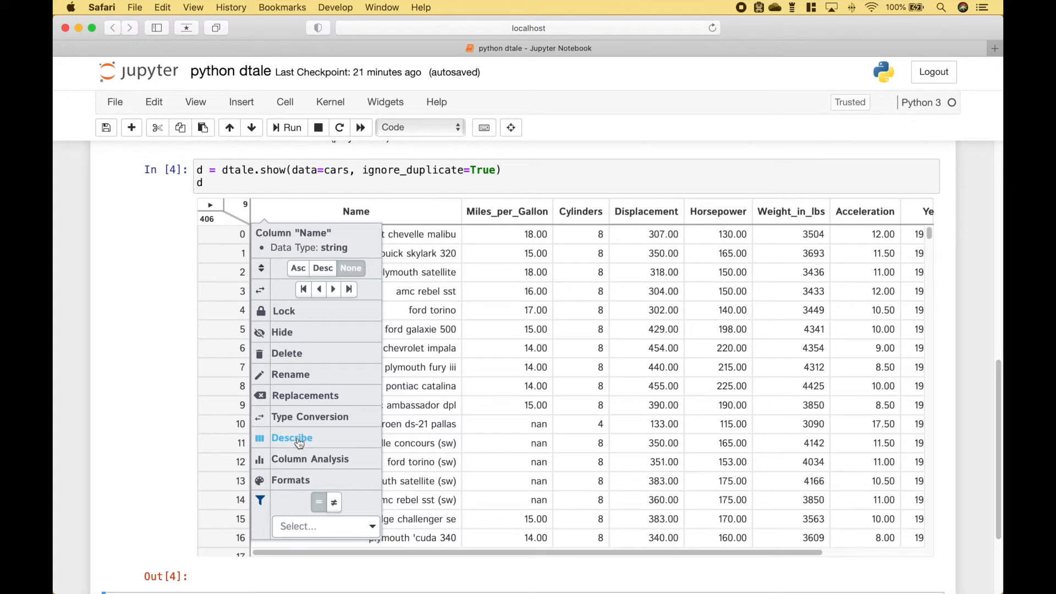
click(292, 438)
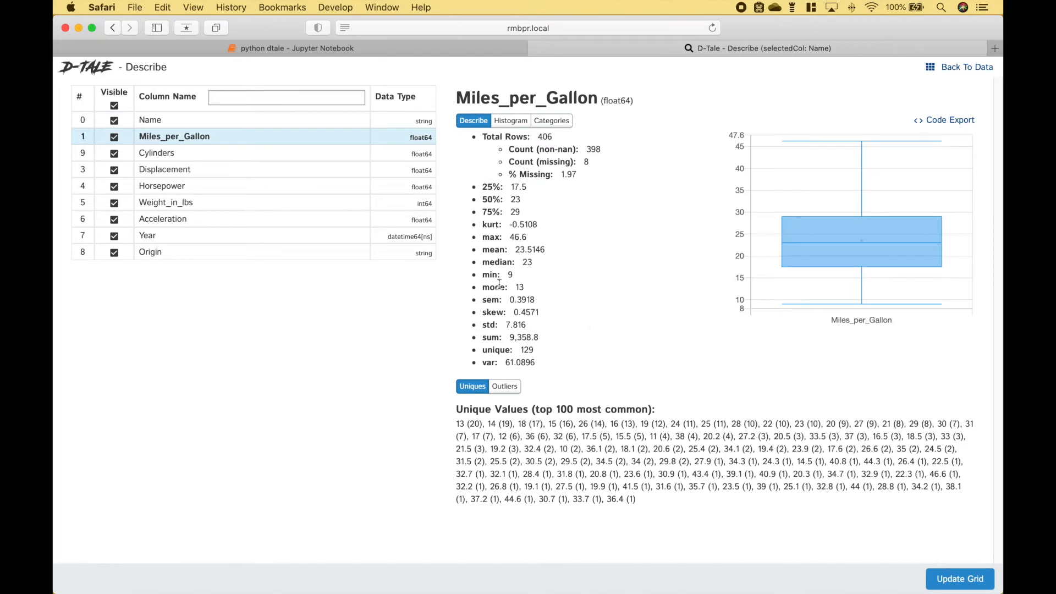
click(158, 153)
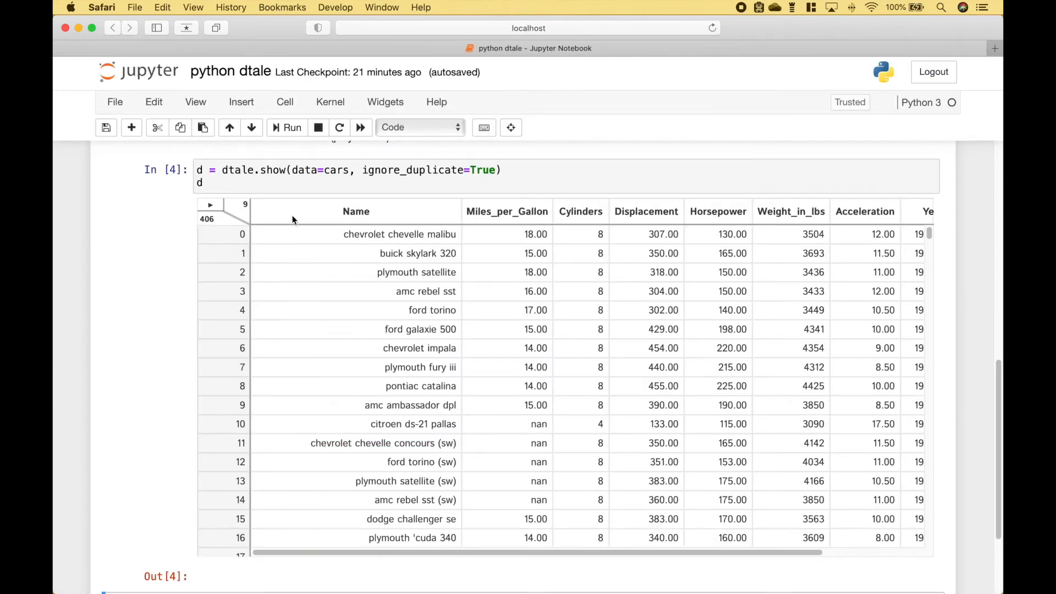
click(355, 211)
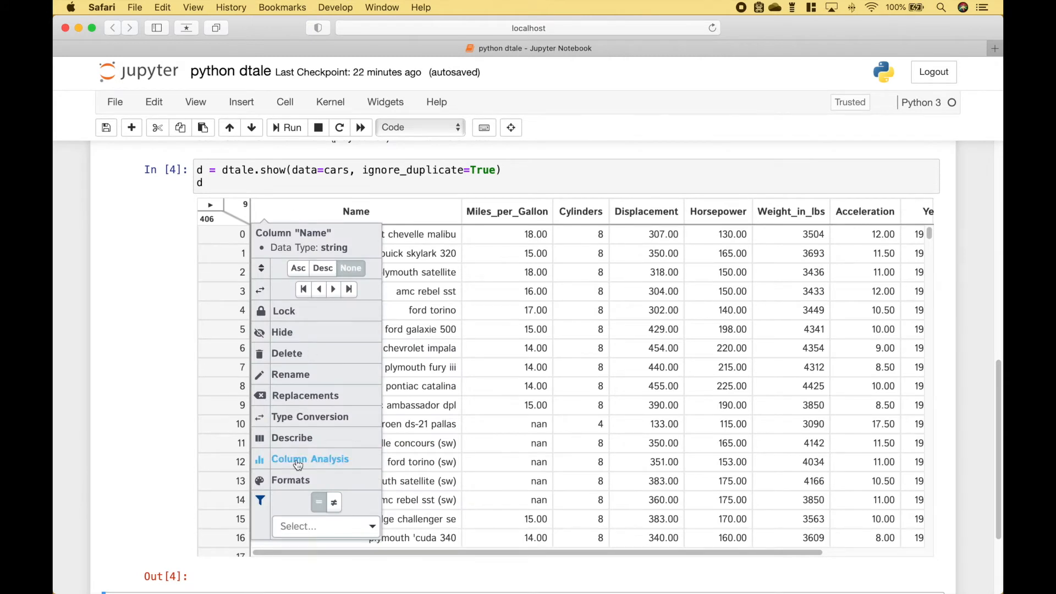
mouse_move(320, 467)
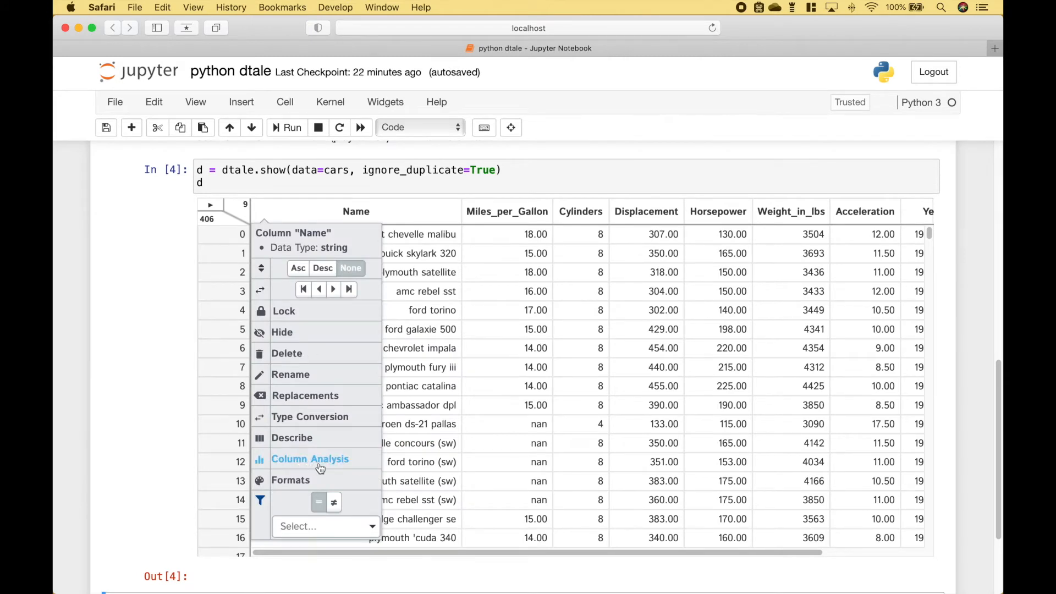
click(310, 458)
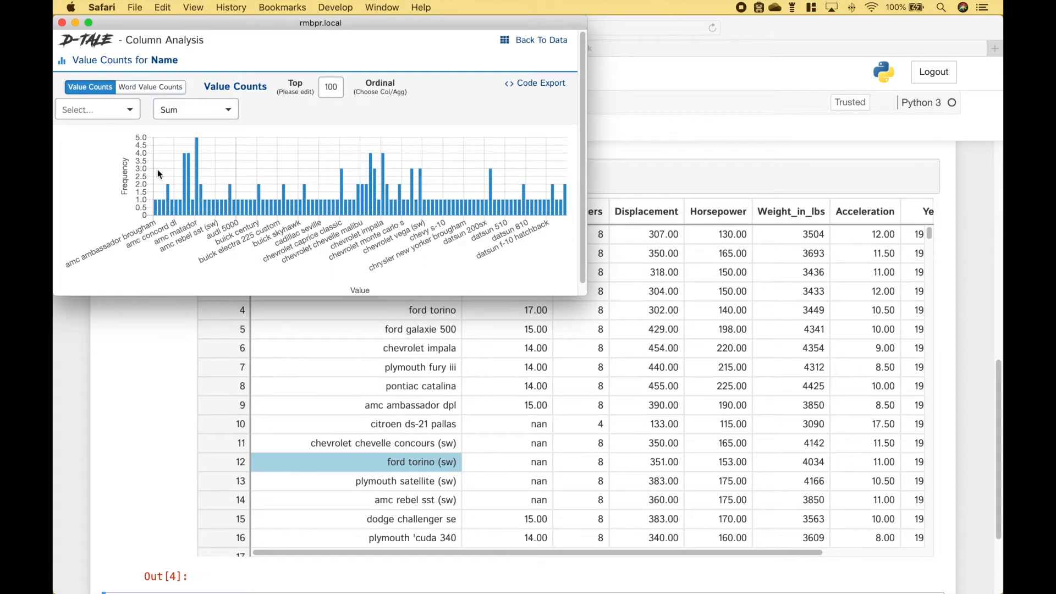
mouse_move(157, 207)
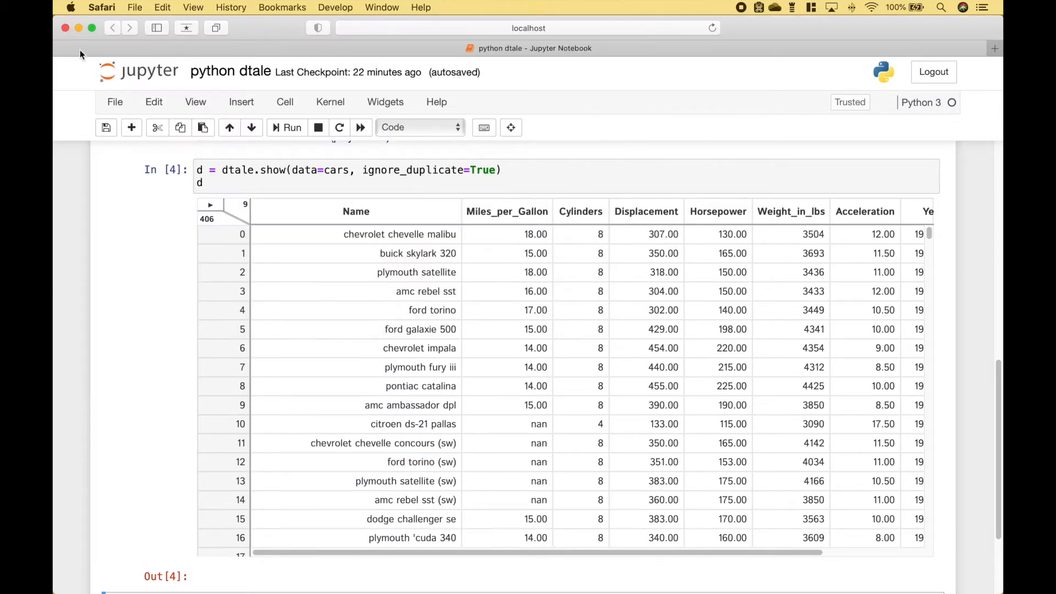
Apply a thousands-separator number format to the Weight_in_lbs column
click(790, 211)
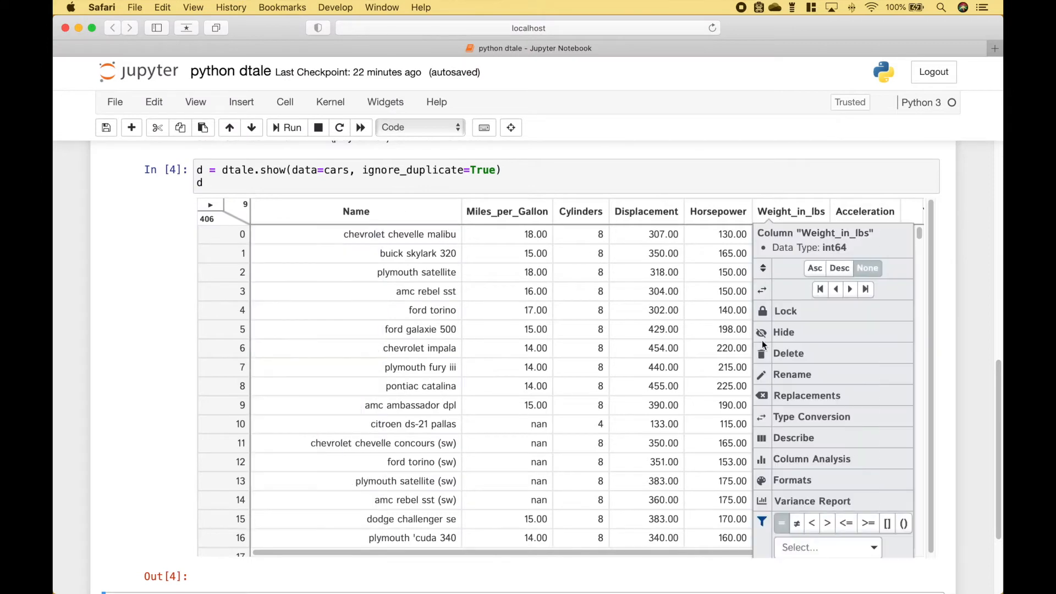
mouse_move(792, 480)
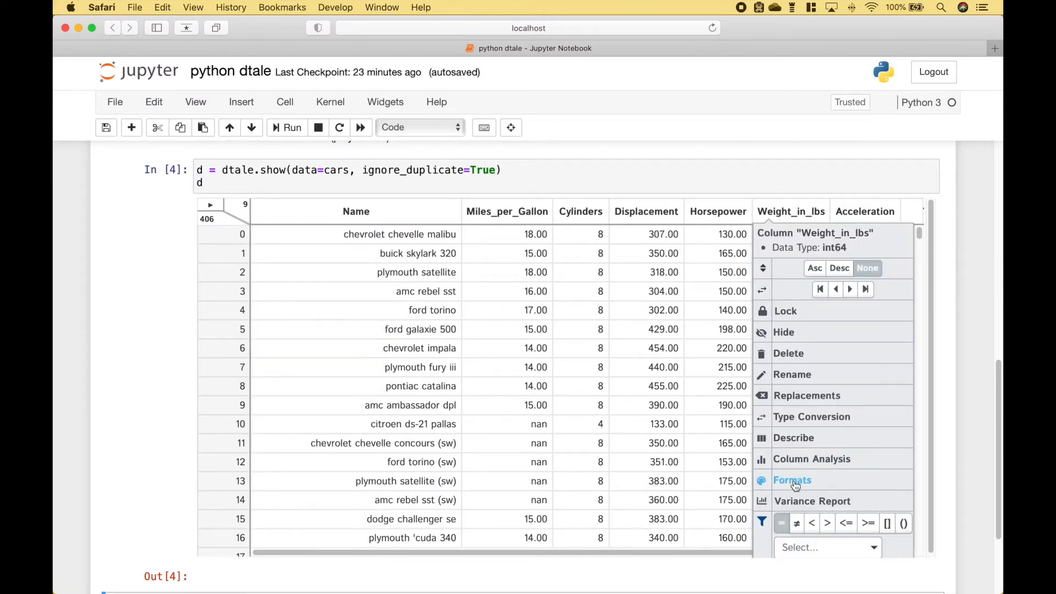
click(792, 480)
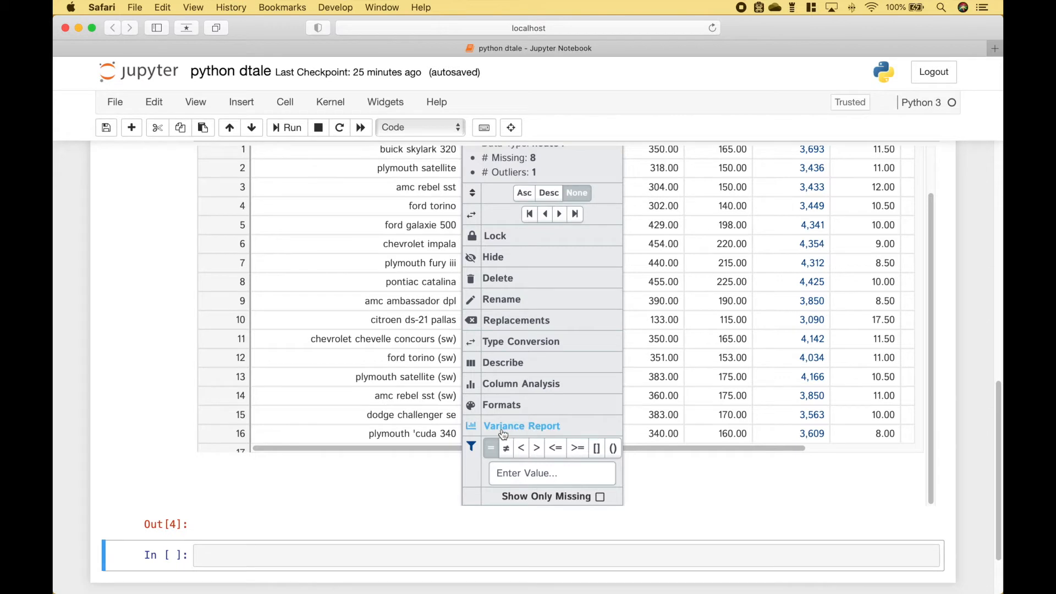
mouse_move(472, 447)
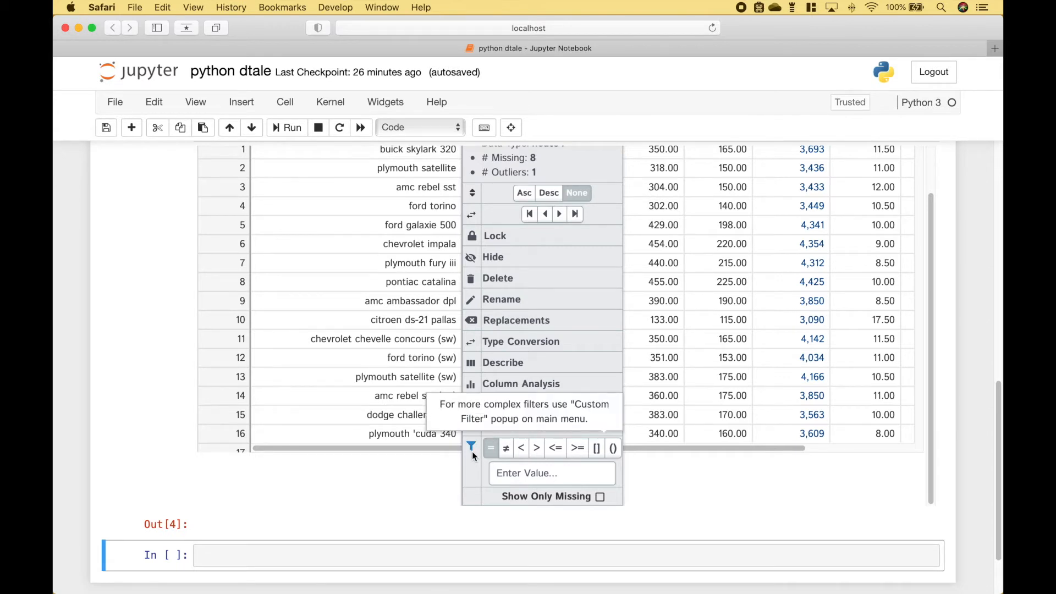
mouse_move(473, 454)
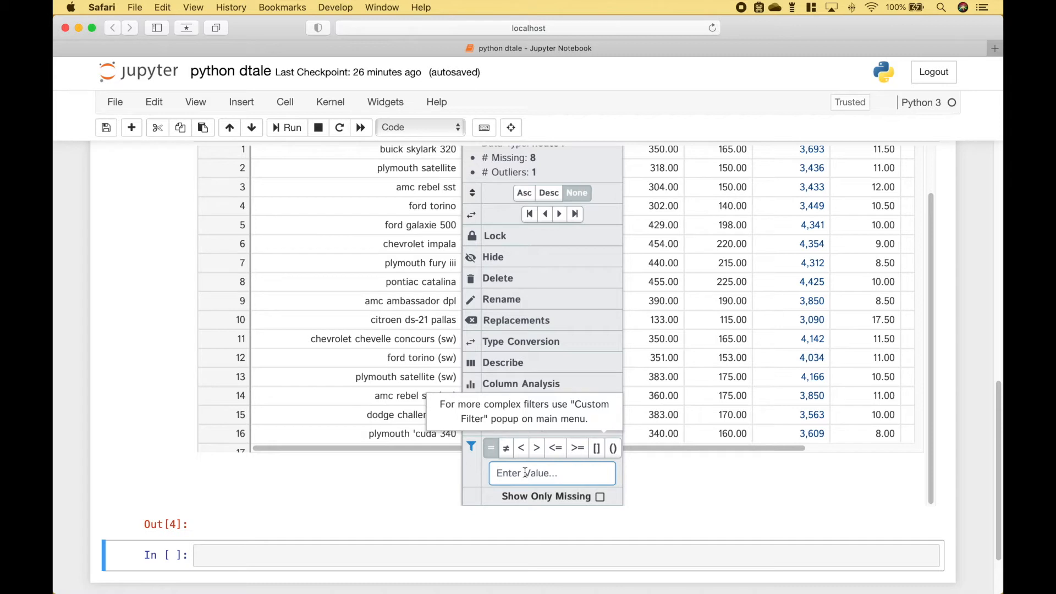
mouse_move(537, 448)
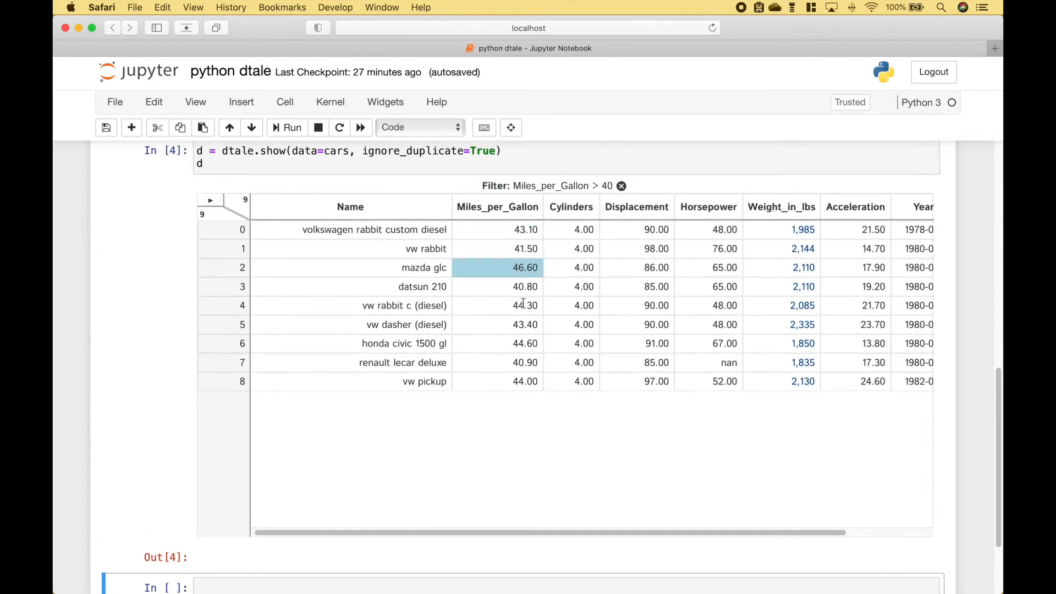
Remove the Miles_per_Gallon > 40 filter so all cars rows show again
click(497, 207)
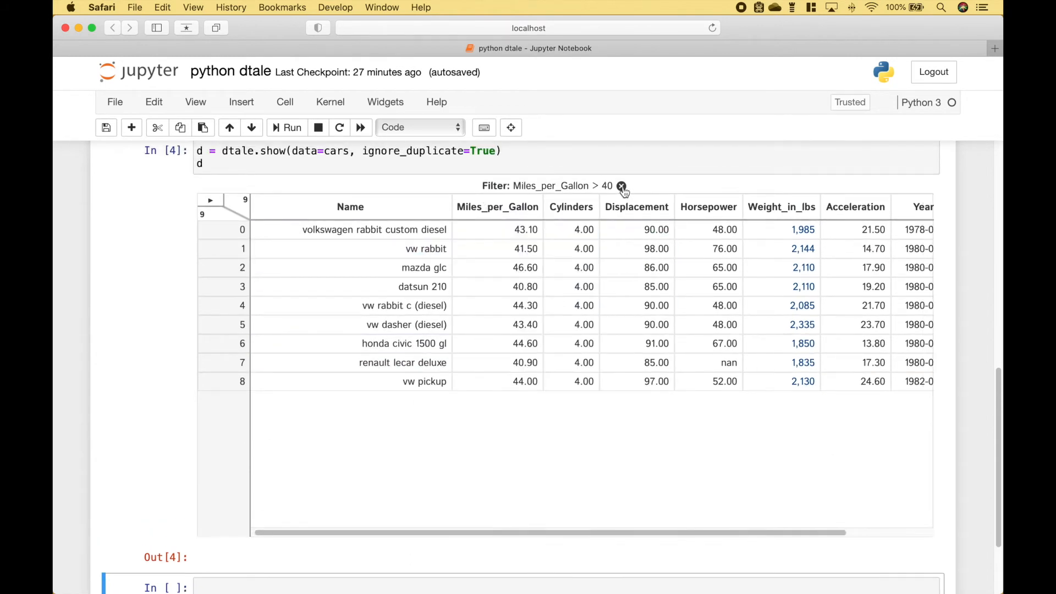
click(620, 186)
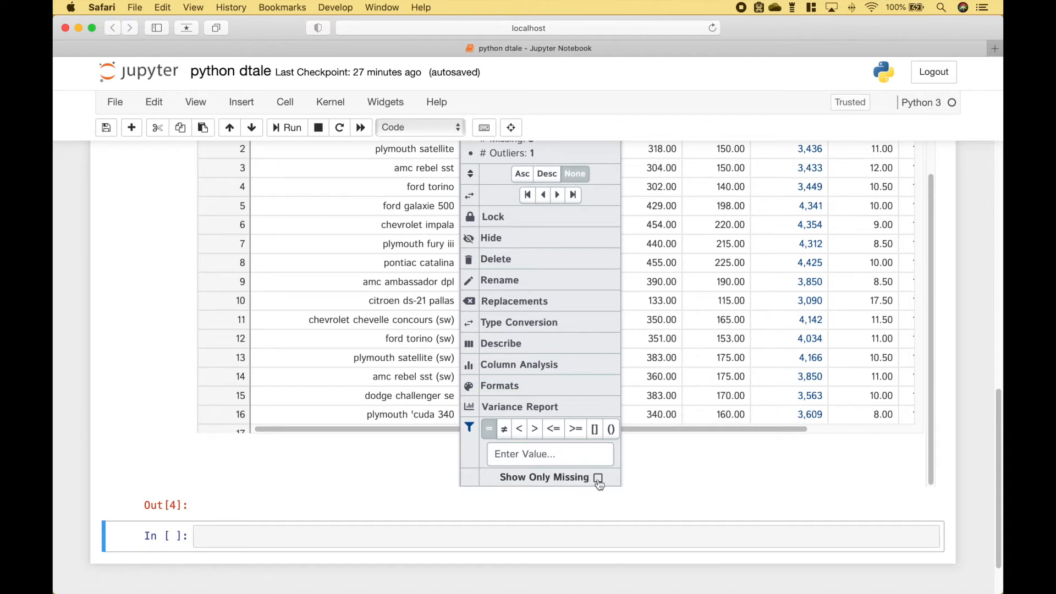
Show only the rows whose Miles_per_Gallon value is missing
click(598, 476)
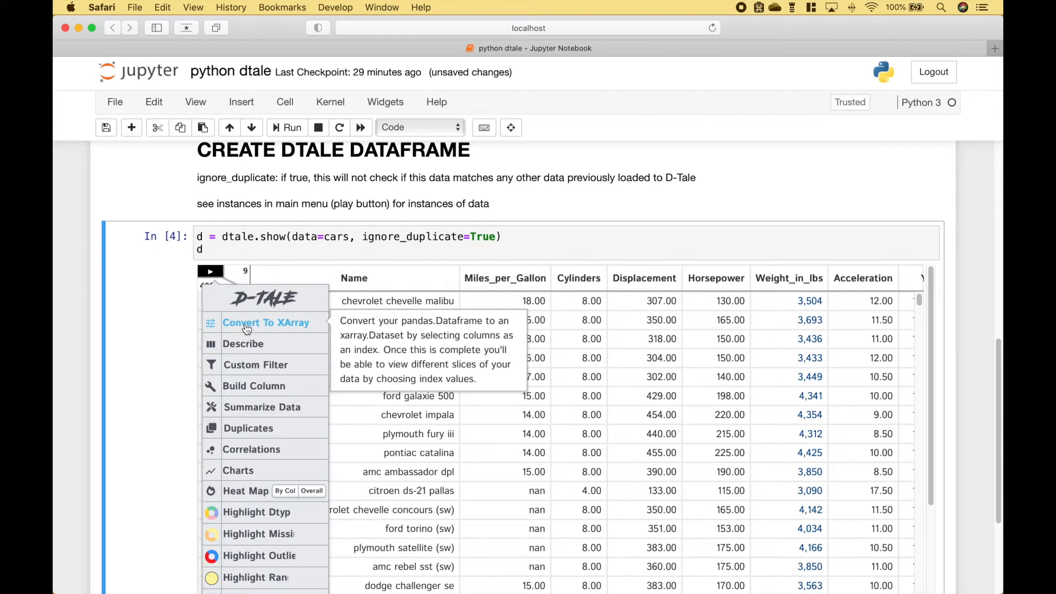
mouse_move(288, 330)
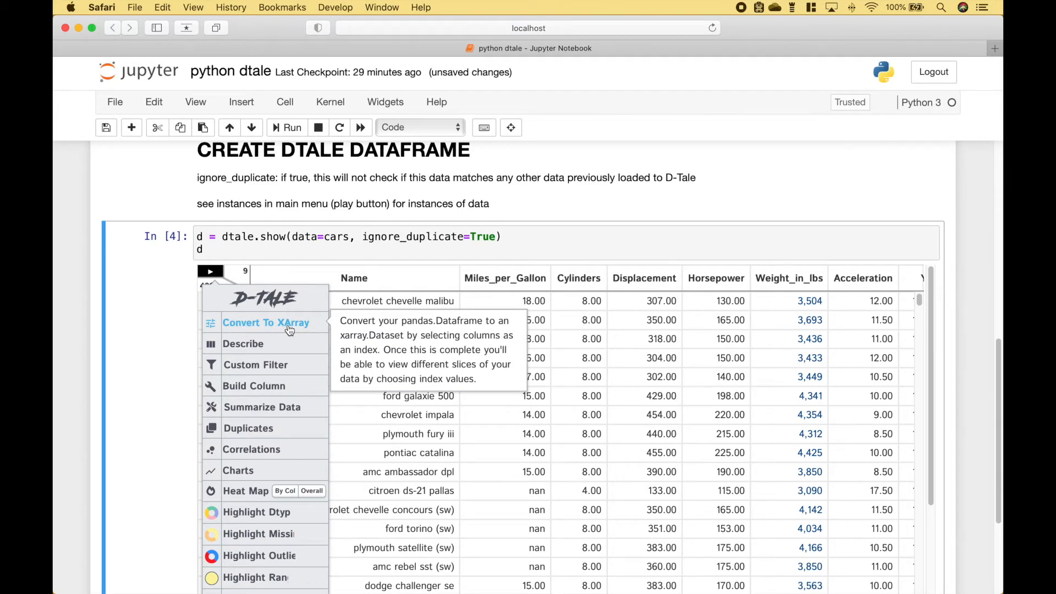
mouse_move(255, 364)
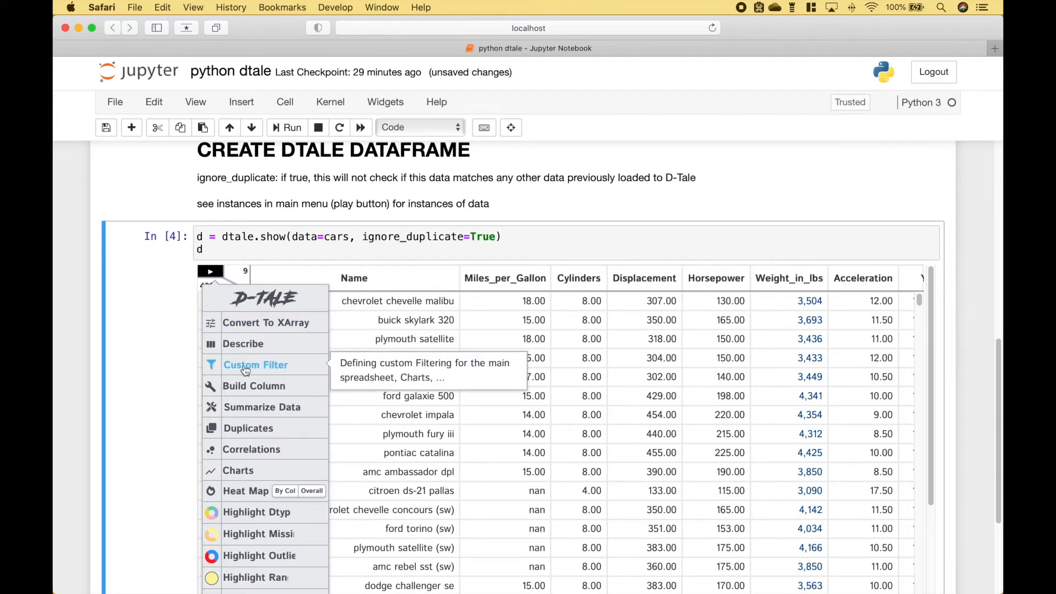
mouse_move(262, 407)
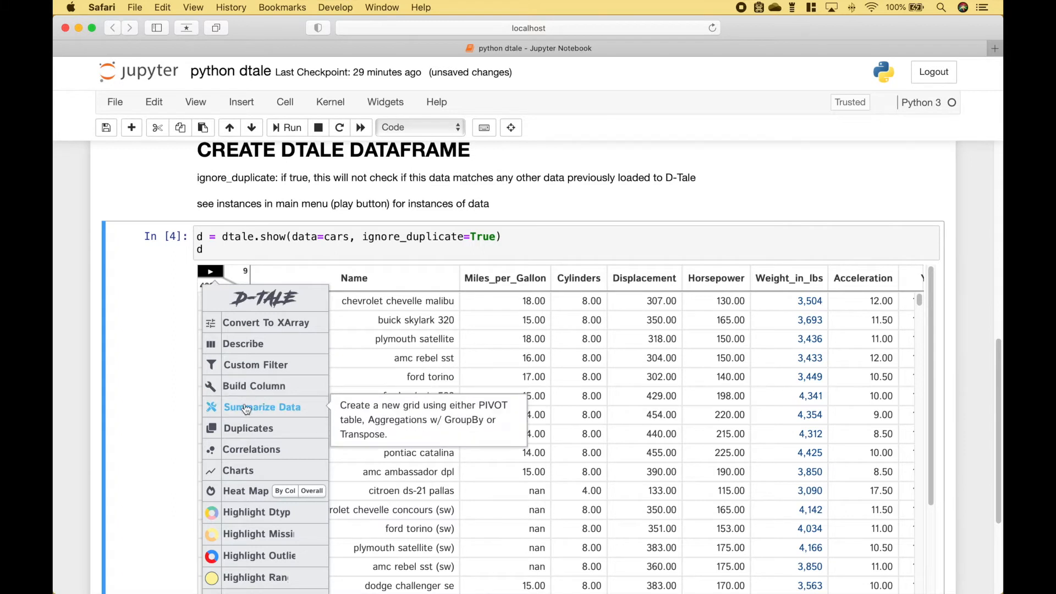
mouse_move(247, 428)
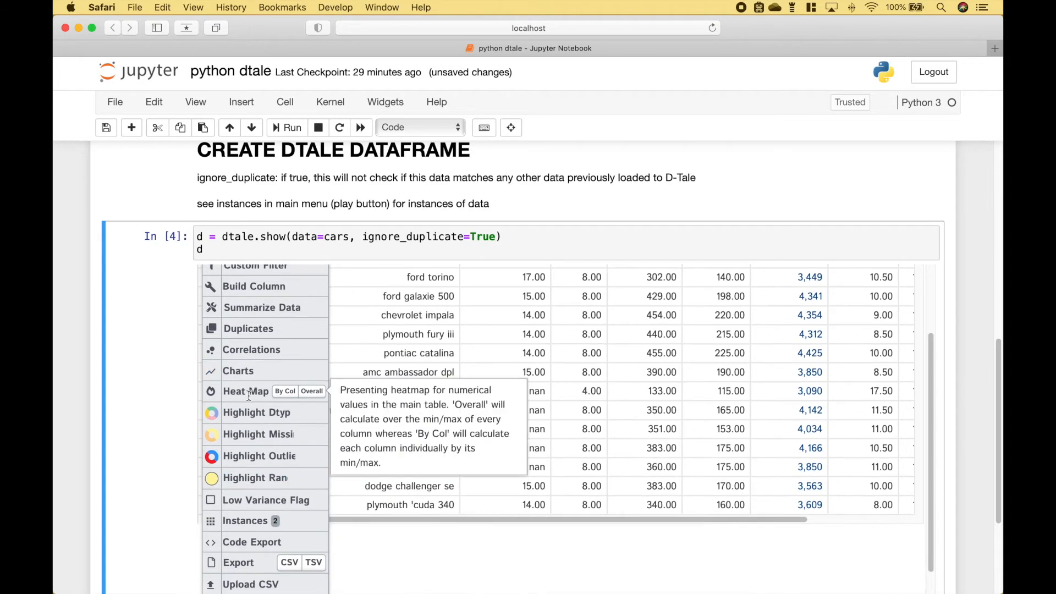
mouse_move(256, 413)
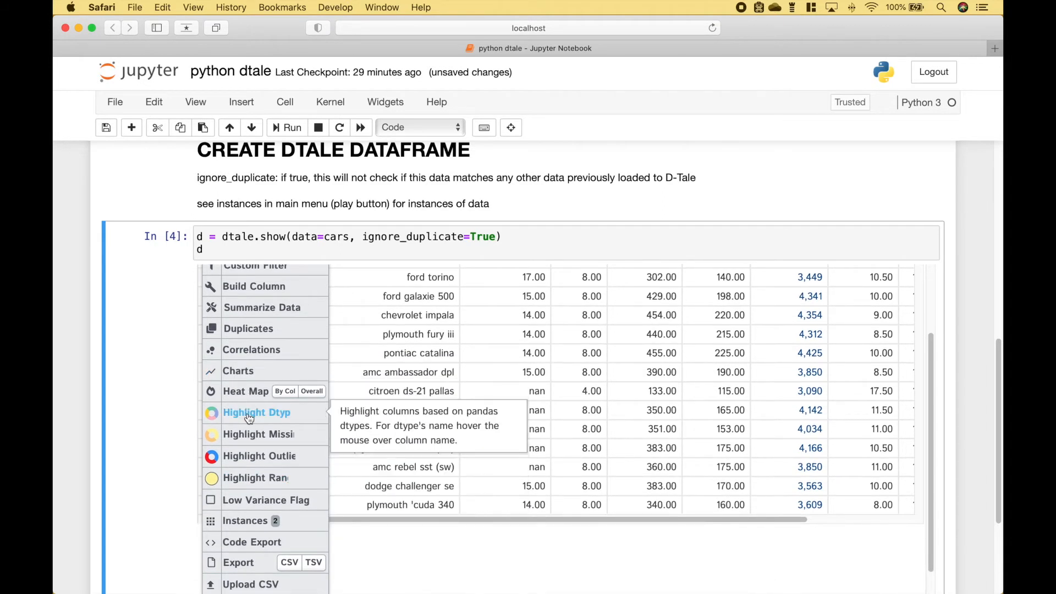
mouse_move(258, 433)
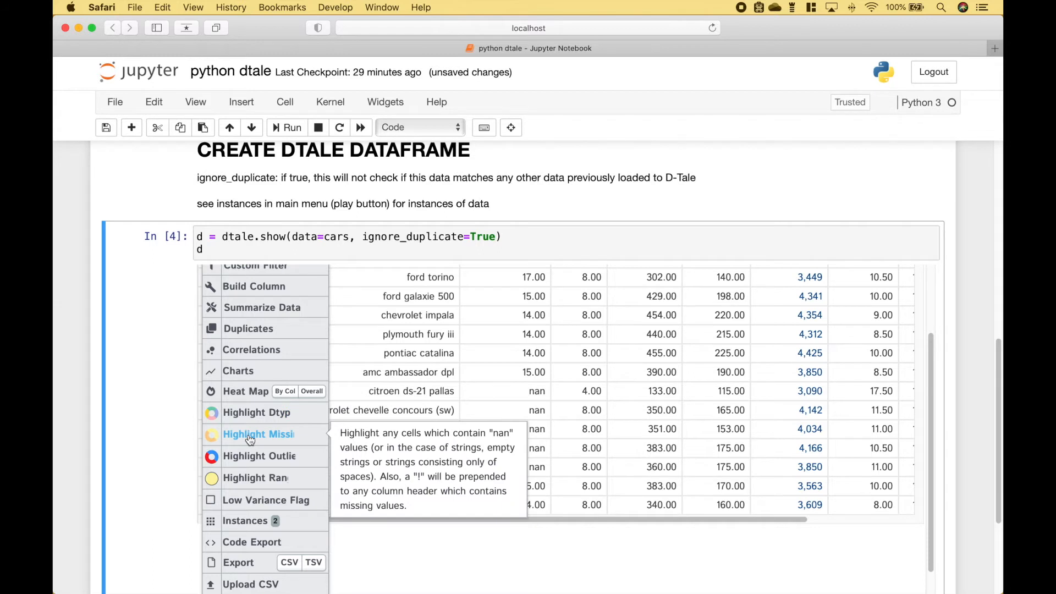
mouse_move(260, 456)
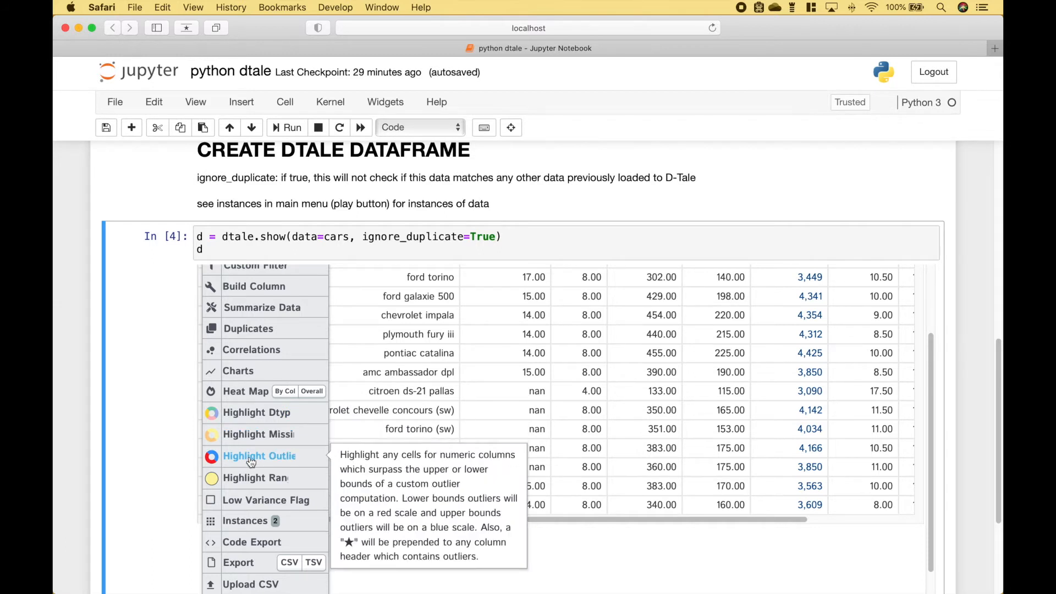
mouse_move(254, 477)
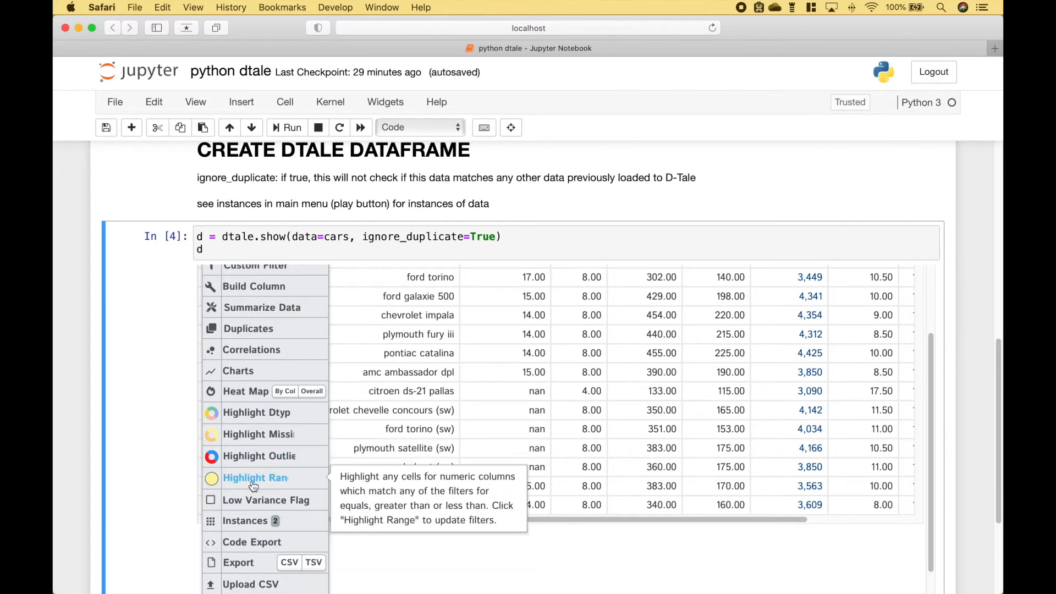
mouse_move(254, 510)
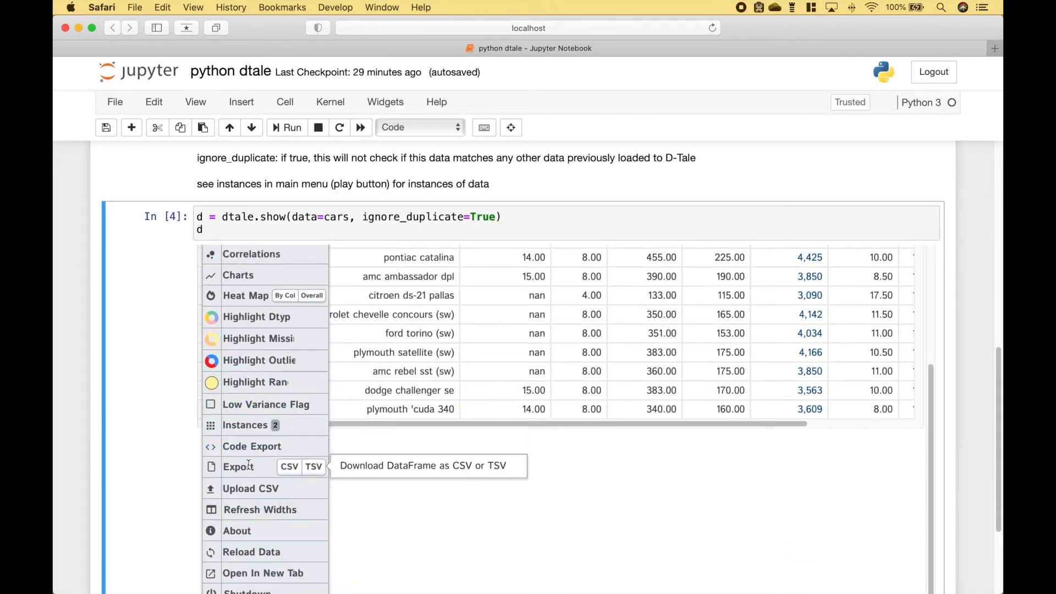
mouse_move(249, 488)
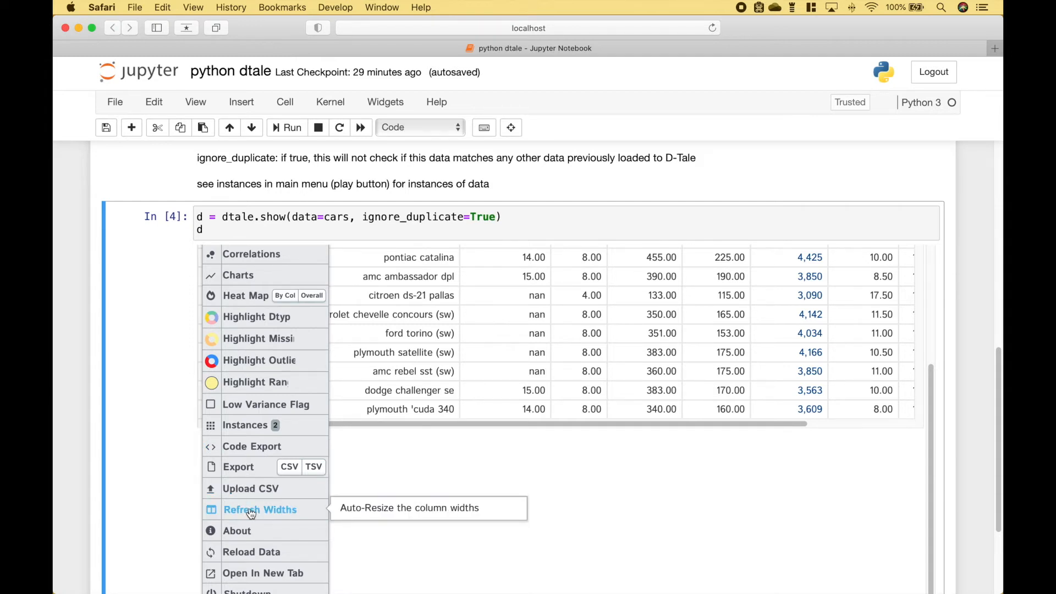
mouse_move(236, 530)
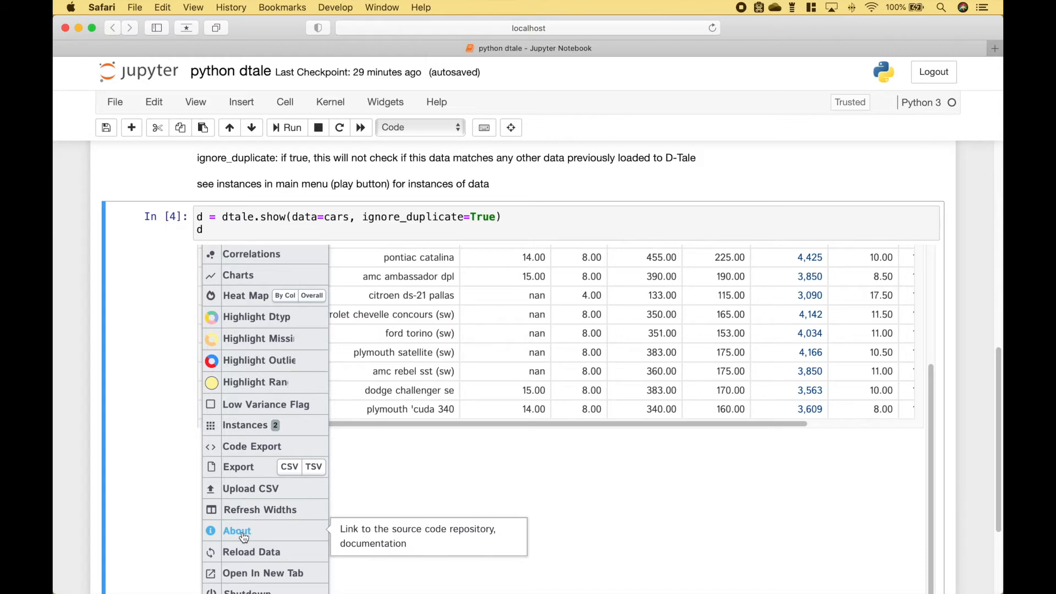
mouse_move(245, 573)
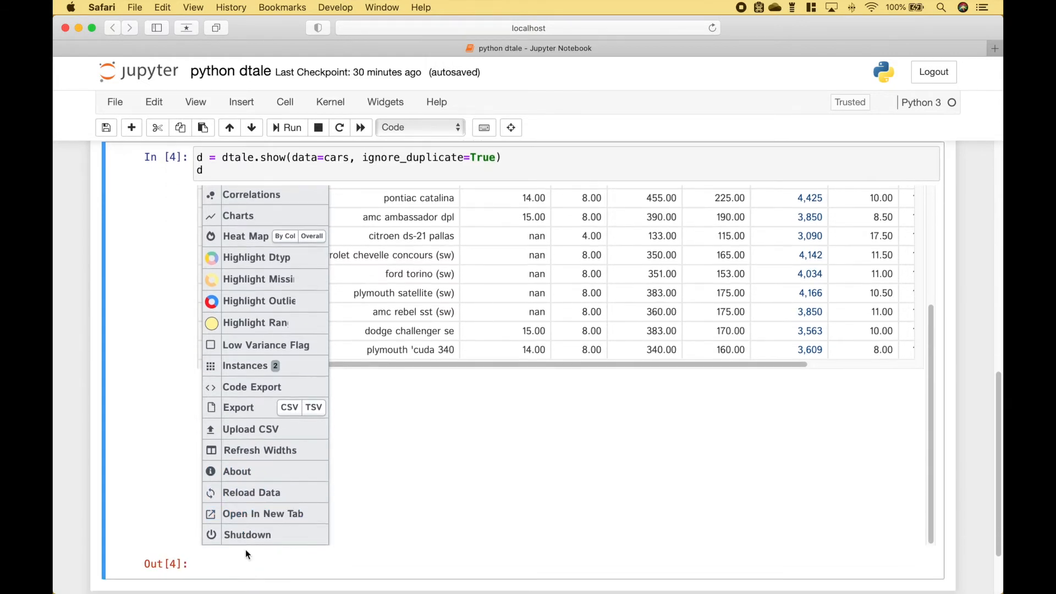
mouse_move(260, 450)
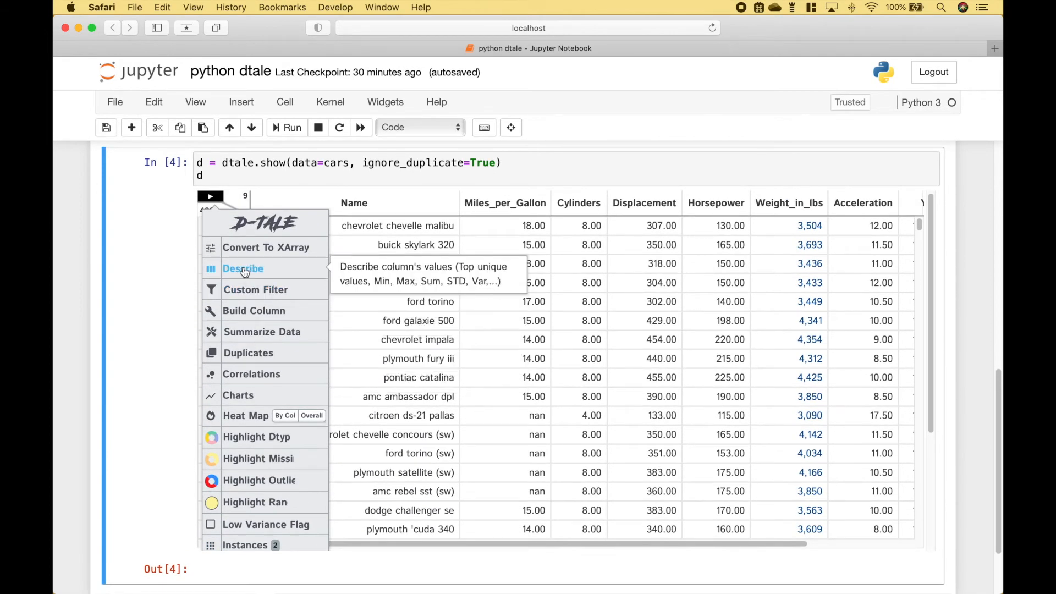
View the Describe statistics page for Name and Miles_per_Gallon, then return to the notebook grid
click(241, 268)
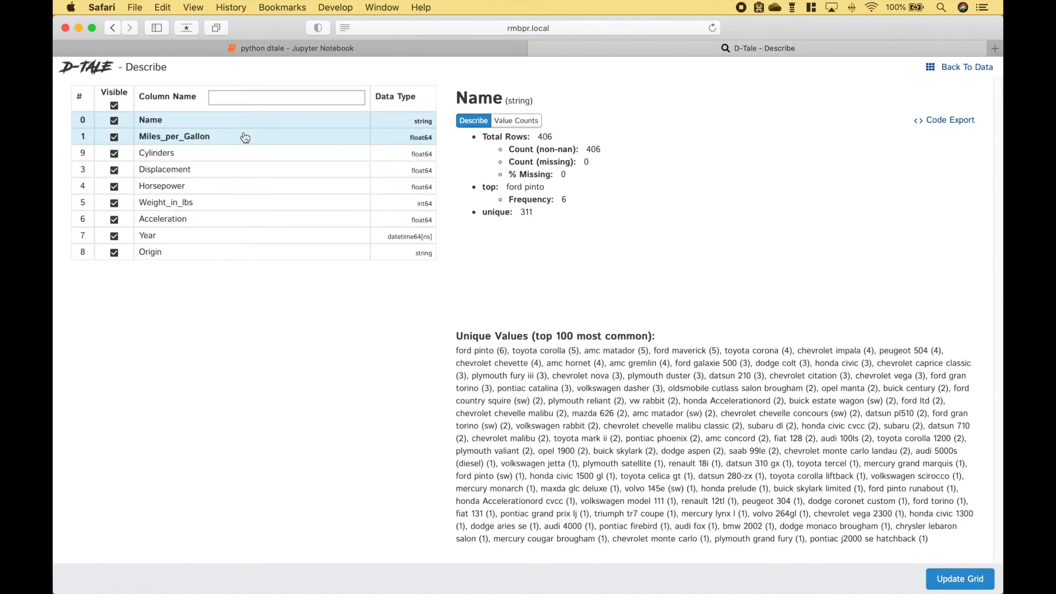
click(175, 136)
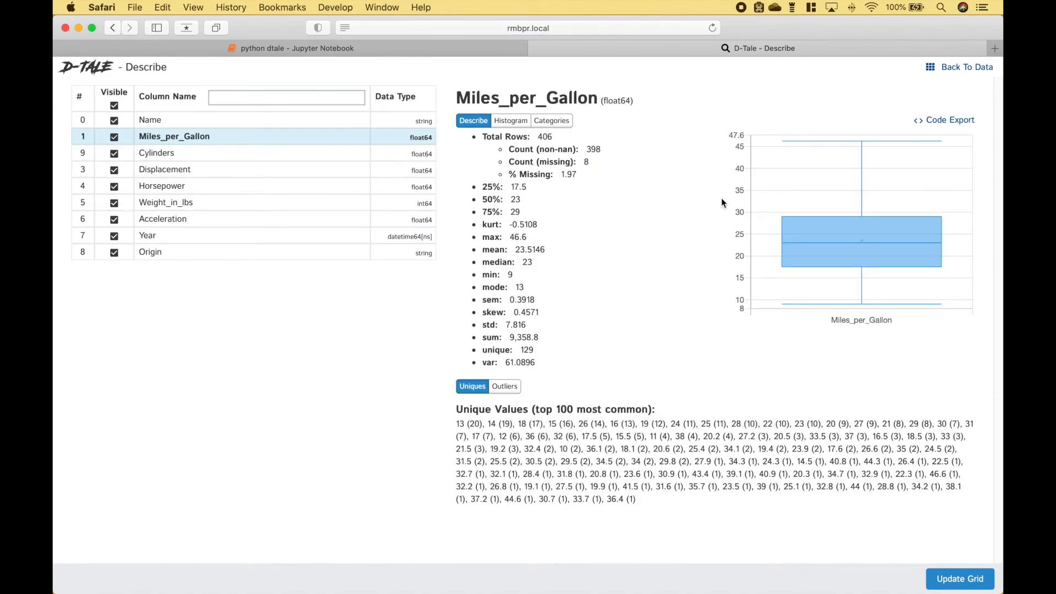
click(157, 153)
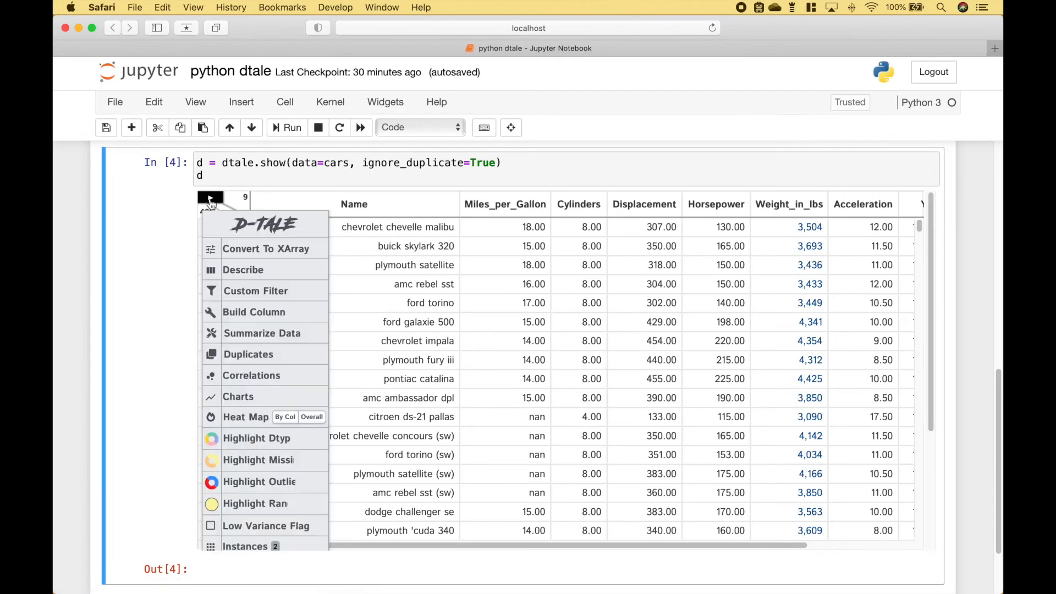
mouse_move(256, 291)
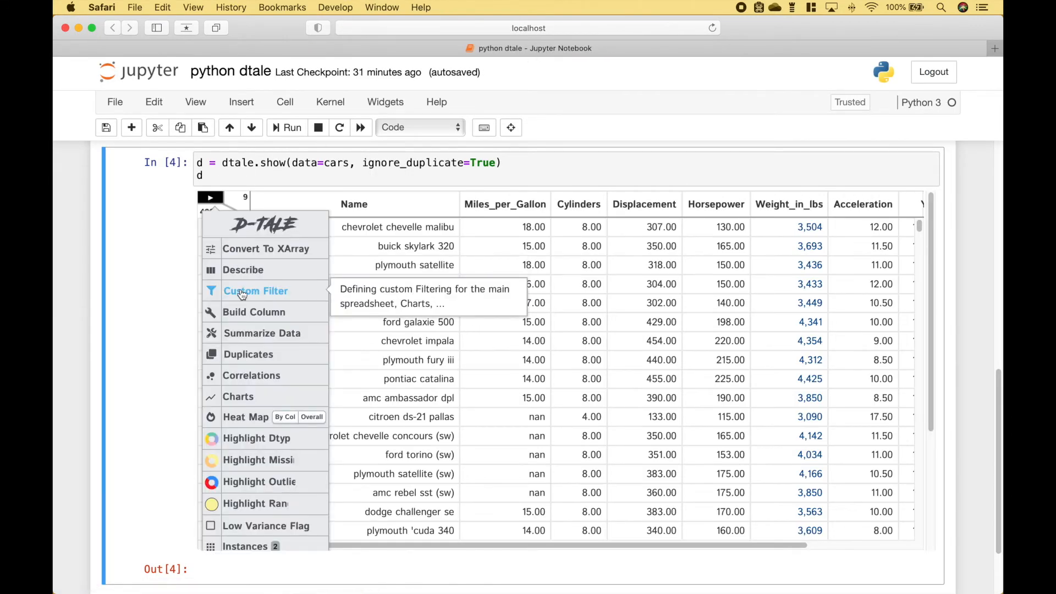
Apply the custom filter Name == 'chevrolet malibu', narrowing the grid to 2 rows
click(255, 290)
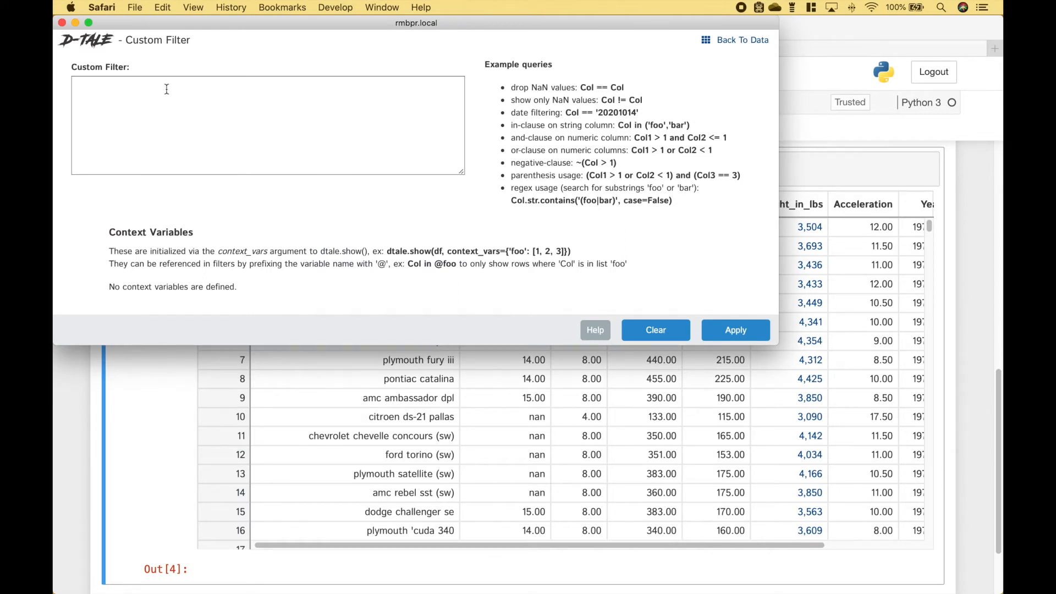
text(Name)
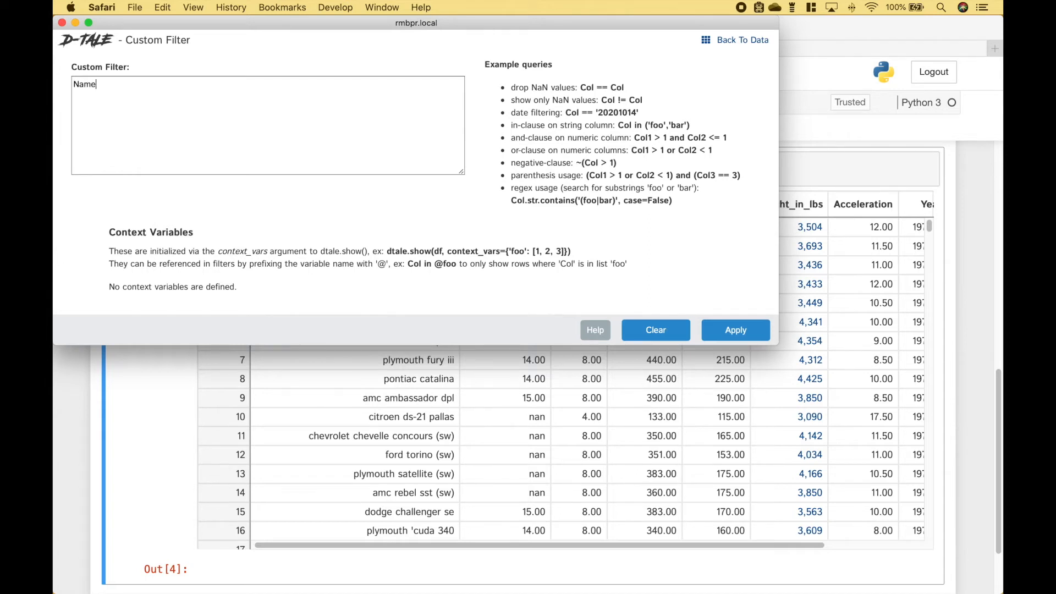
text(== 'chevrolet malibu)
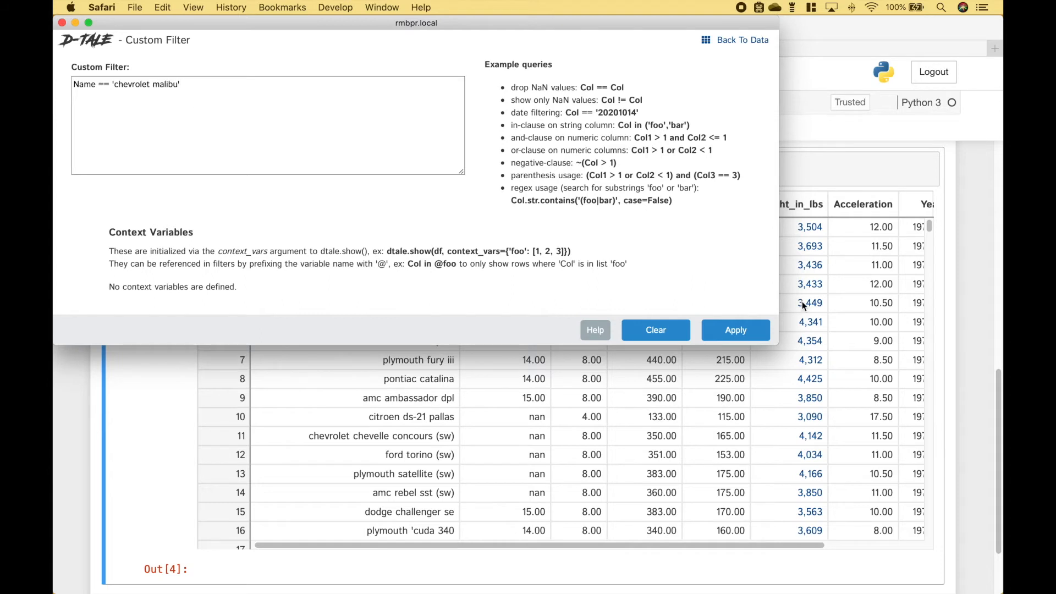
click(735, 329)
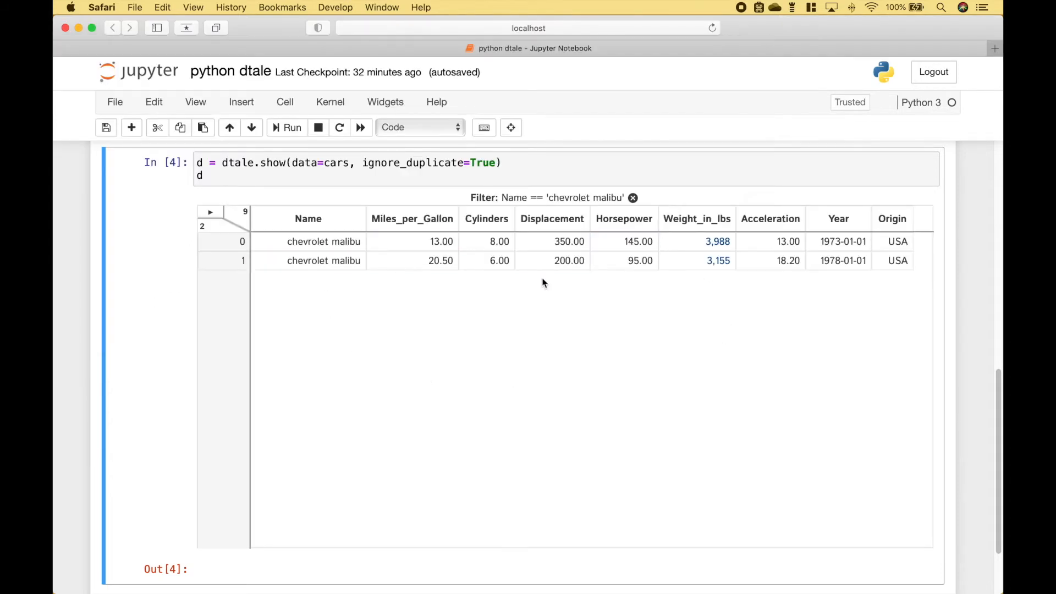
mouse_move(306, 295)
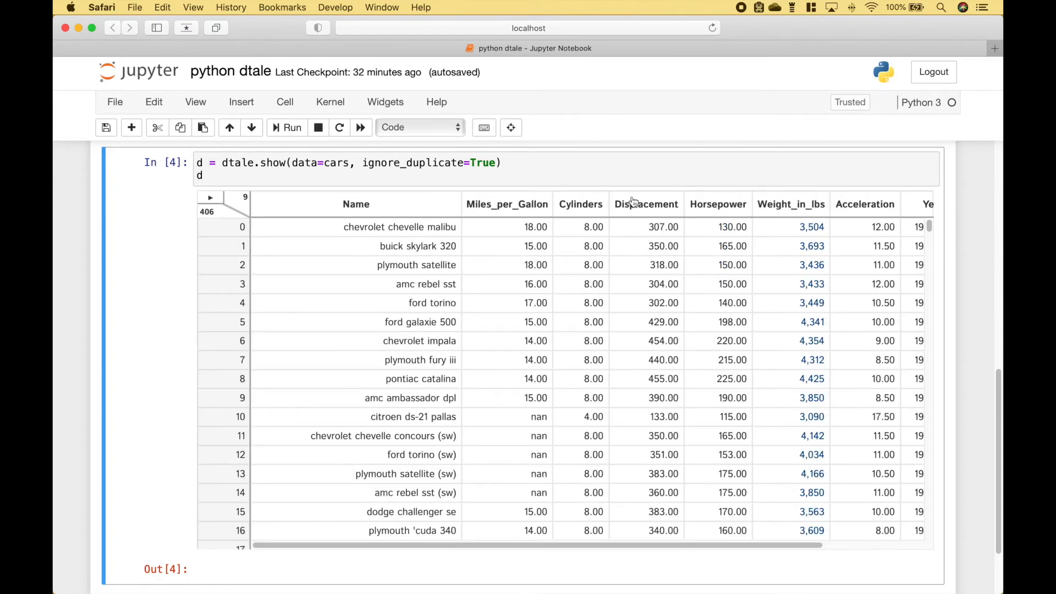
Build column MPG2 as Miles_per_Gallon divided by 2 from the main menu
click(210, 197)
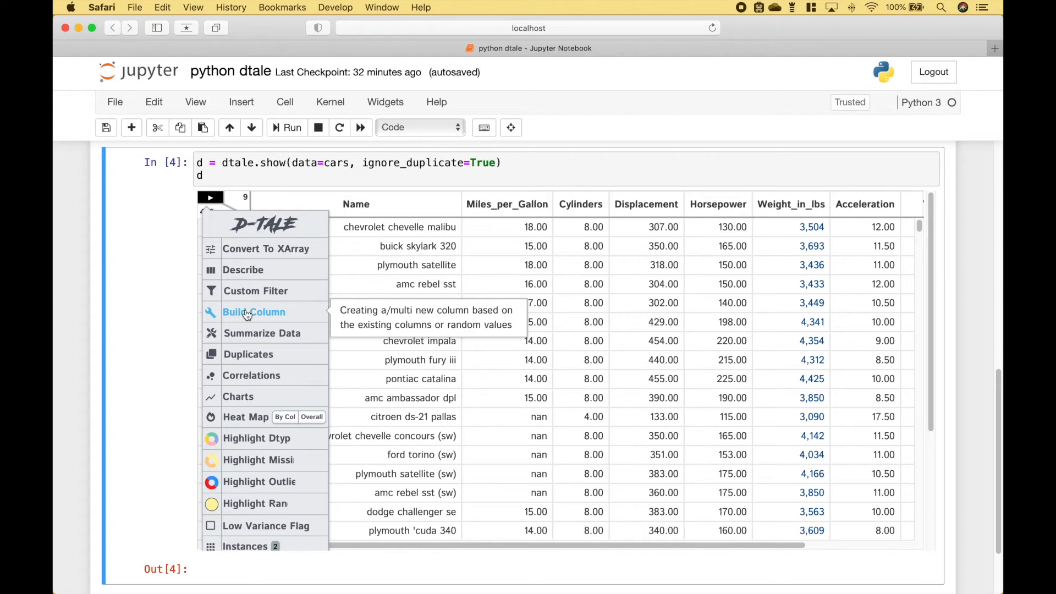
click(254, 311)
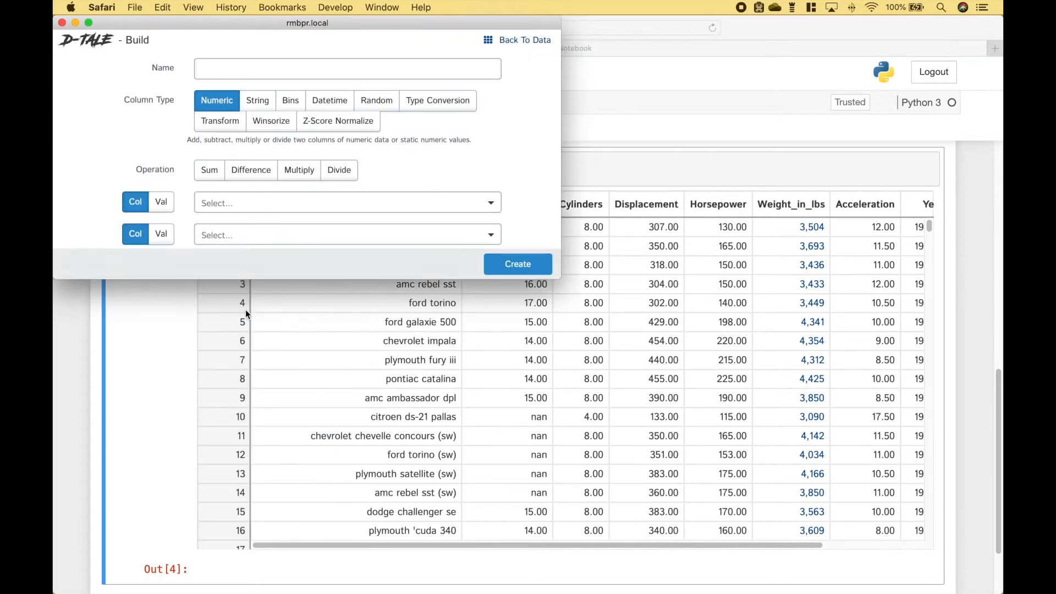
text(MPG2)
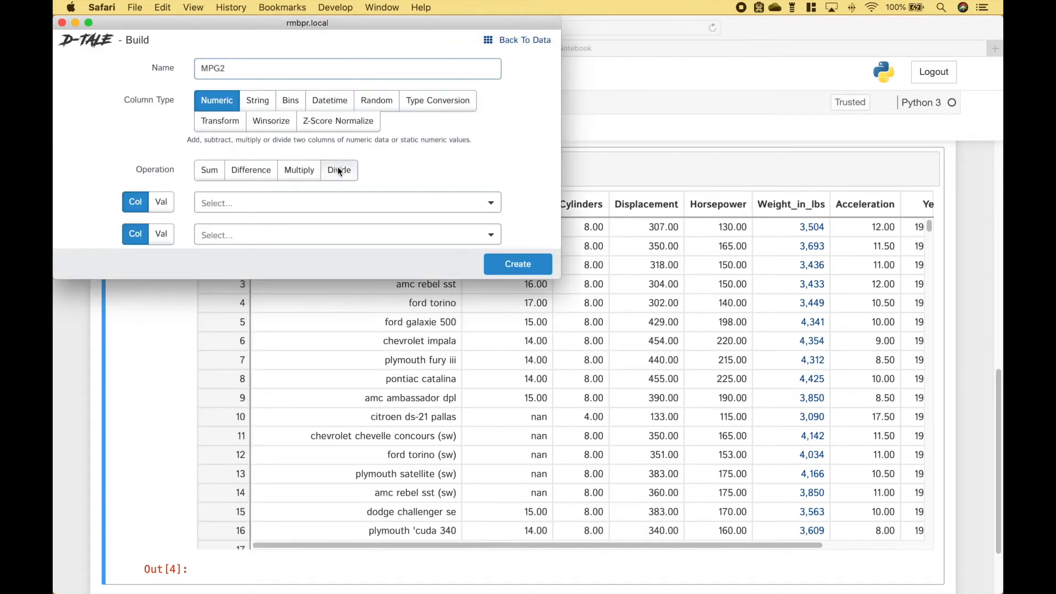
click(346, 203)
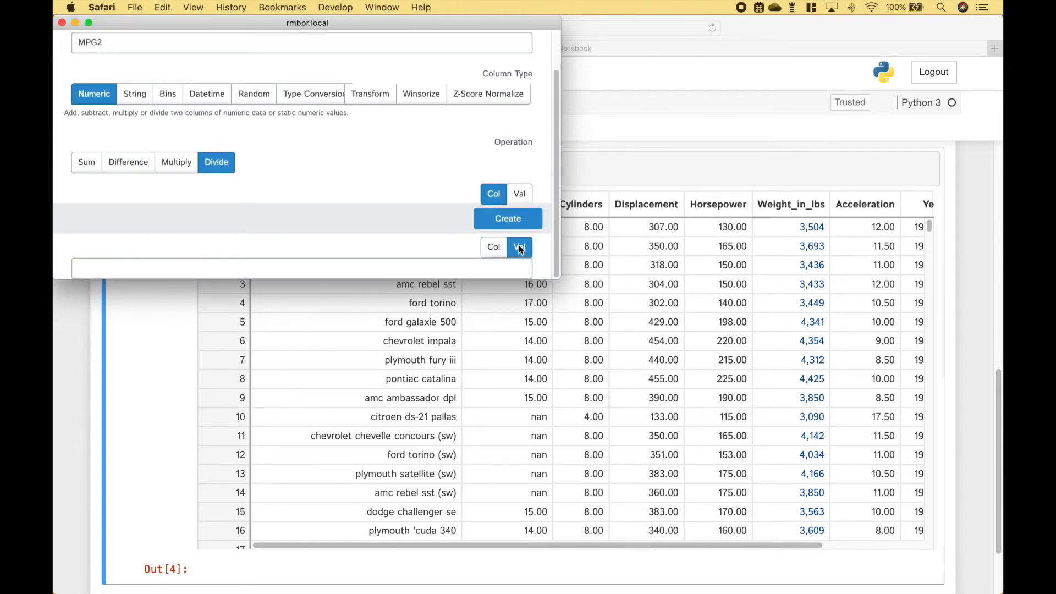
text(2)
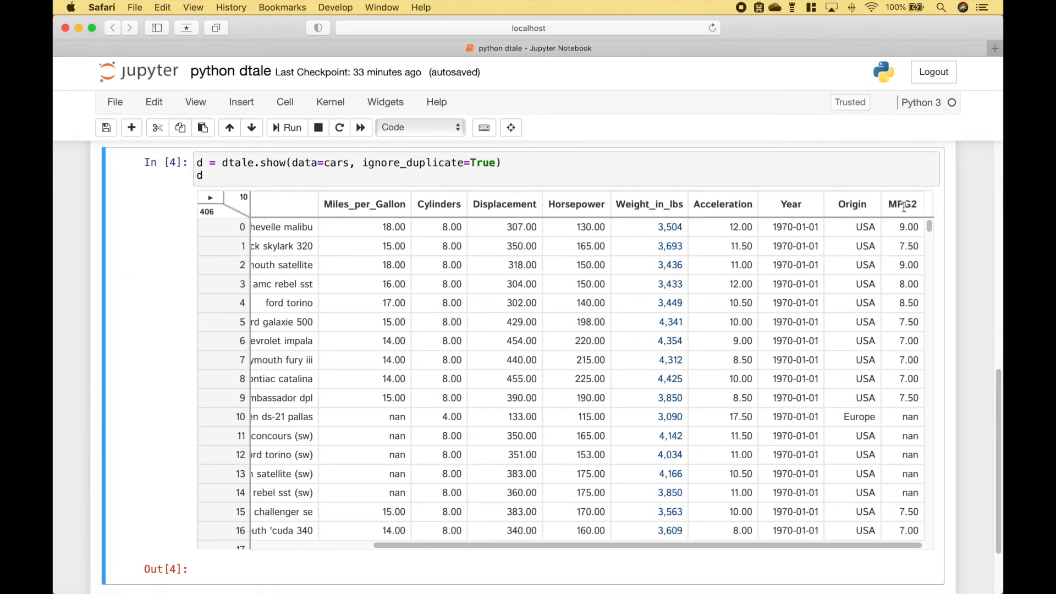
click(907, 359)
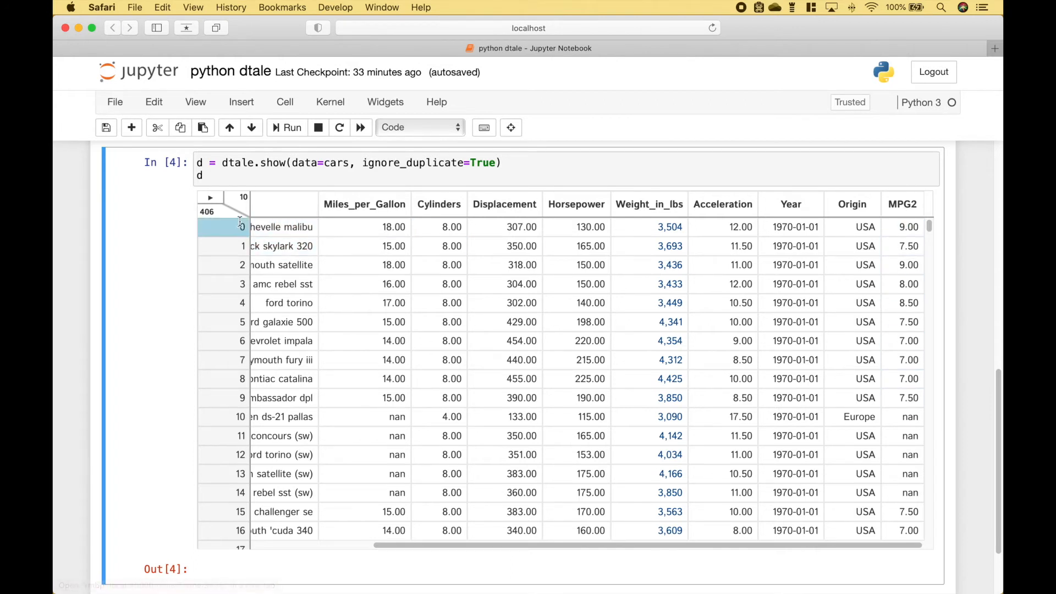
click(210, 197)
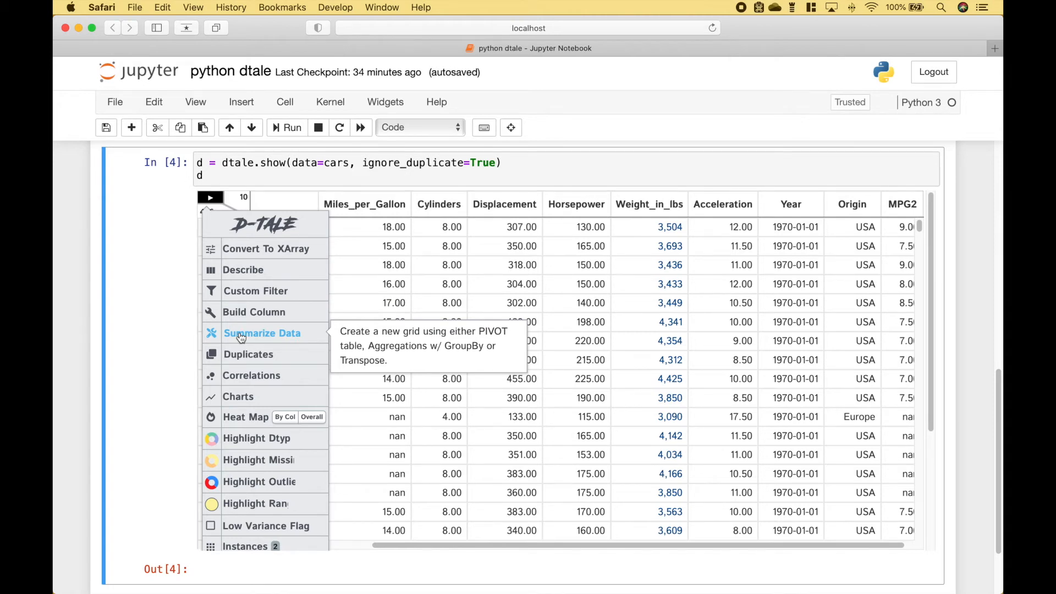
Start a Summarize Data group-by on Cylinders using one function across columns
click(262, 332)
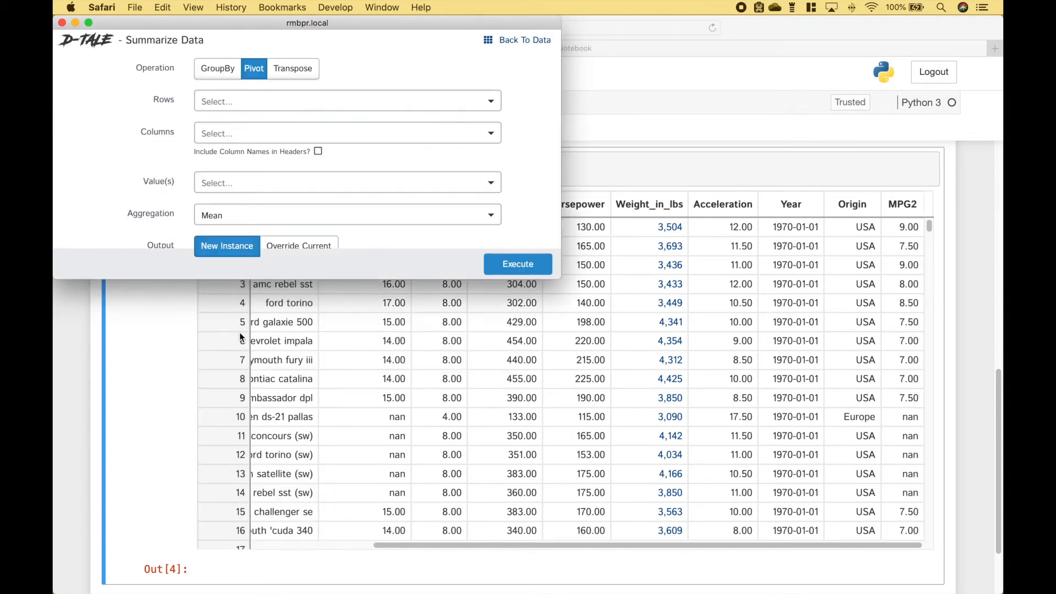
click(217, 69)
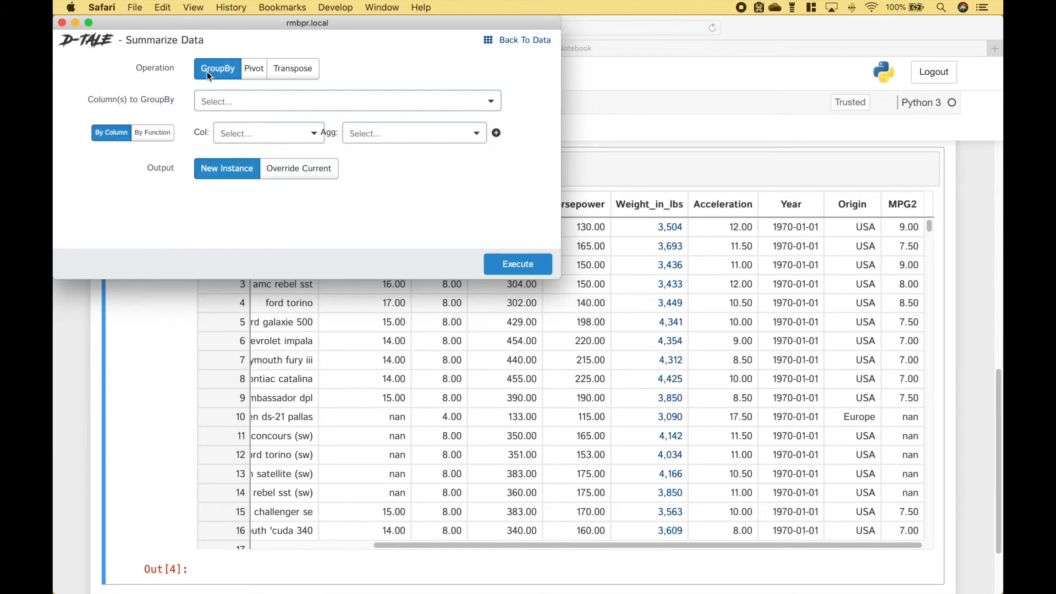
click(346, 101)
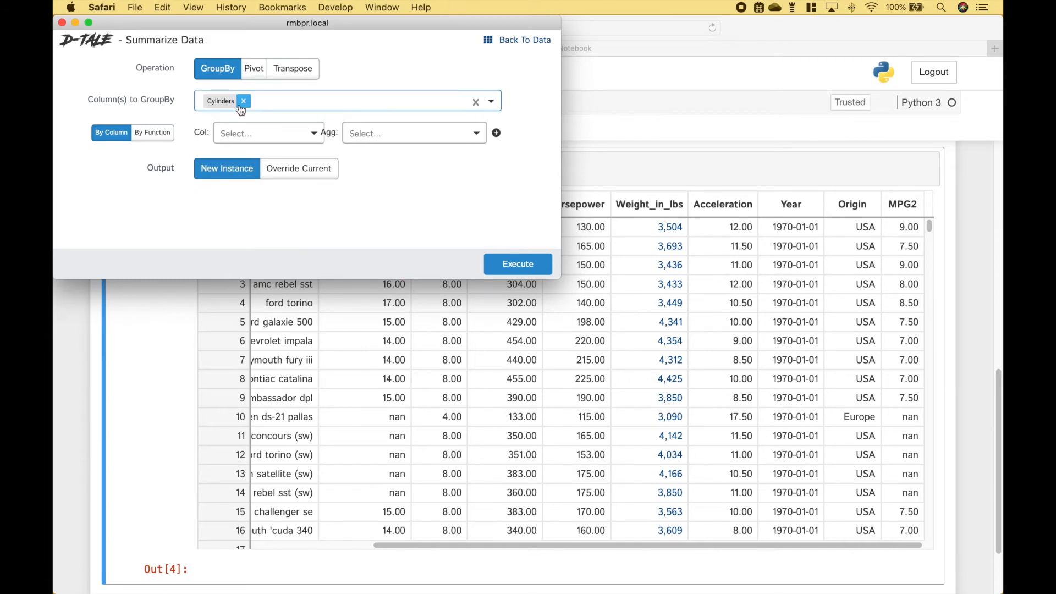
click(151, 132)
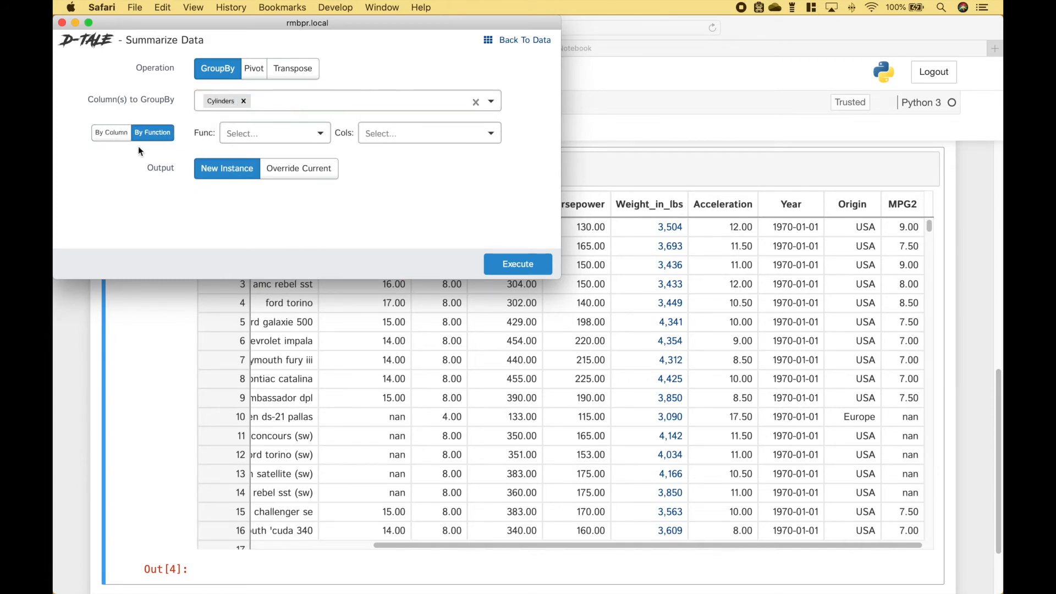
click(273, 133)
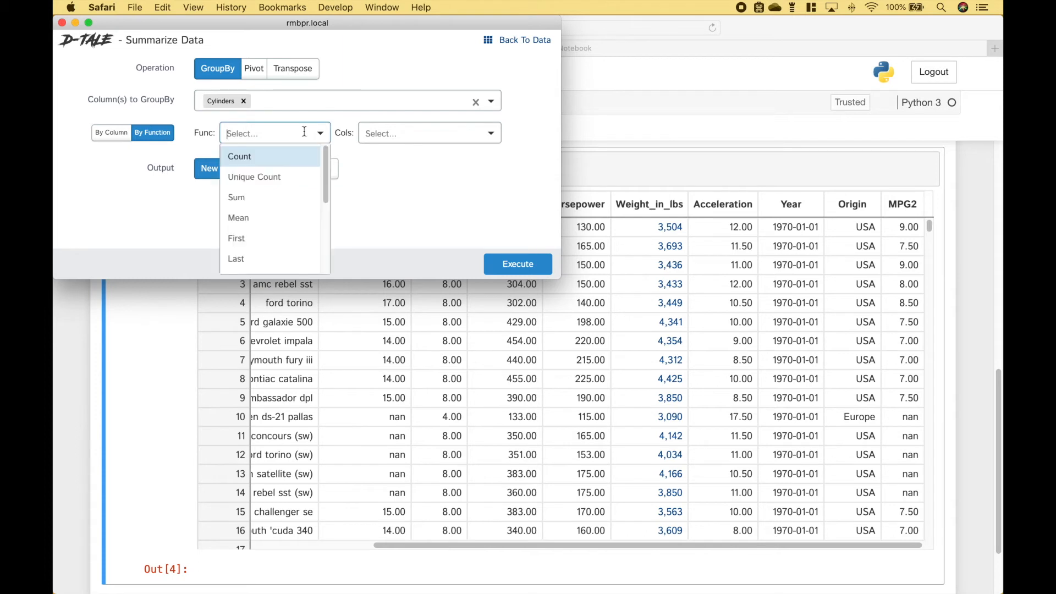
Count the Name column per group with Override Current output and execute it
click(239, 156)
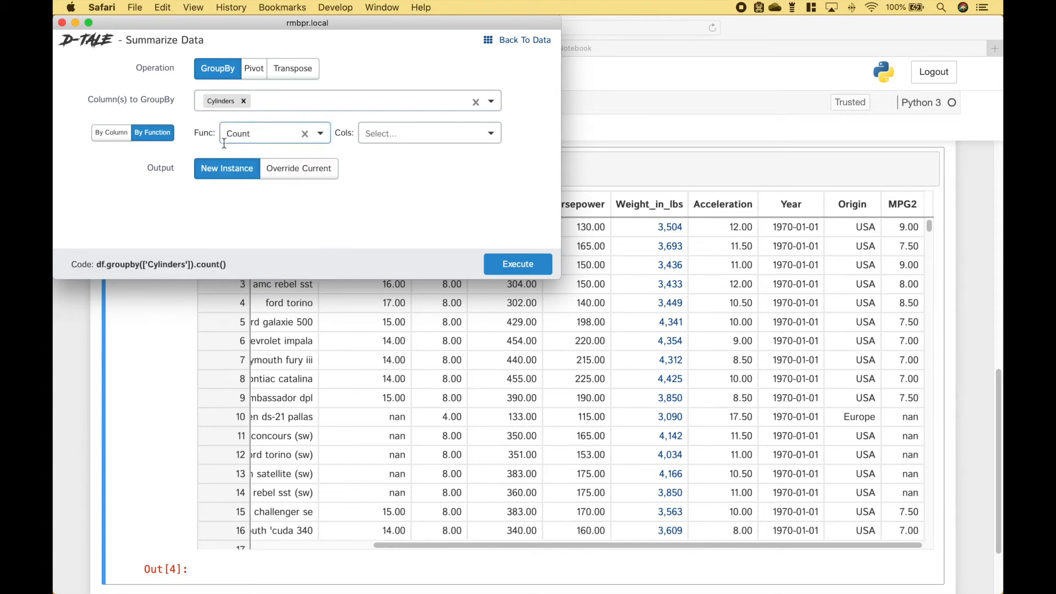
click(423, 133)
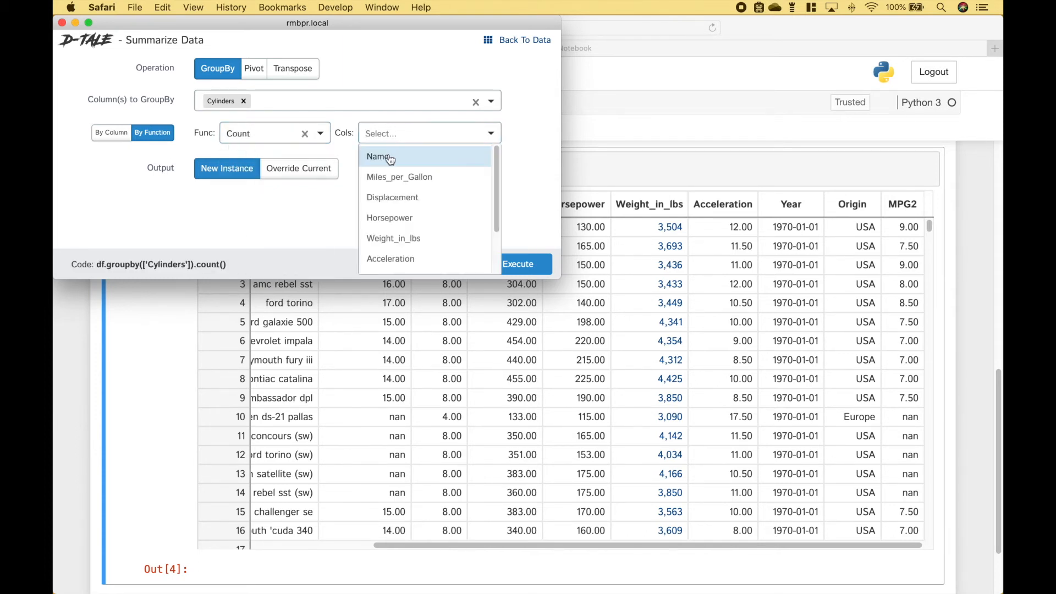
click(380, 156)
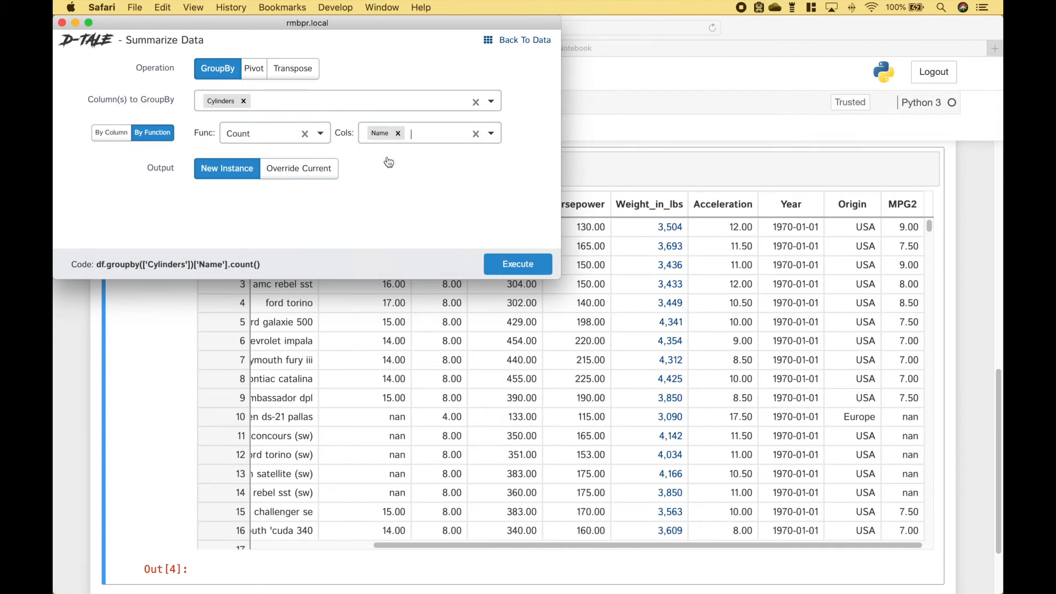
click(298, 168)
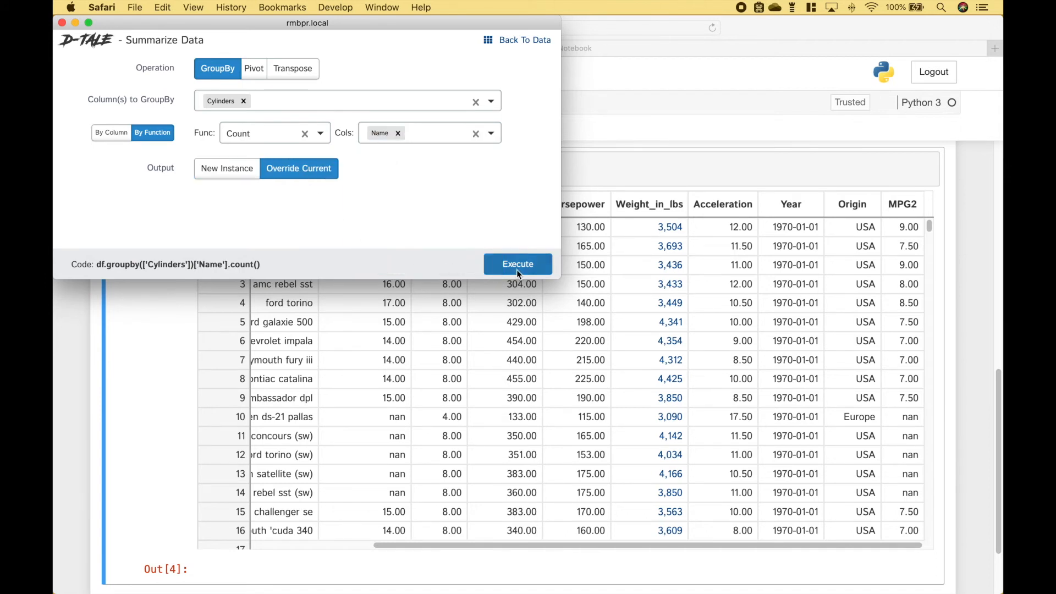
click(517, 263)
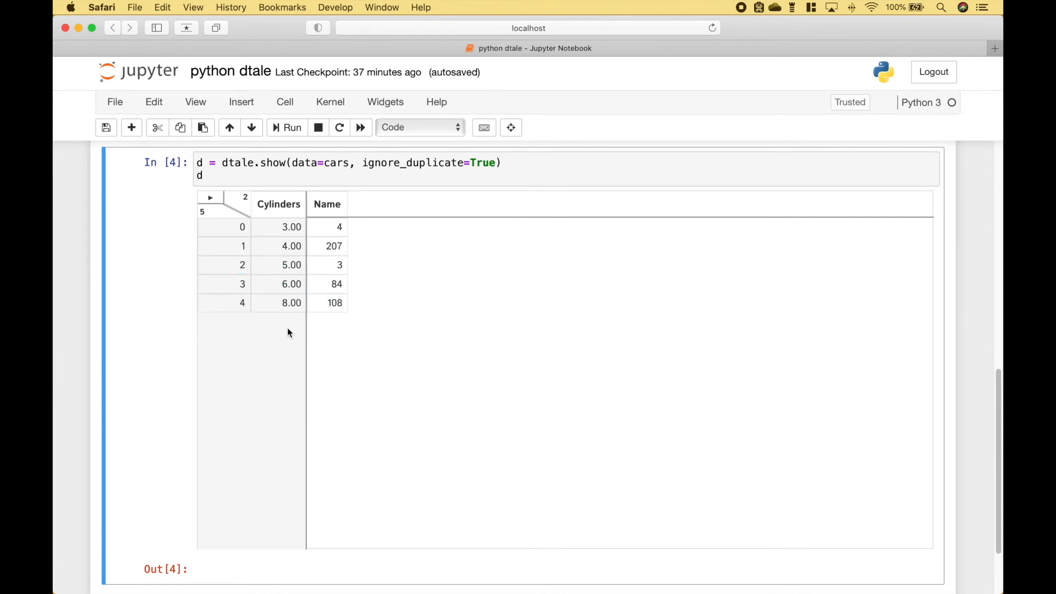
Re-run the dtale.show cell to reload the original 406-row cars grid
scroll(down, 3)
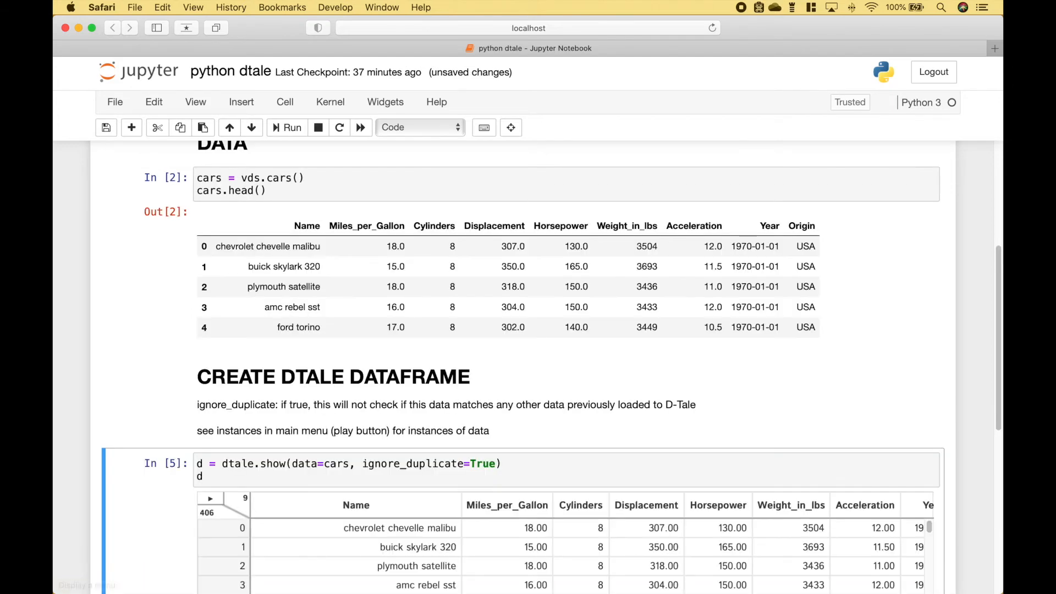
click(355, 201)
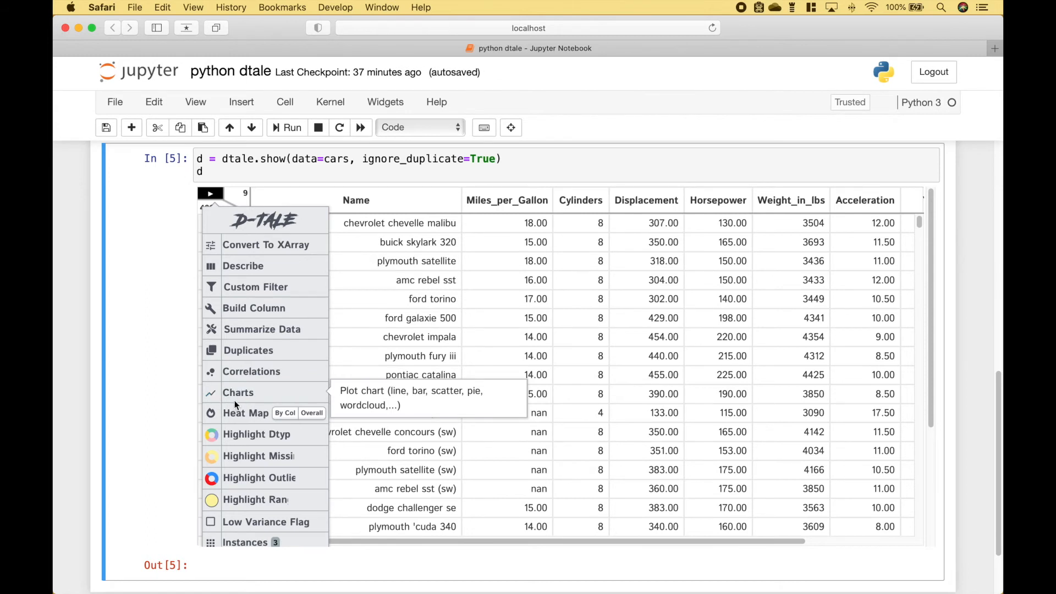
Build a line chart of Miles_per_Gallon by yearly Year aggregated by Mean
click(238, 393)
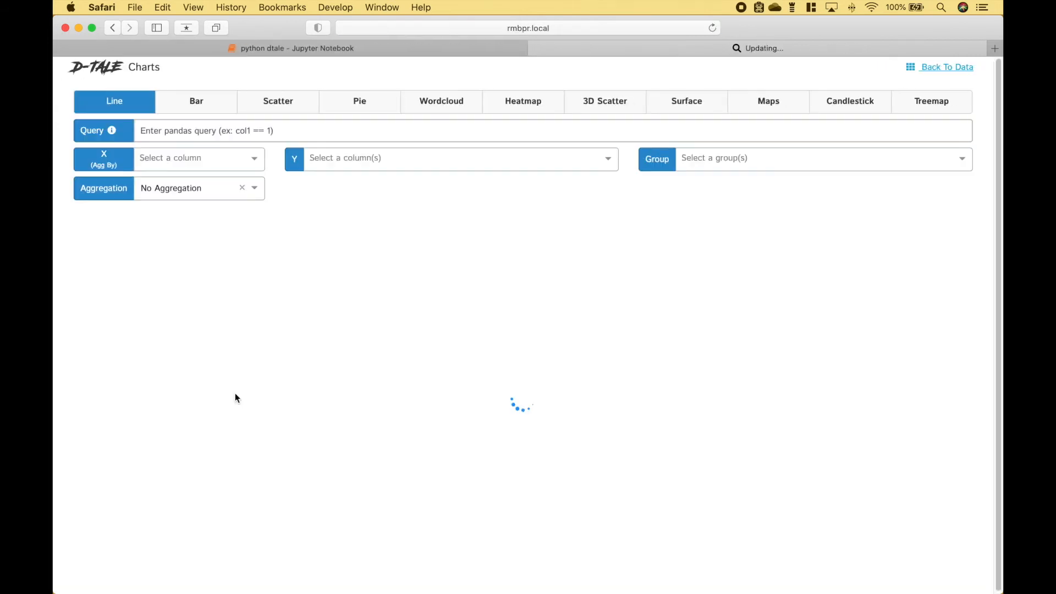
click(197, 157)
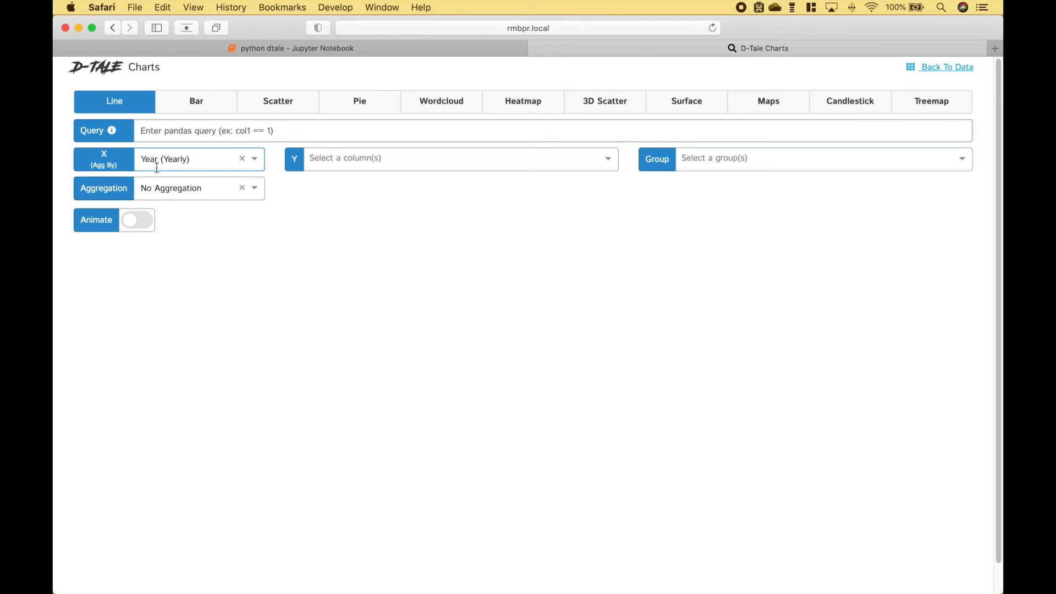
click(458, 157)
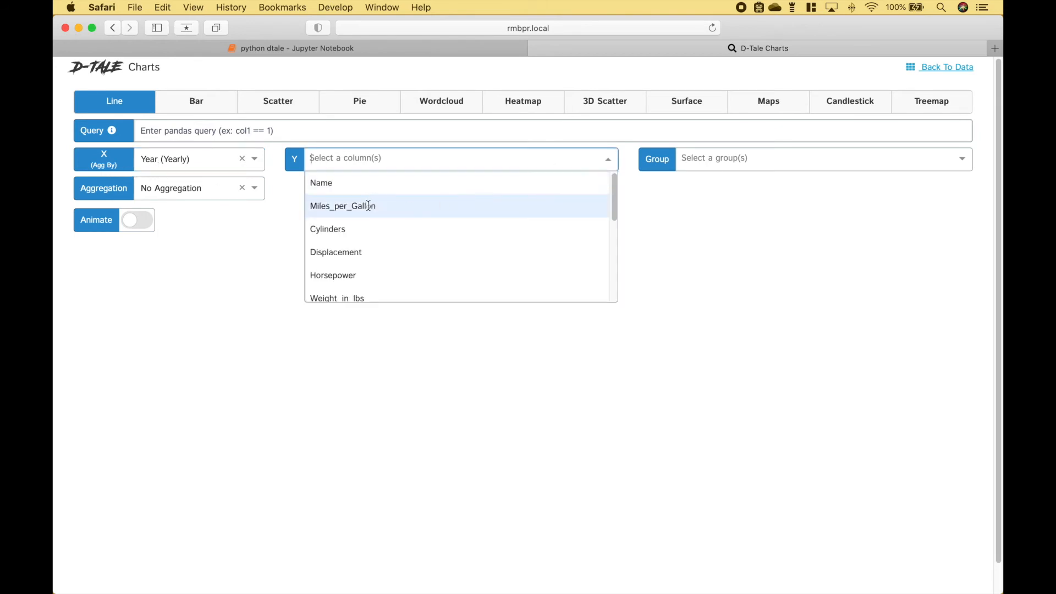
mouse_move(361, 205)
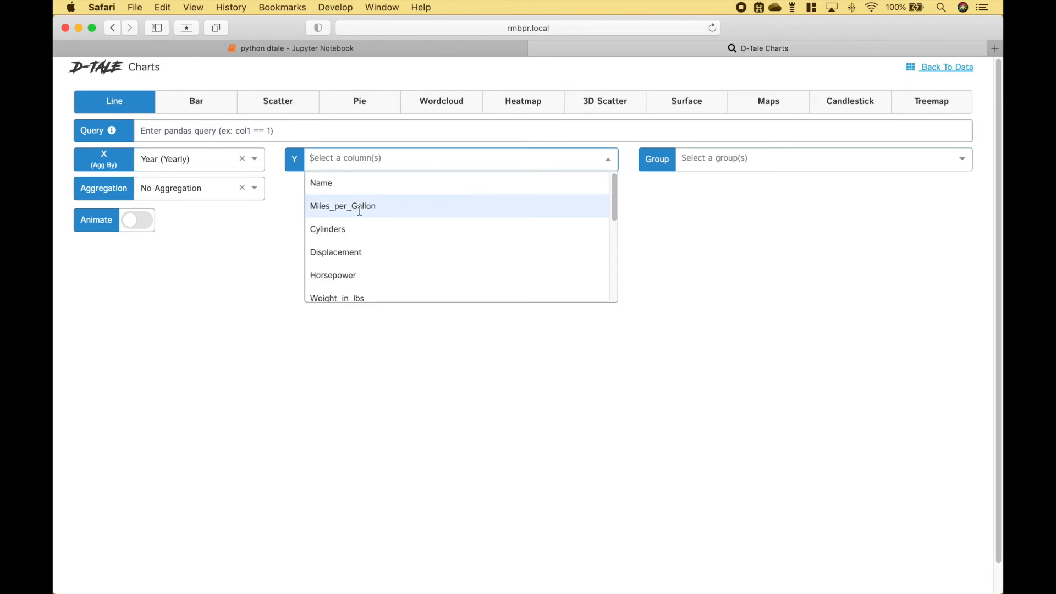
click(342, 206)
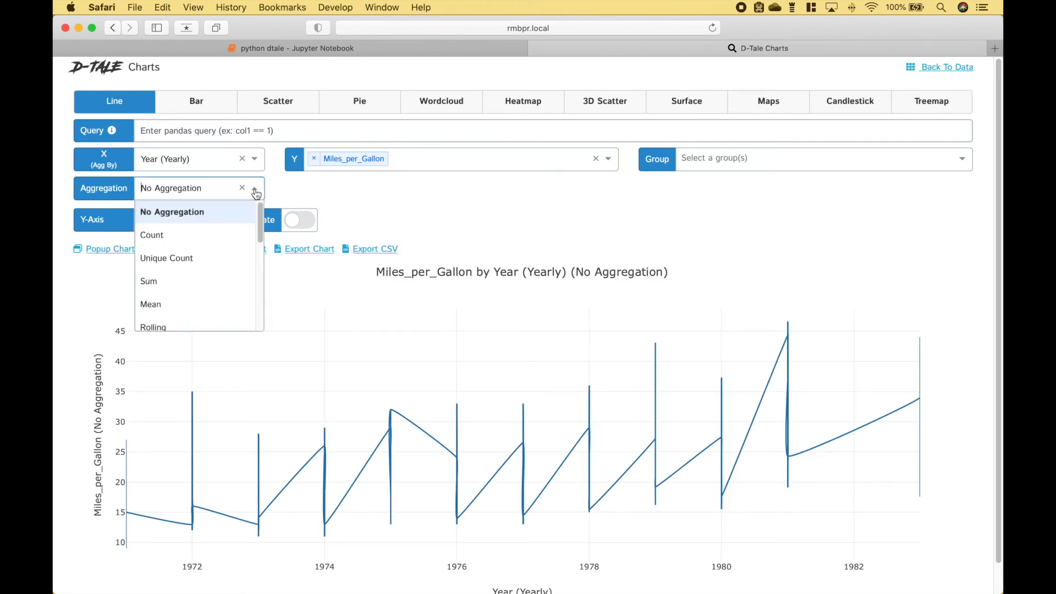
mouse_move(160, 303)
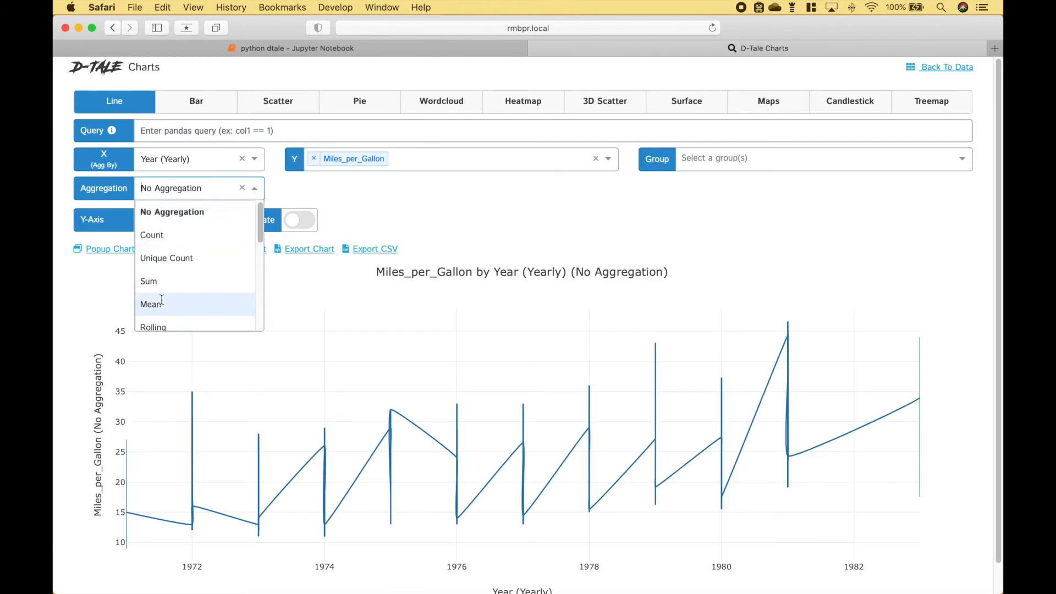
click(151, 303)
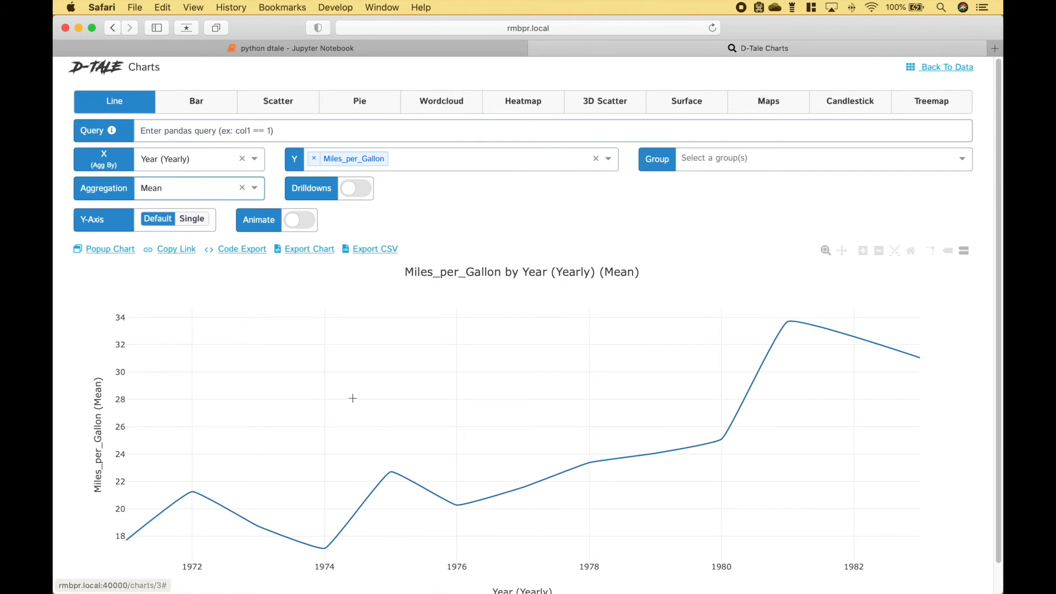
mouse_move(721, 441)
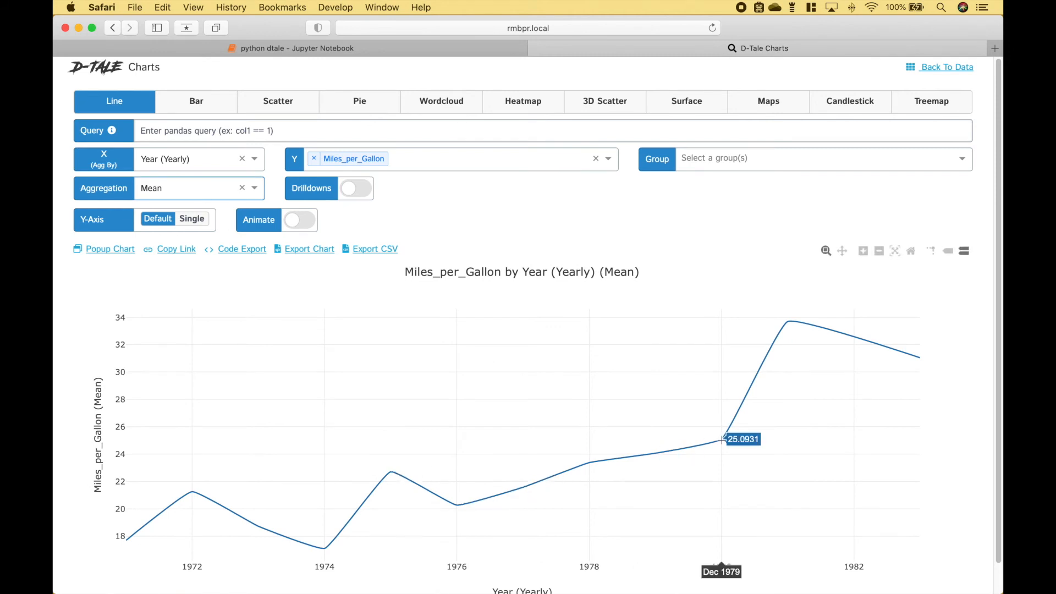
mouse_move(610, 223)
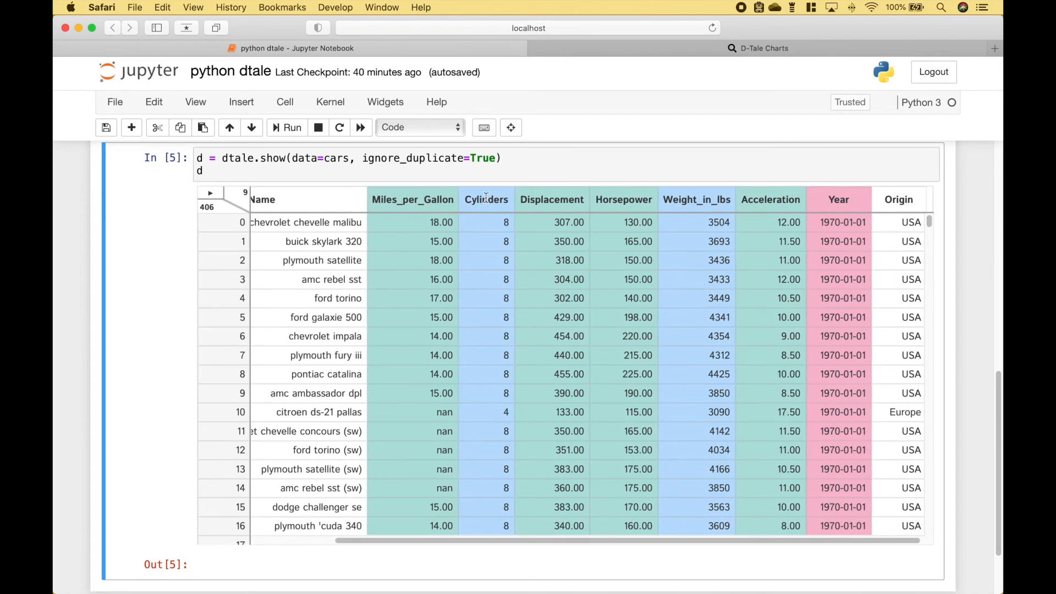
mouse_move(538, 326)
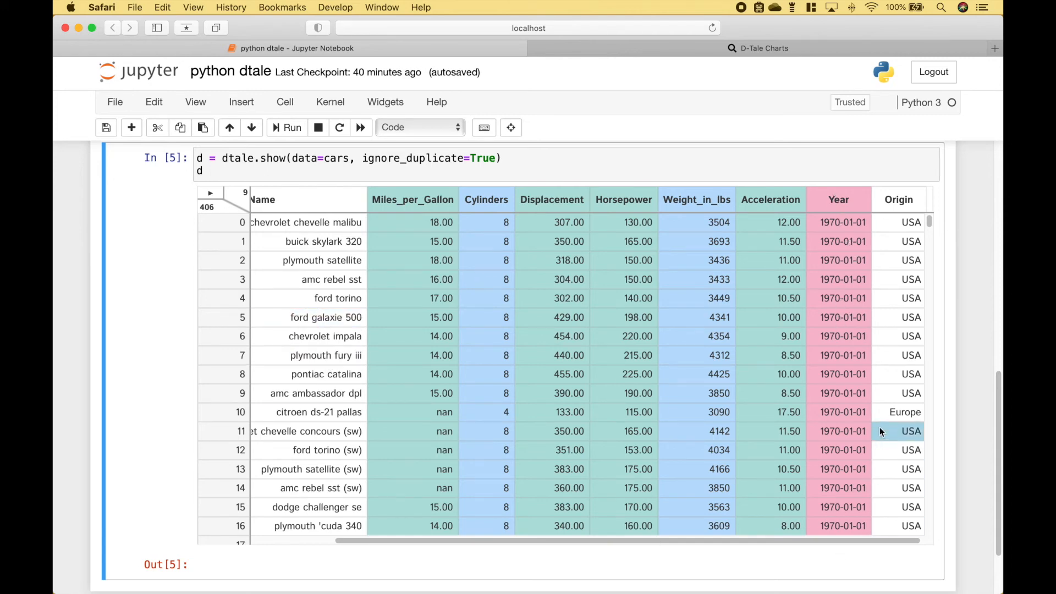
mouse_move(581, 214)
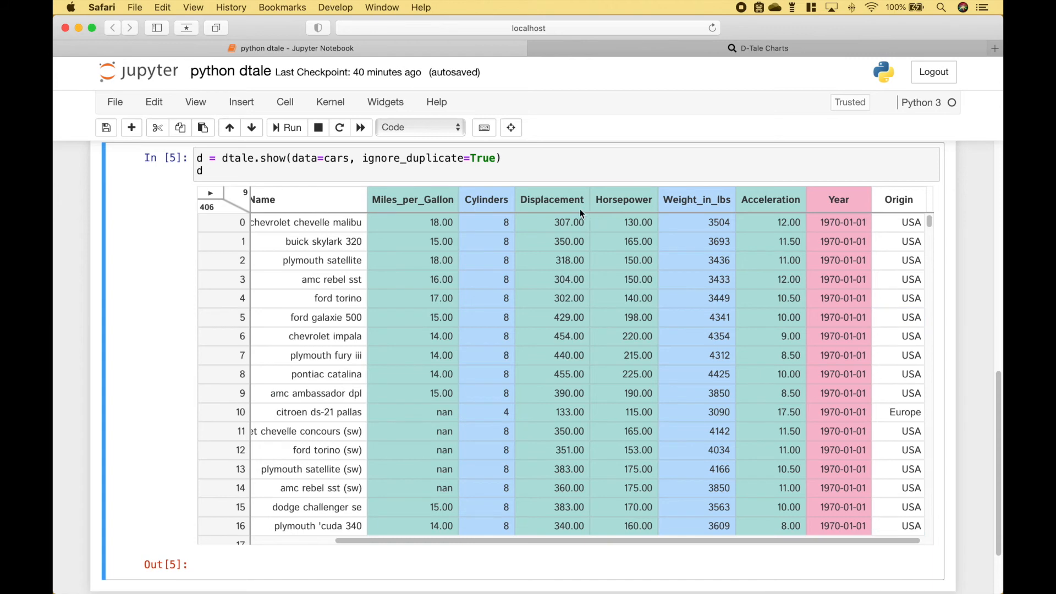
Highlight missing nan values in the cars grid, then move toward outlier highlighting
click(210, 192)
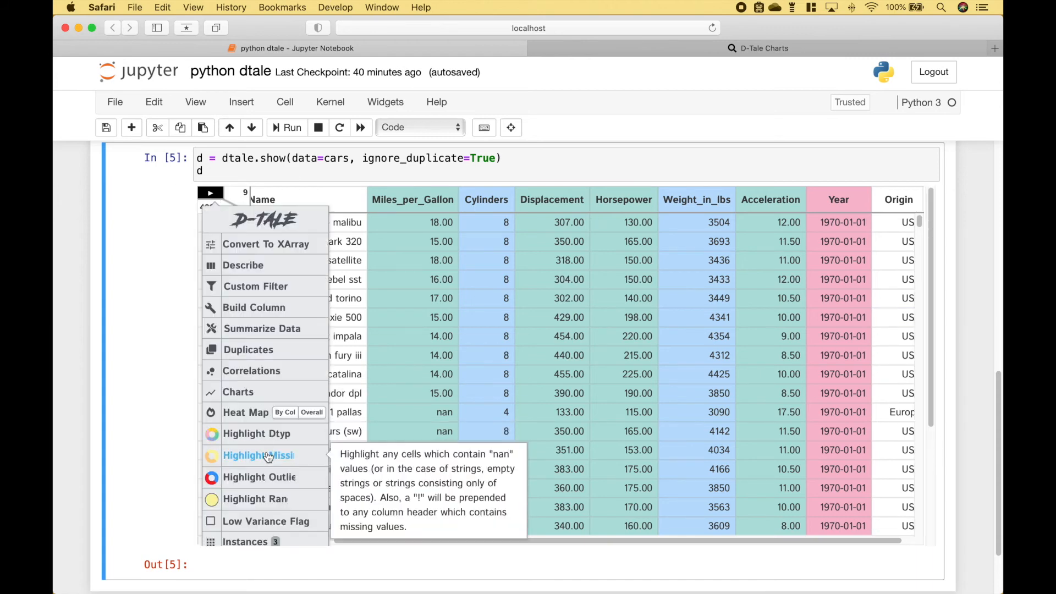
click(258, 455)
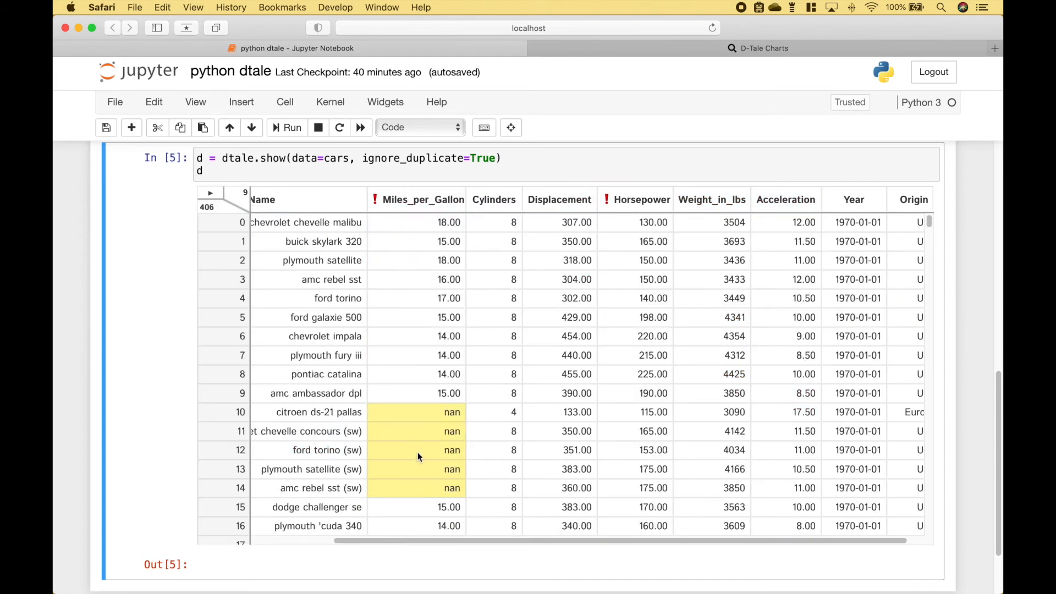
mouse_move(437, 459)
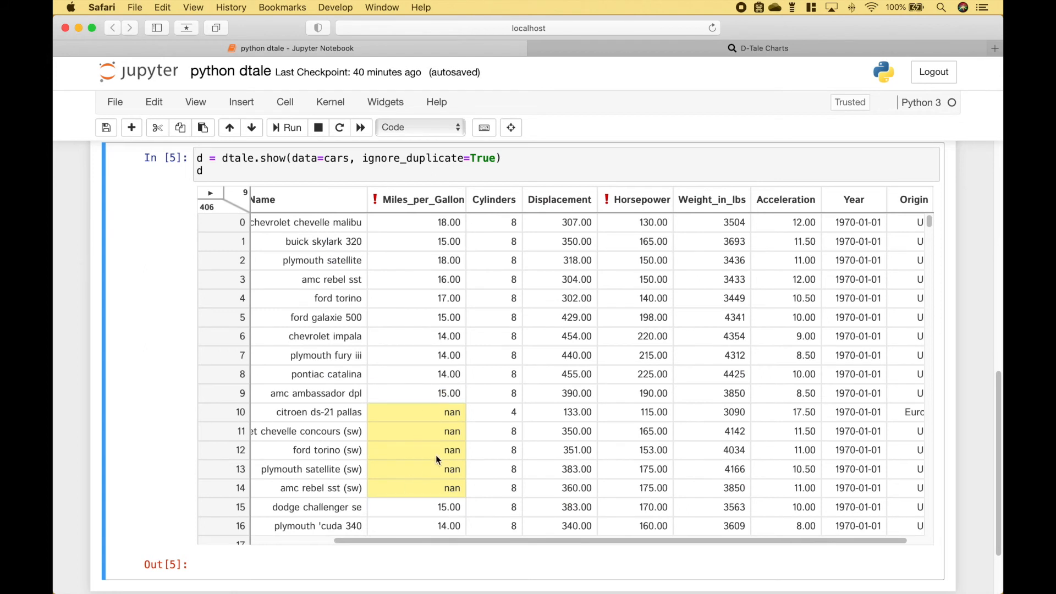
click(210, 192)
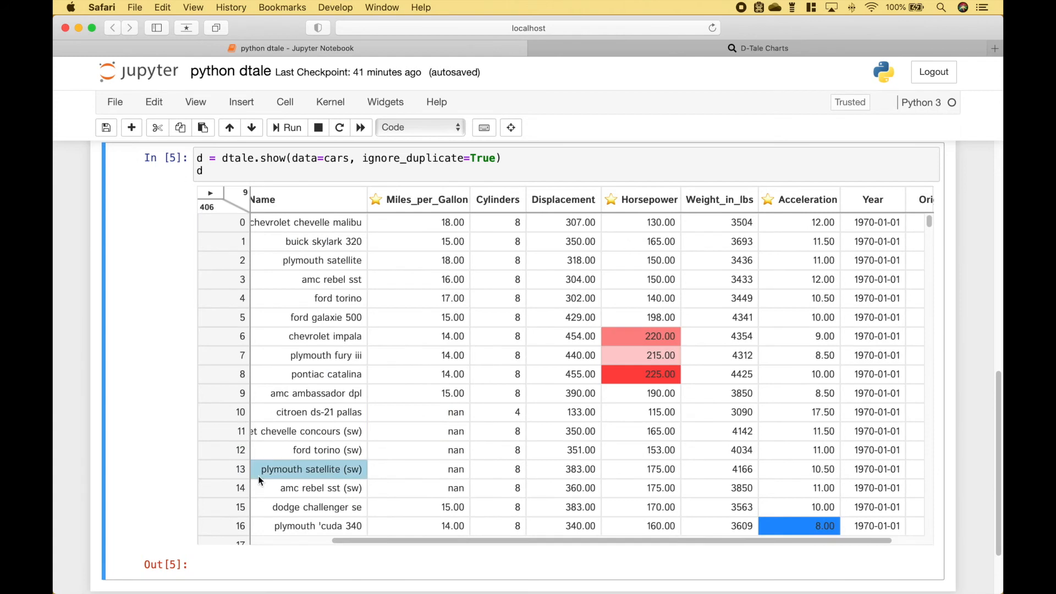
Scroll the grid to view outlier highlights in Miles_per_Gallon, Horsepower and Acceleration
scroll(down, 3)
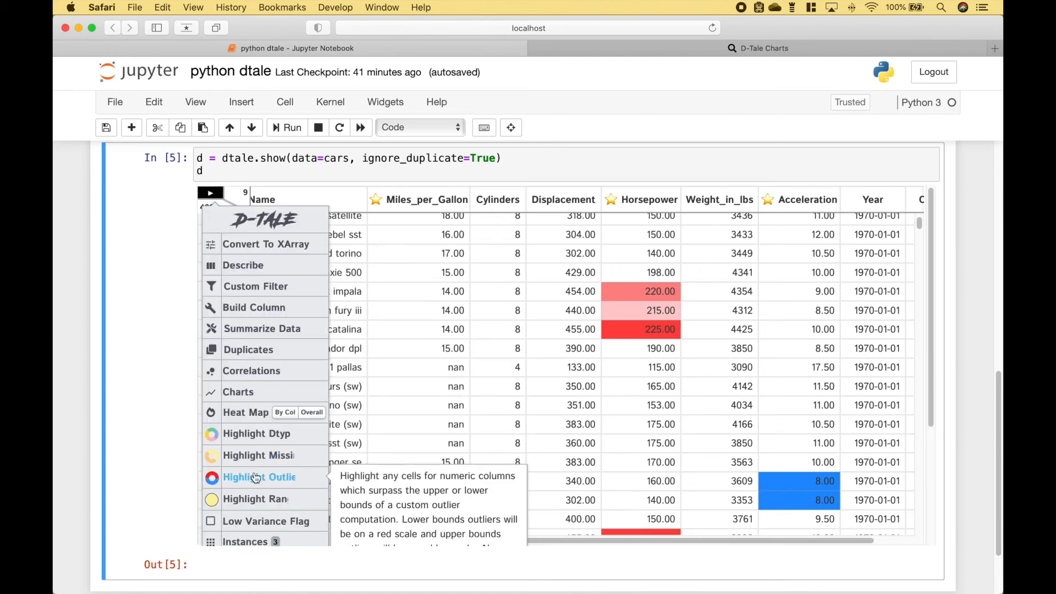
mouse_move(256, 499)
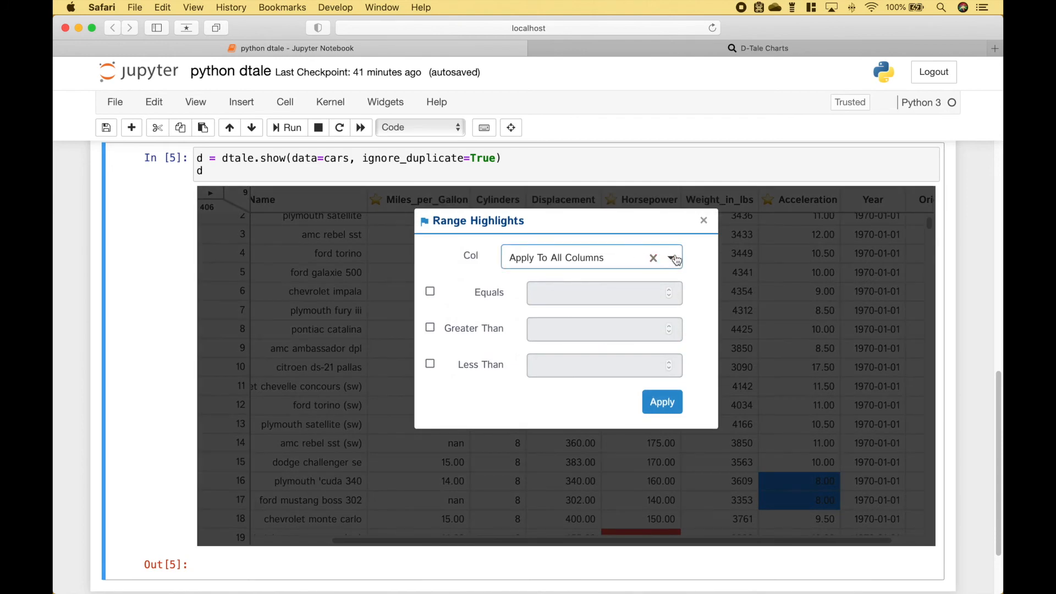
Apply a Range Highlight for Horsepower less than 100 and review the coloured cells
click(670, 258)
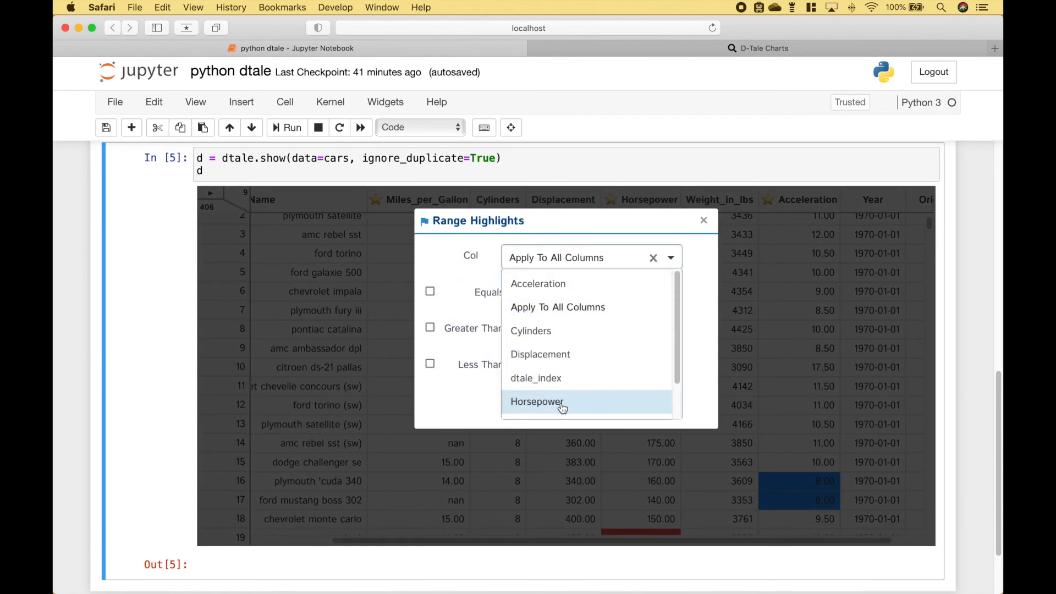
click(536, 402)
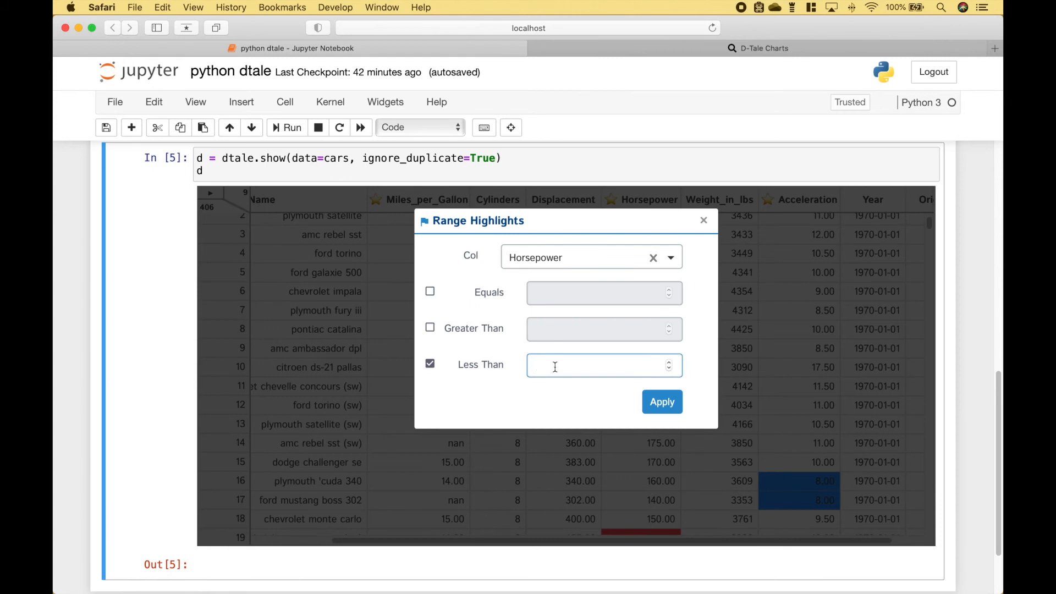
text(100)
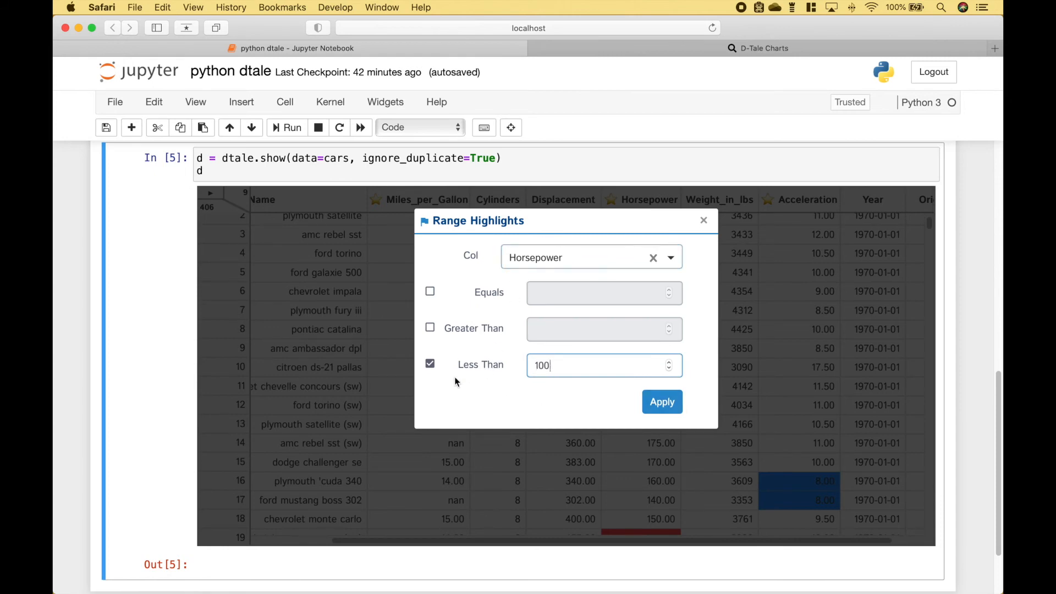
click(661, 402)
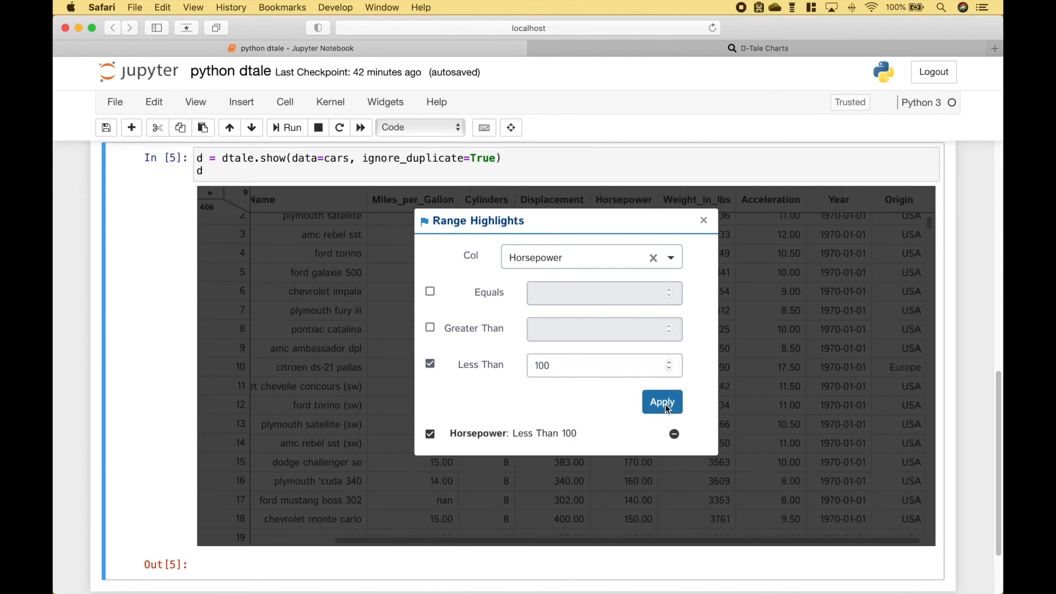
click(660, 402)
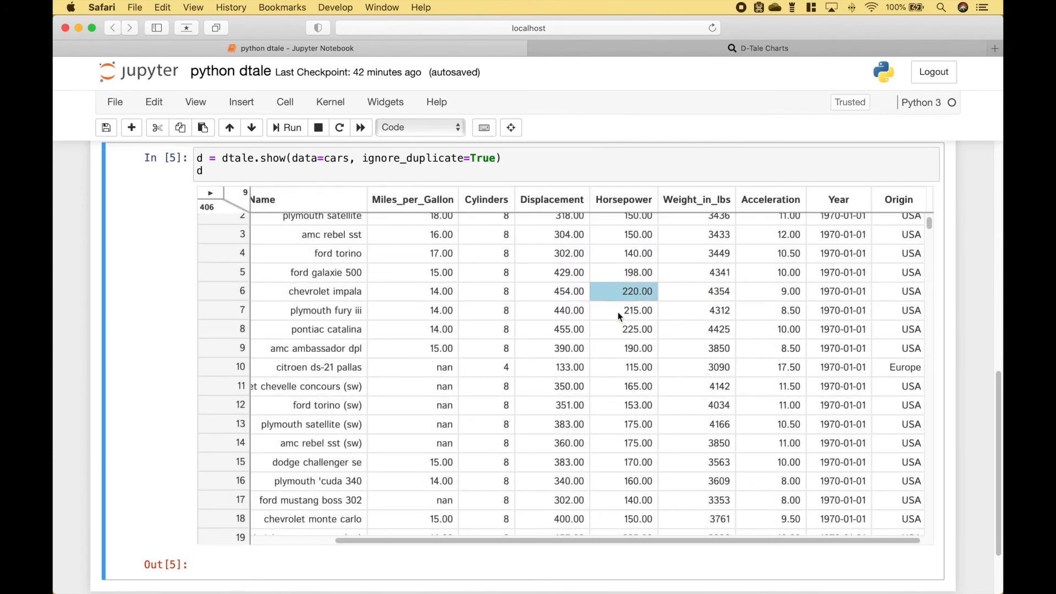
scroll(down, 3)
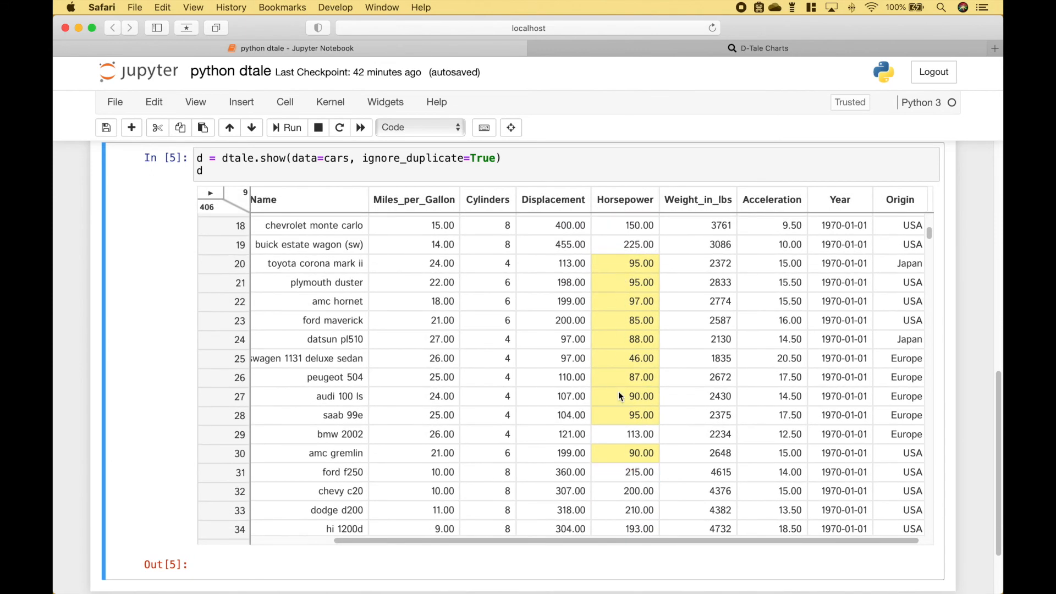
scroll(down, 3)
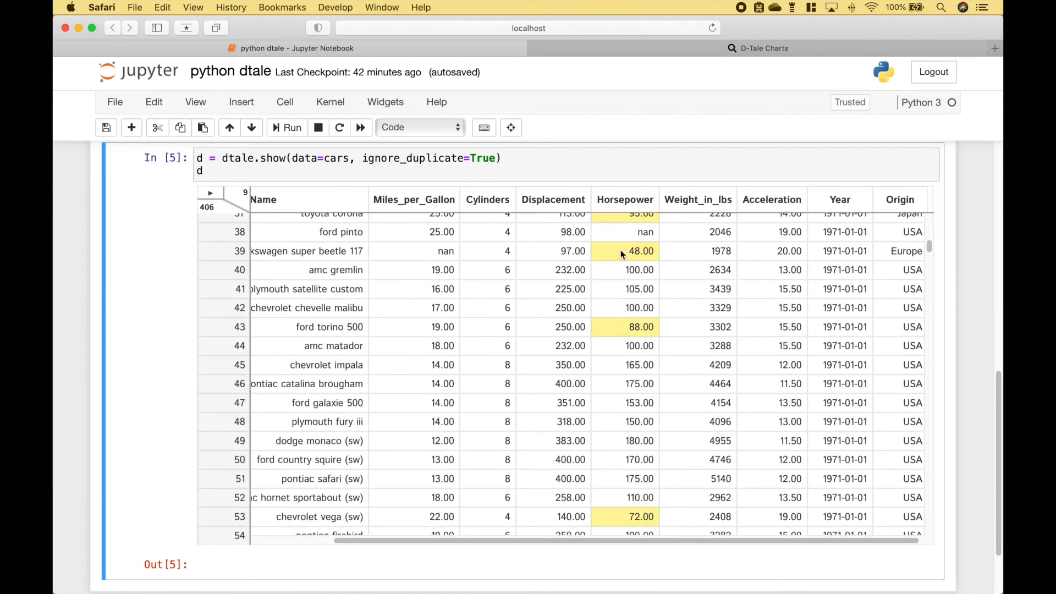
mouse_move(209, 196)
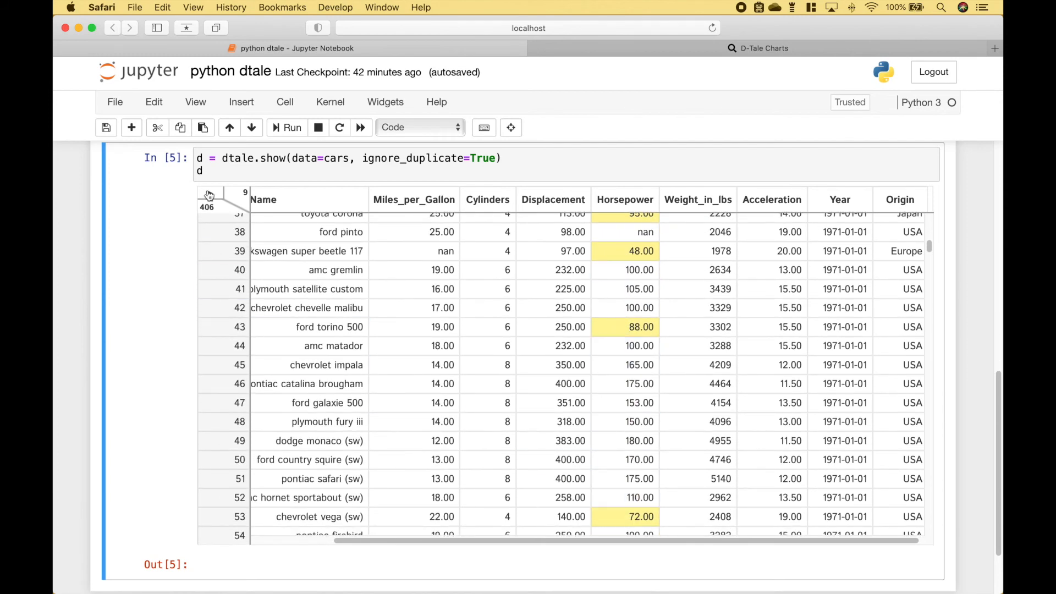
click(210, 194)
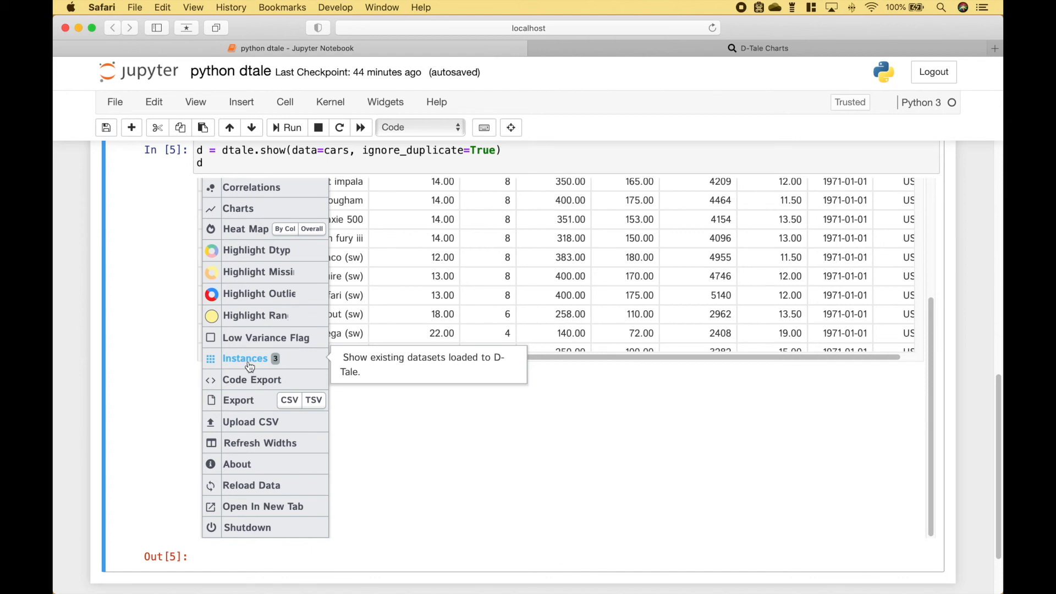
Turn off the Horsepower range highlight and re-run dtale.show for a plain grid
click(245, 357)
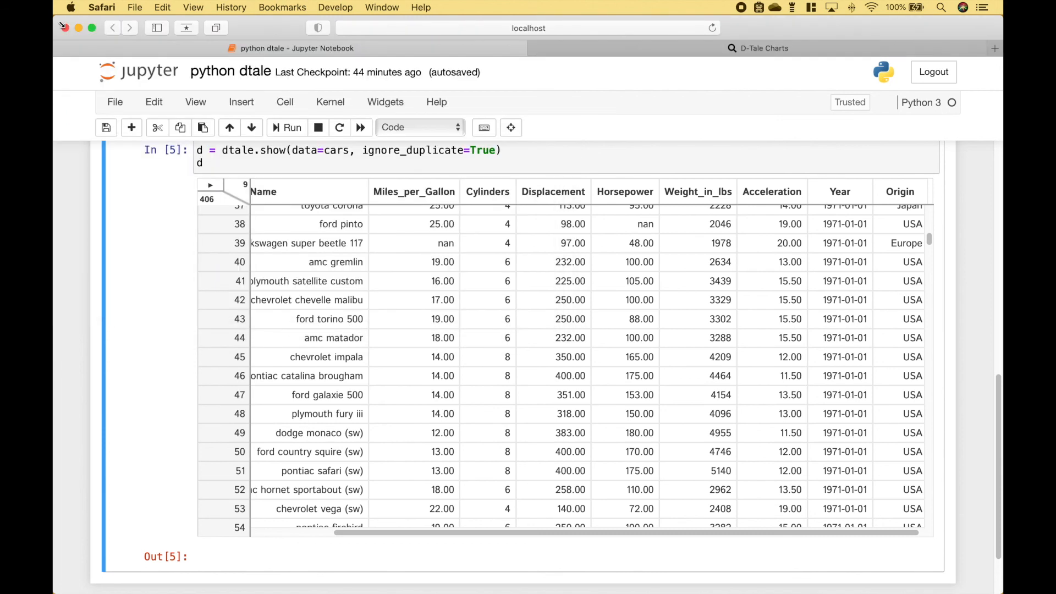
click(209, 185)
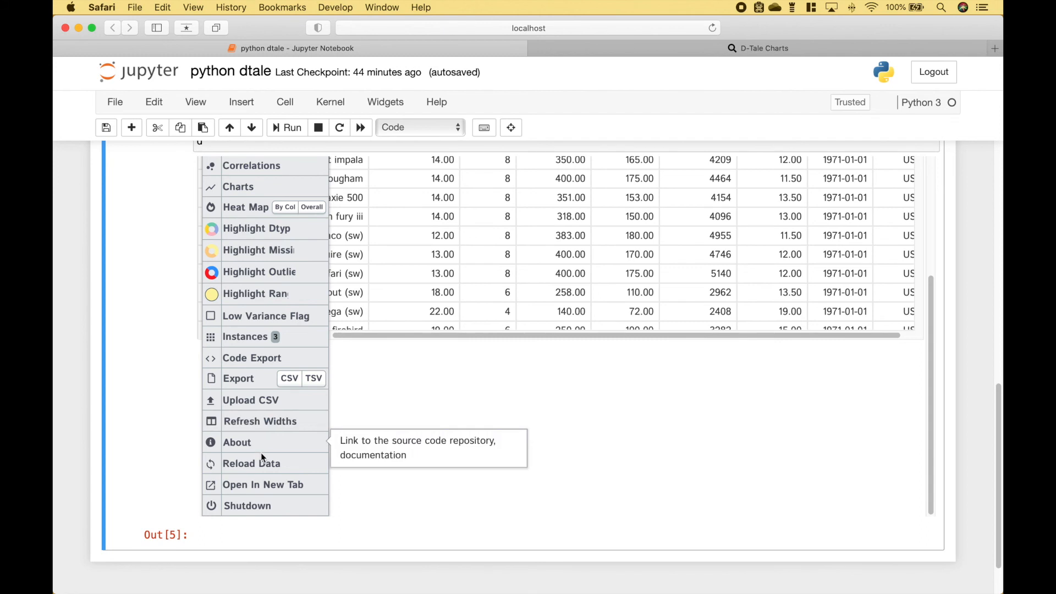
click(248, 505)
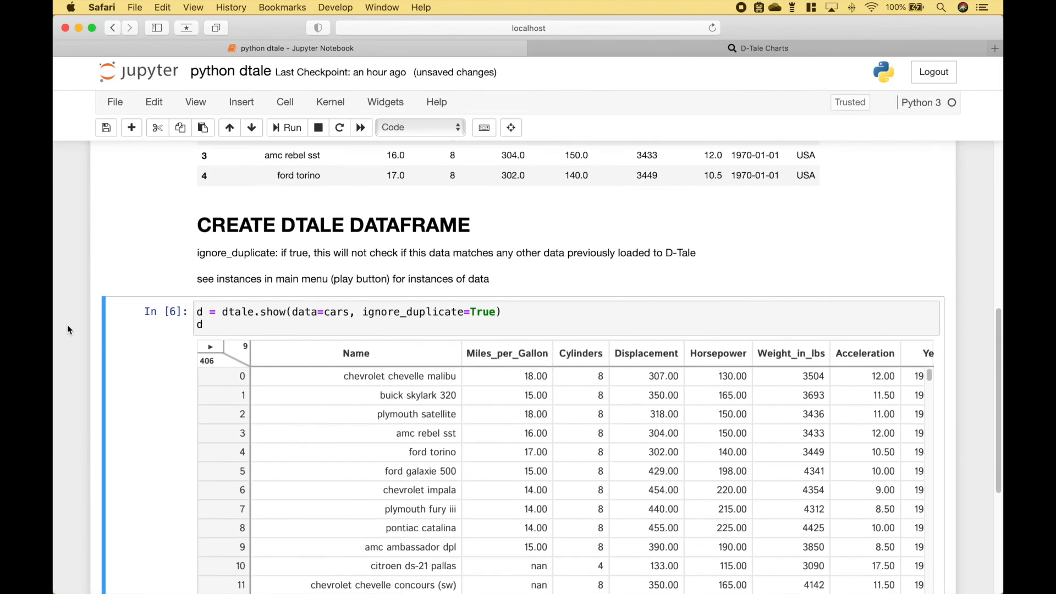
Sort the cars grid by Name ascending and view its Code Export pandas code
scroll(down, 3)
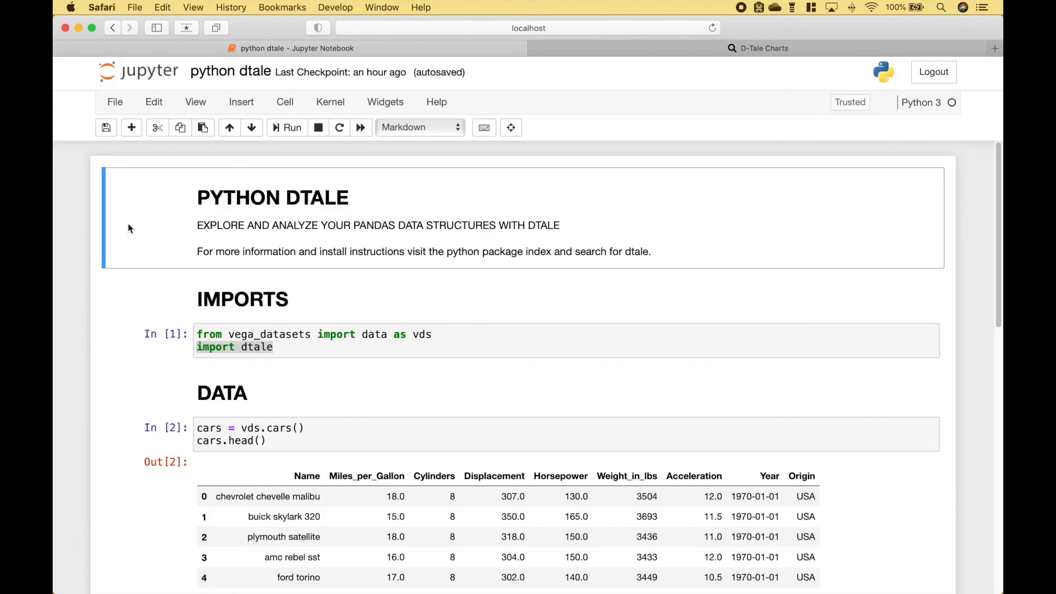
scroll(down, 3)
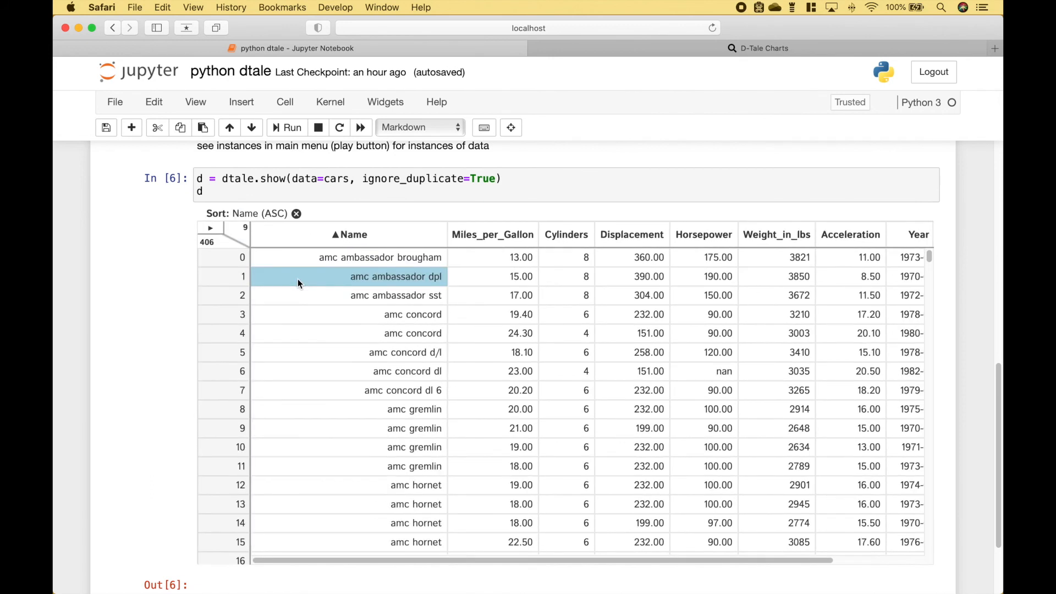
mouse_move(329, 352)
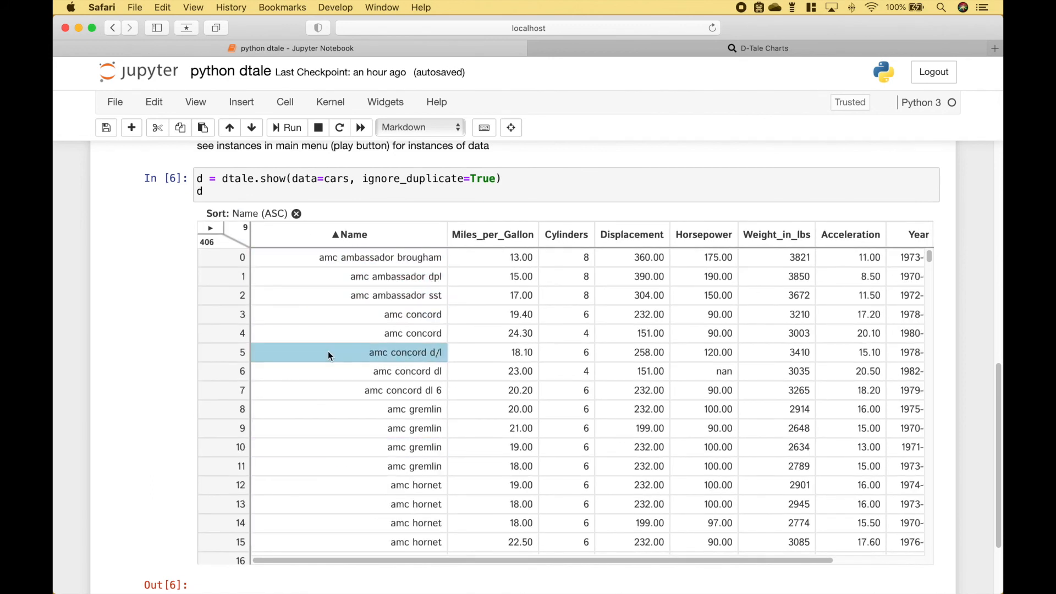
click(209, 228)
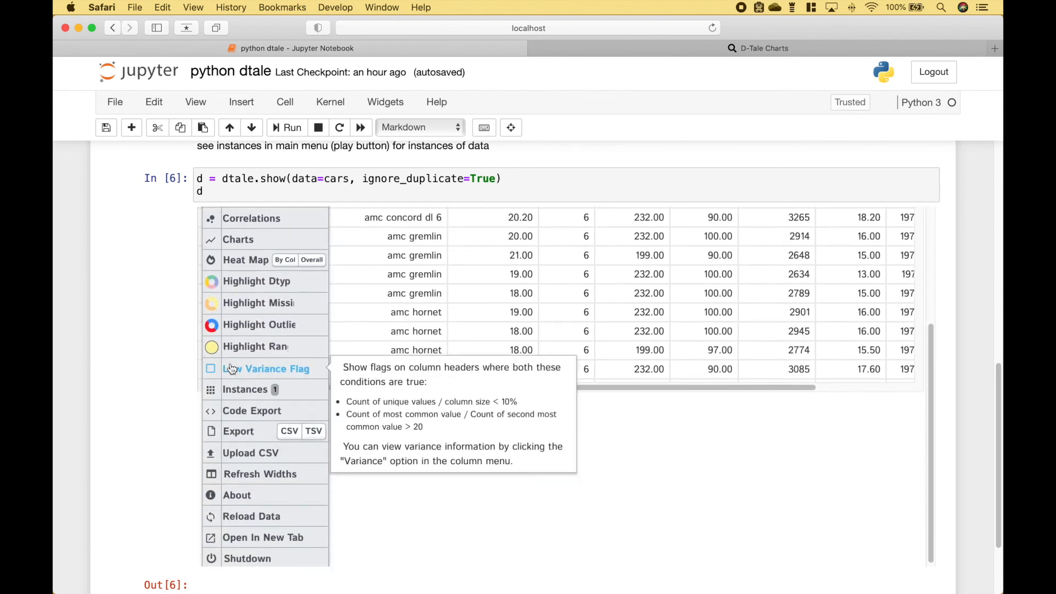
click(251, 411)
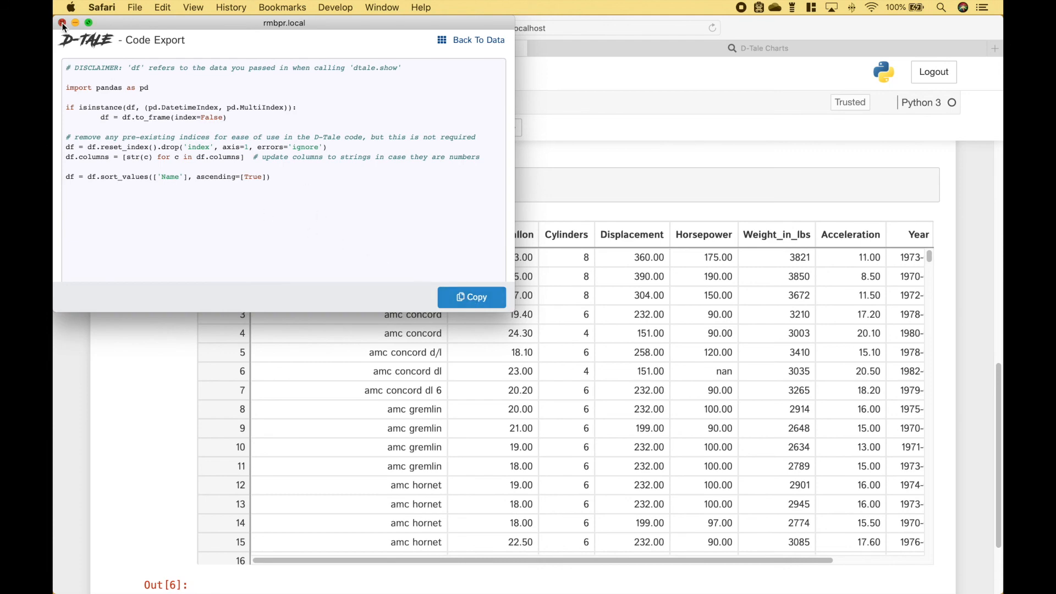
Close the Code Export window to return to the notebook
click(62, 24)
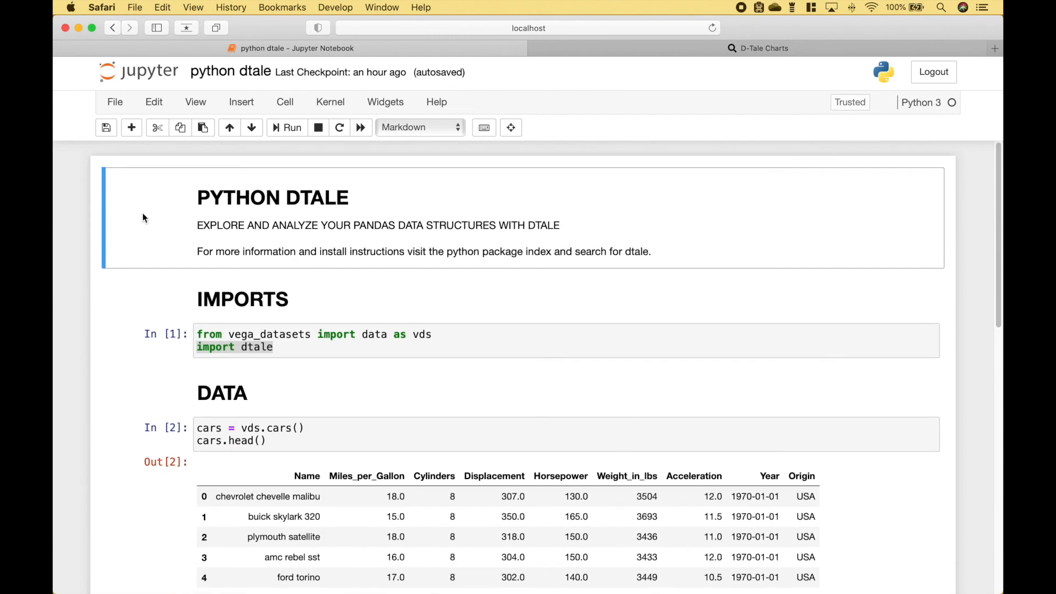